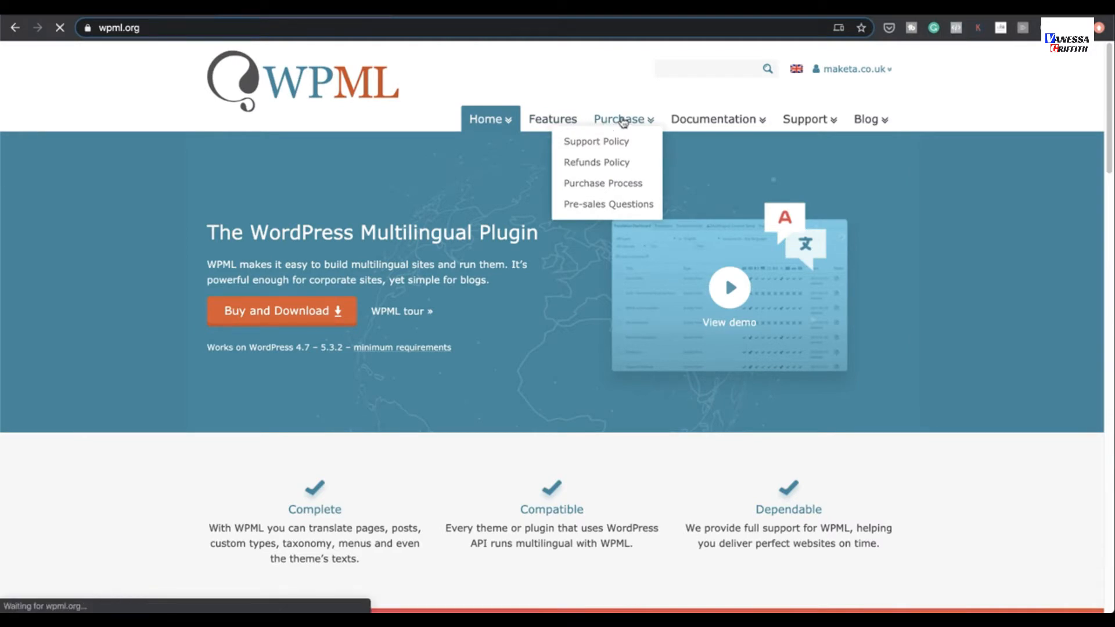
# Open the Purchase page and scroll the plan comparison, highlighting the Page-builders support row
pyautogui.click(618, 118)
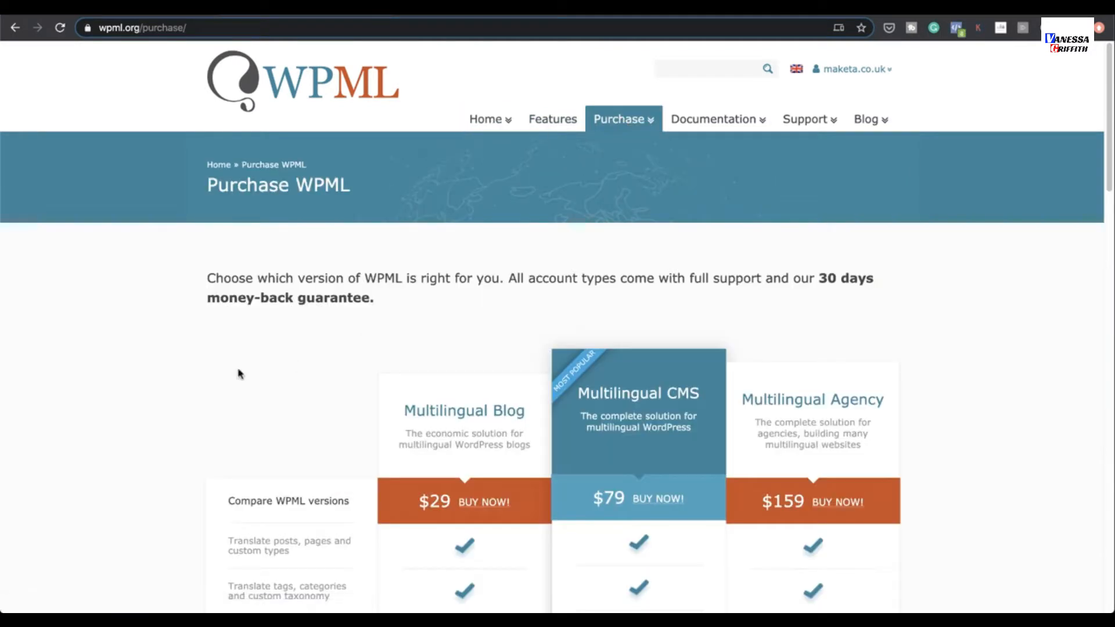
pyautogui.scroll(-3)
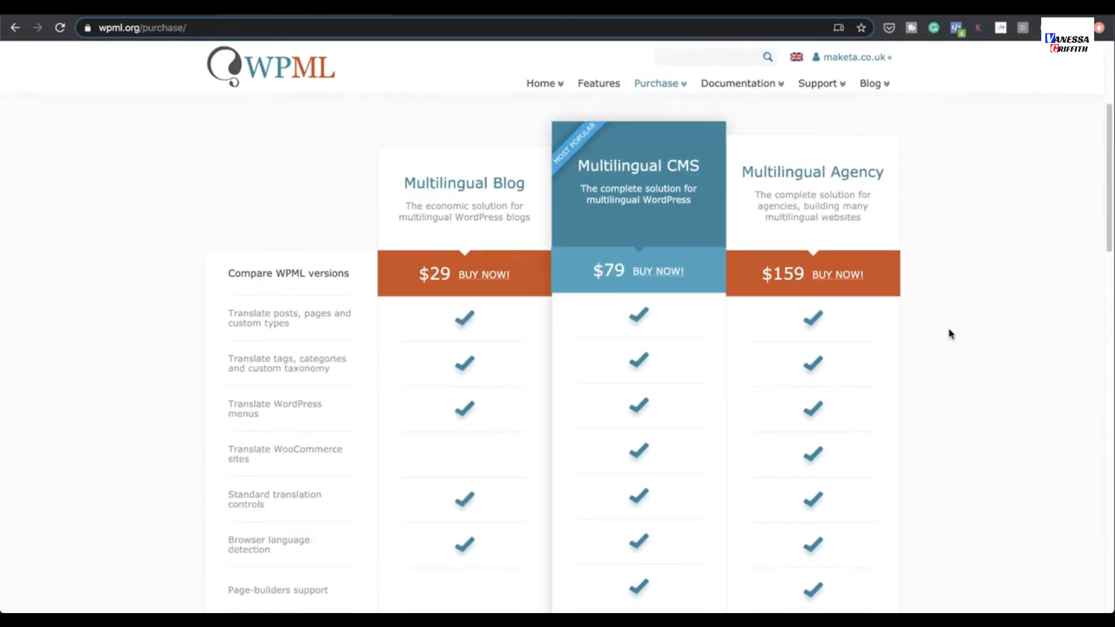
pyautogui.scroll(-3)
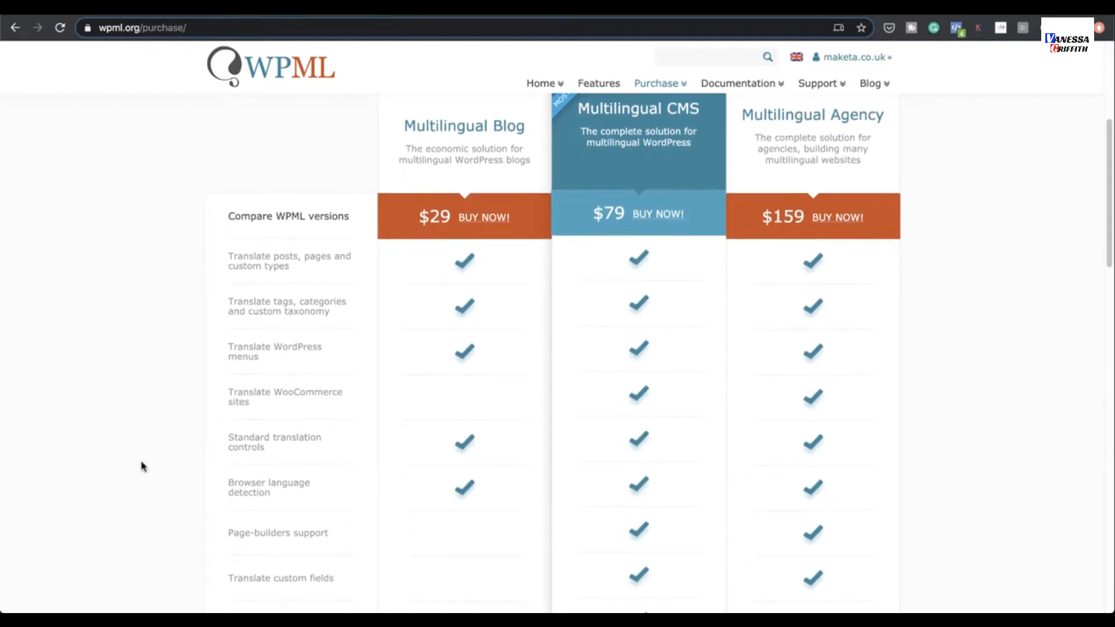
pyautogui.scroll(-3)
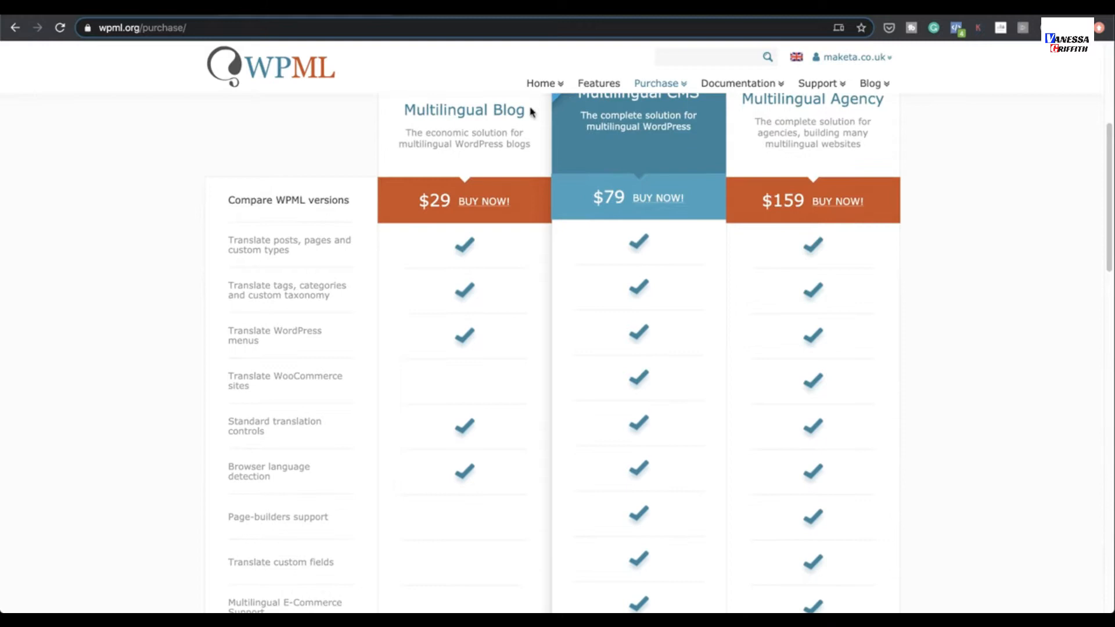
pyautogui.moveTo(280, 530)
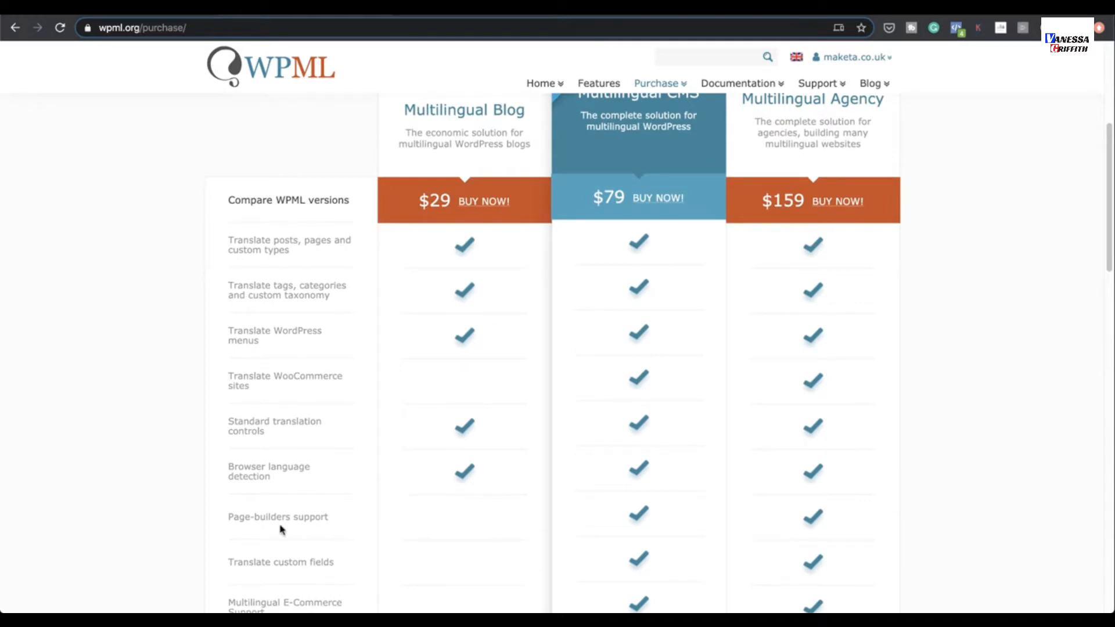
pyautogui.moveTo(228, 516); pyautogui.dragTo(333, 517)
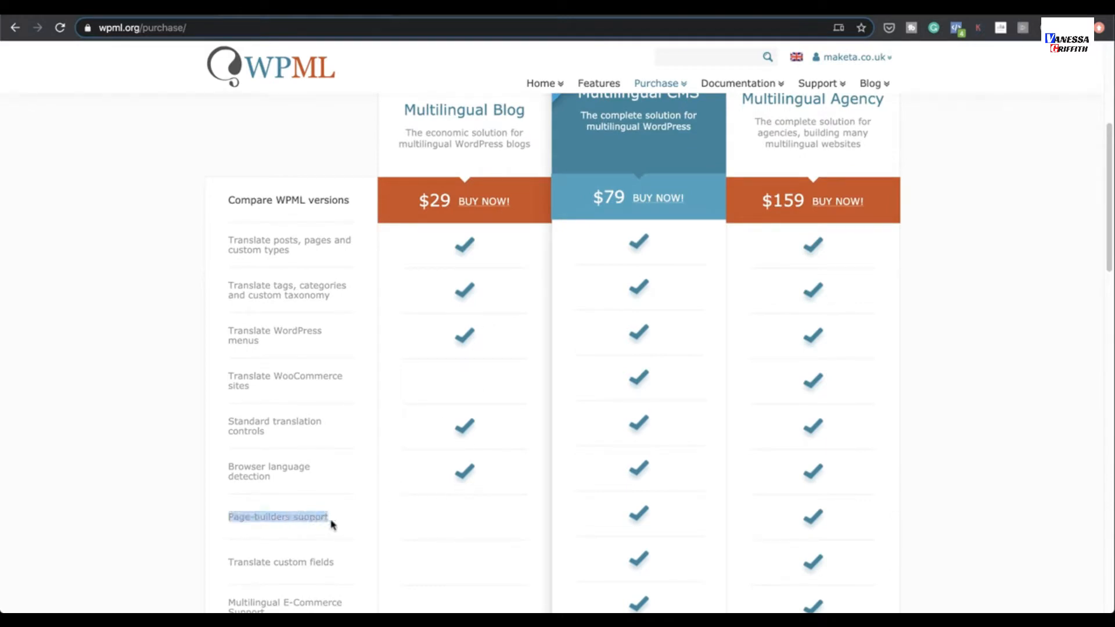
pyautogui.moveTo(699, 531)
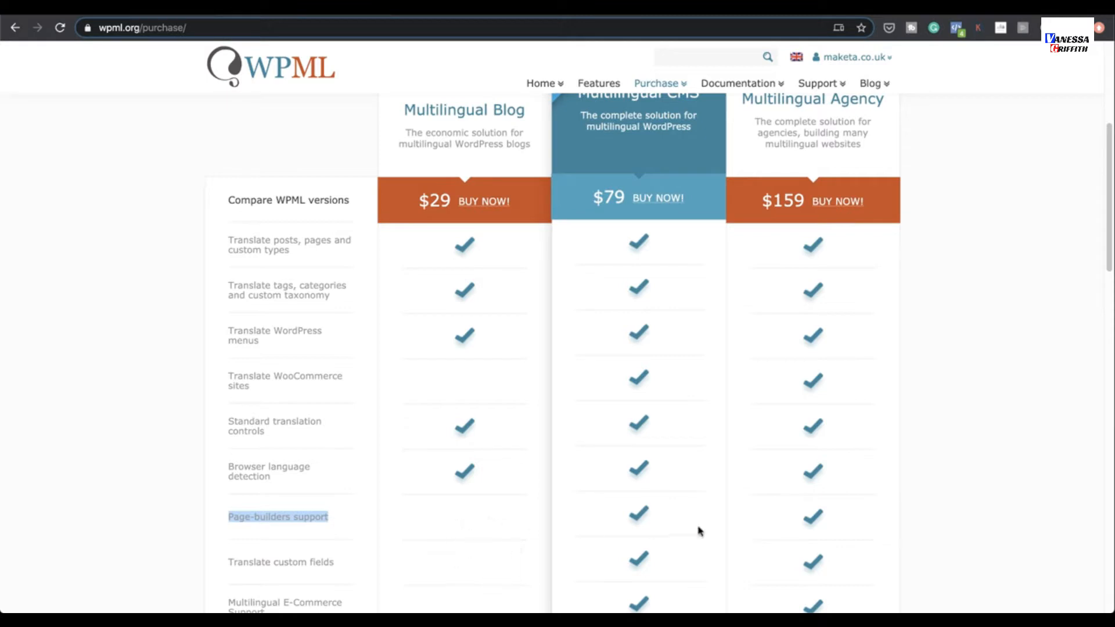
pyautogui.scroll(3)
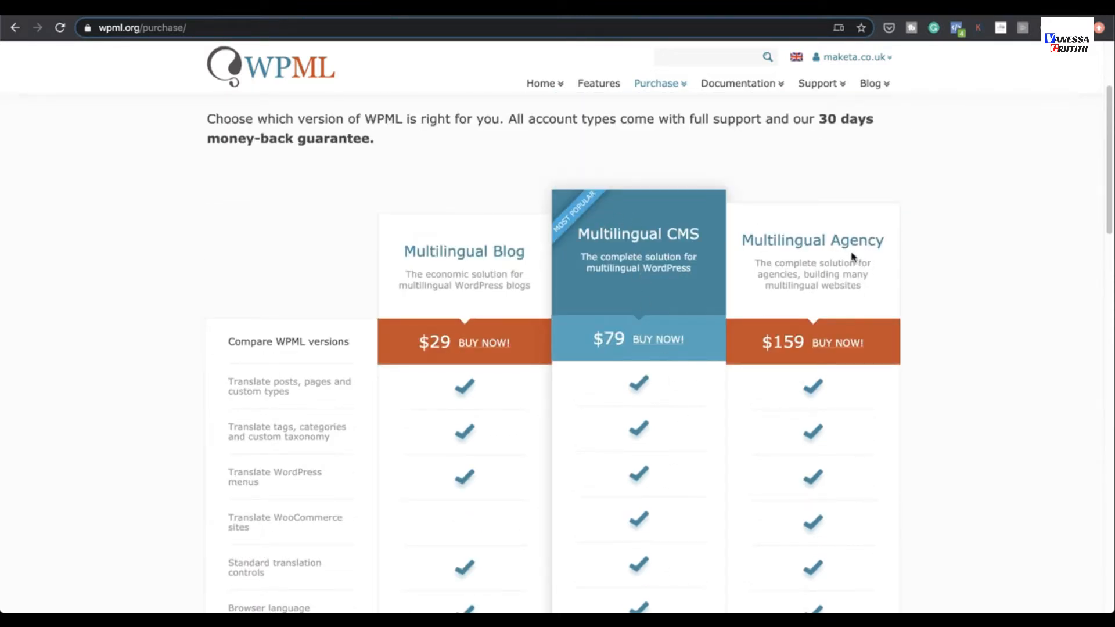
pyautogui.scroll(-3)
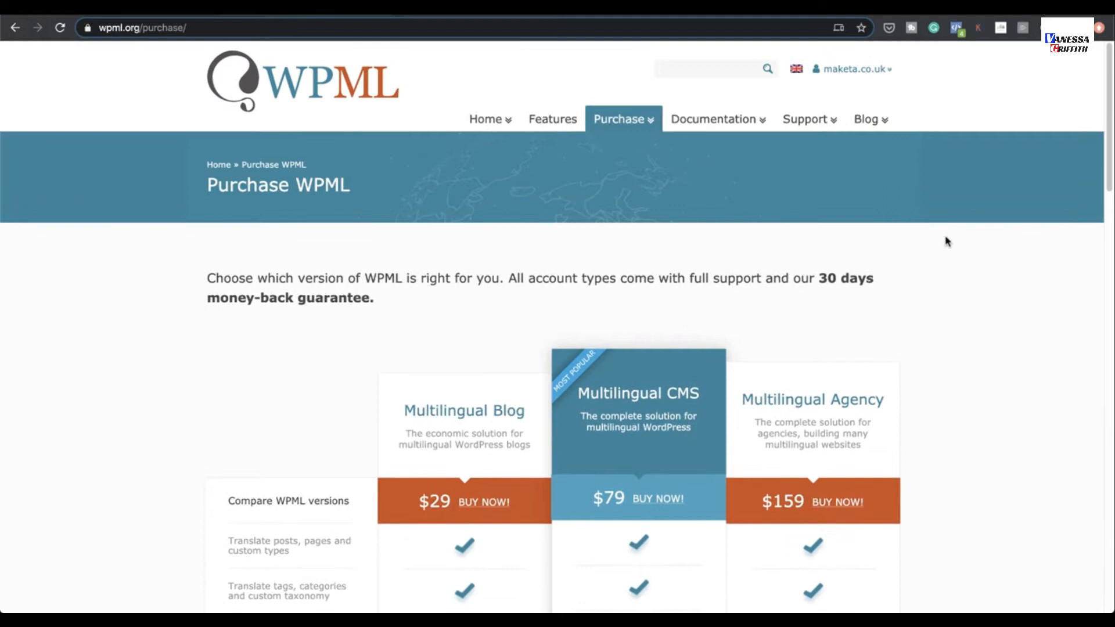
# From the account menu, go to Downloads listing Multilingual CMS, String Translation and Translation Management
pyautogui.click(853, 69)
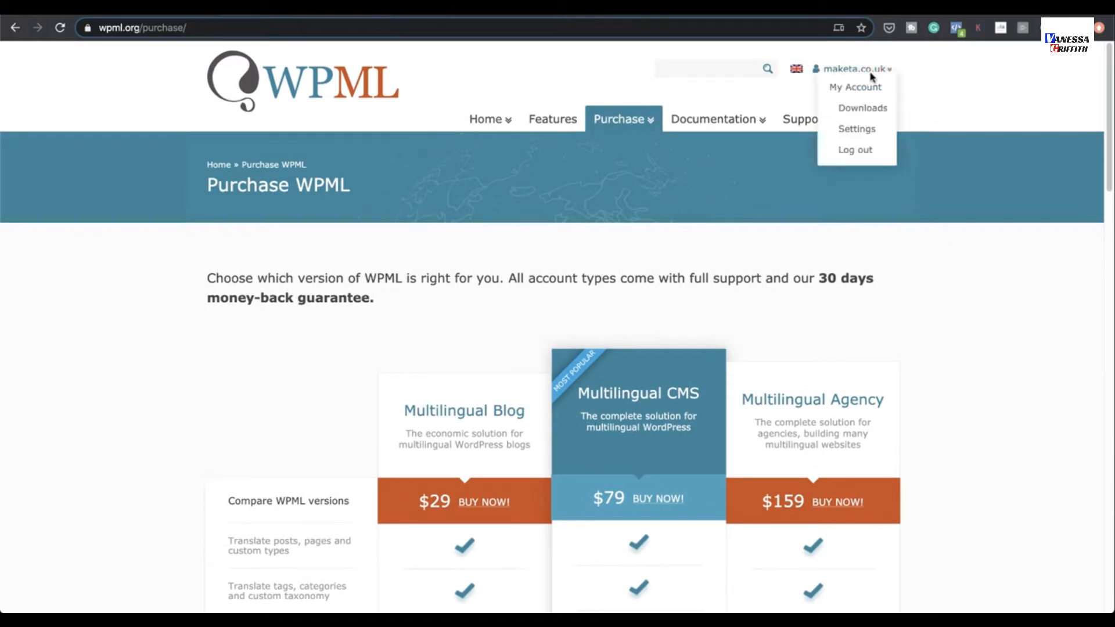
pyautogui.moveTo(863, 108)
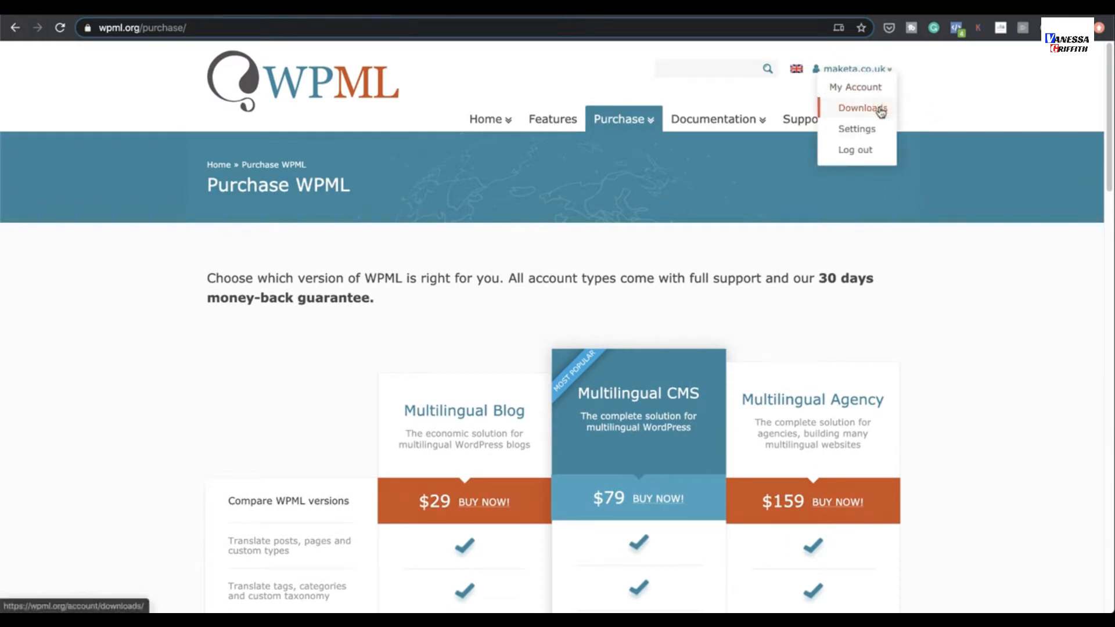
pyautogui.click(861, 108)
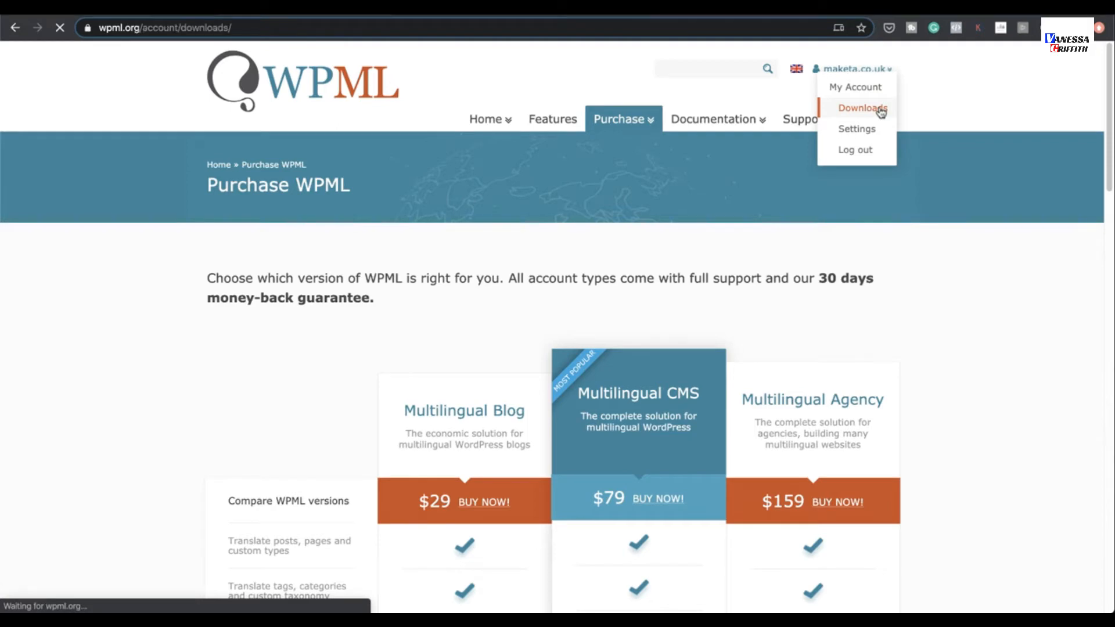
pyautogui.click(861, 107)
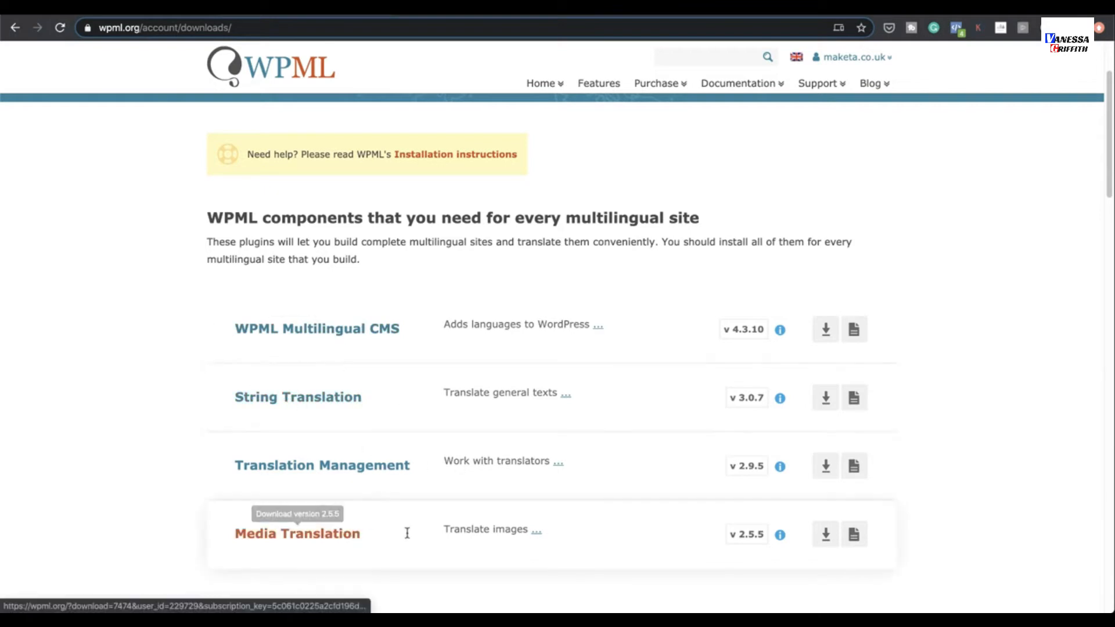
pyautogui.moveTo(854, 334)
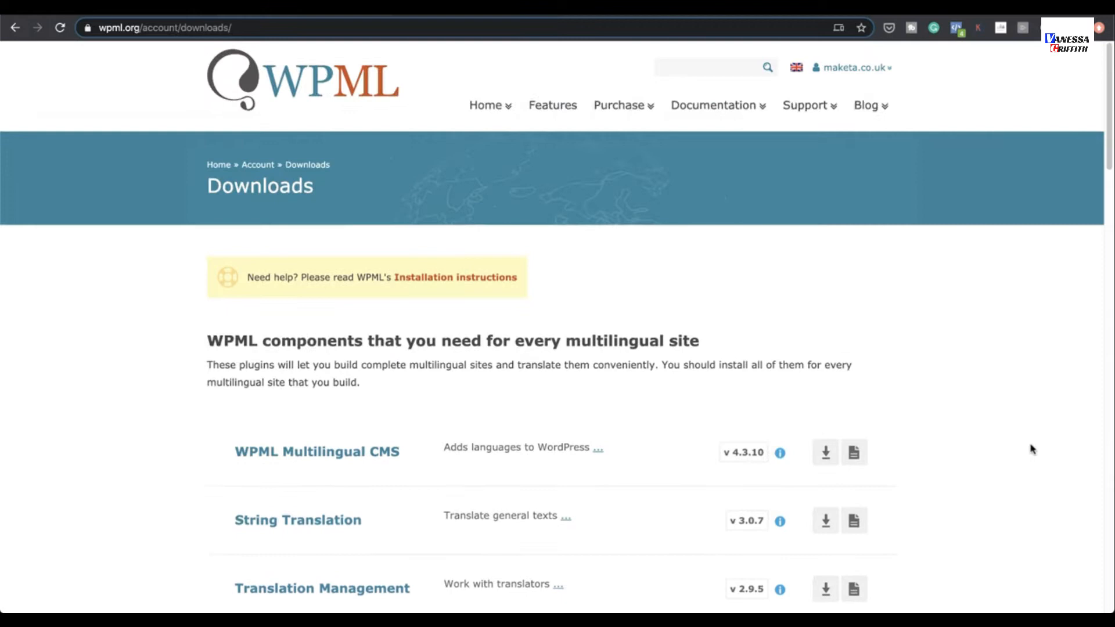
pyautogui.click(852, 67)
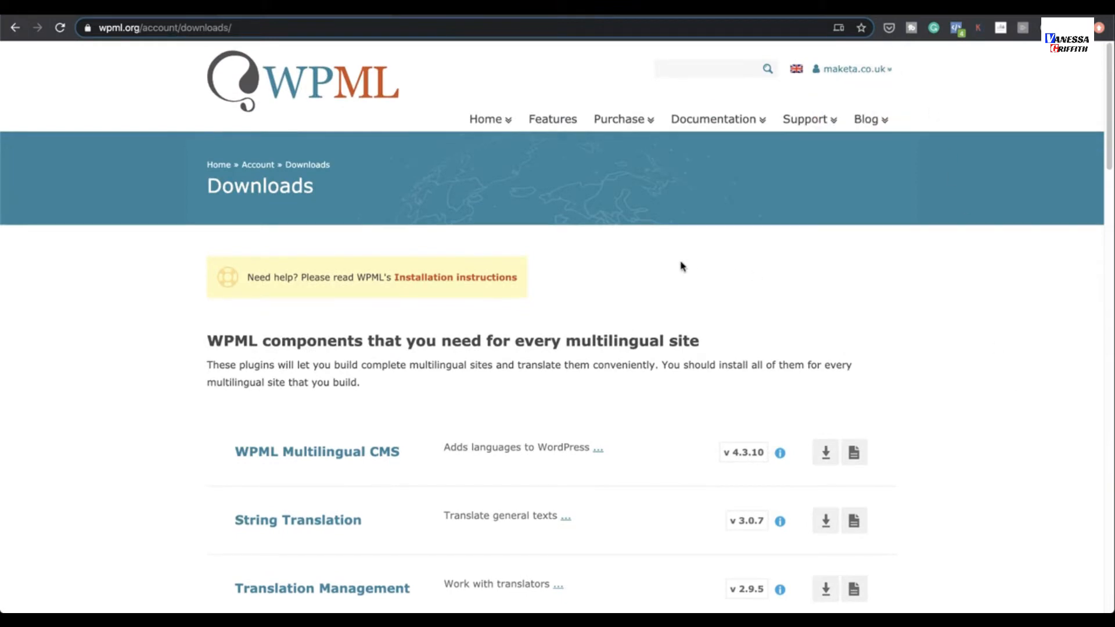
pyautogui.moveTo(664, 286)
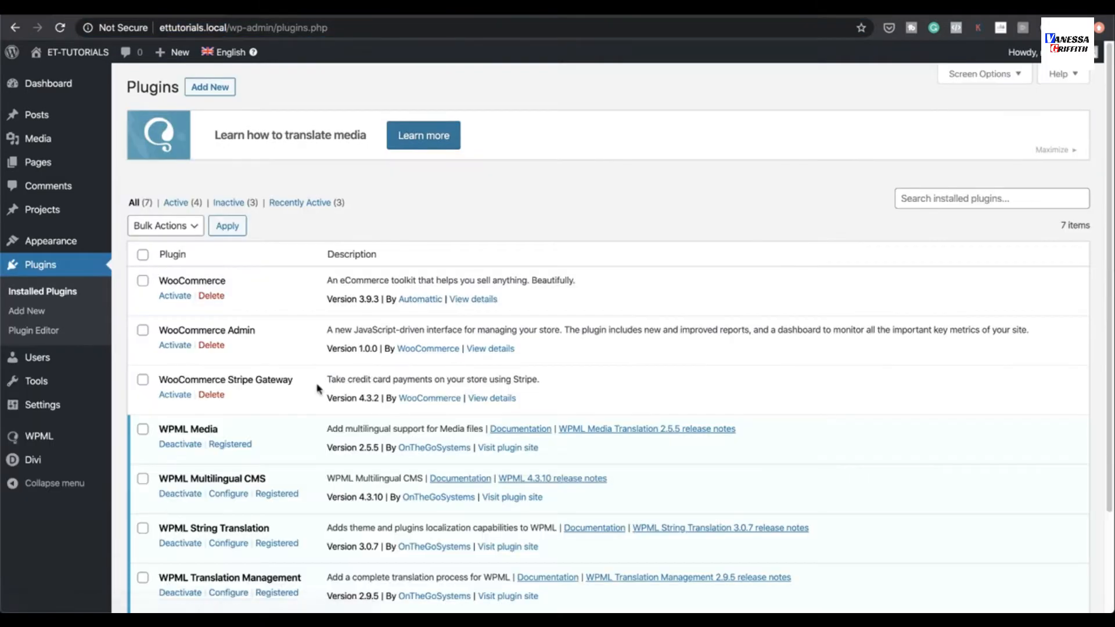
# Open WPML Languages showing English default with French and German enabled
pyautogui.scroll(-3)
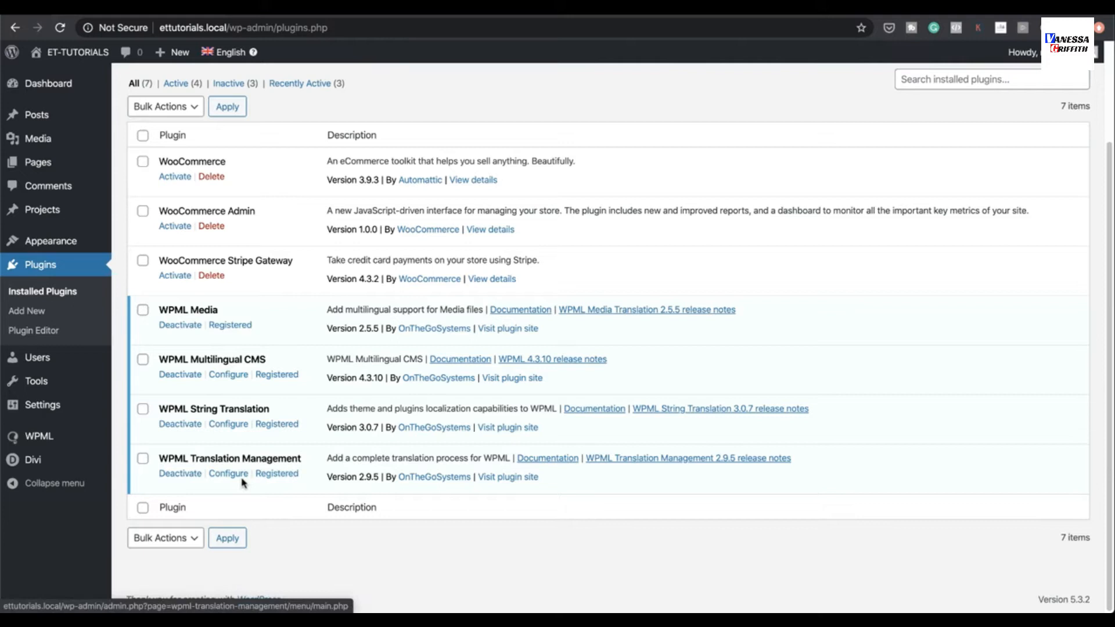
pyautogui.moveTo(229, 424)
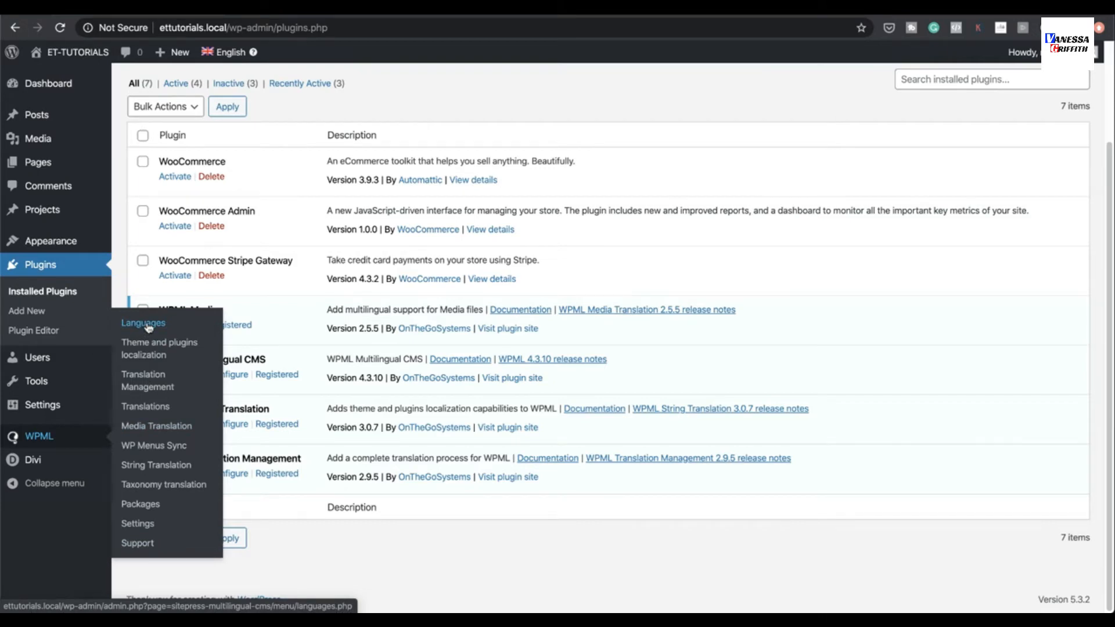
pyautogui.click(143, 323)
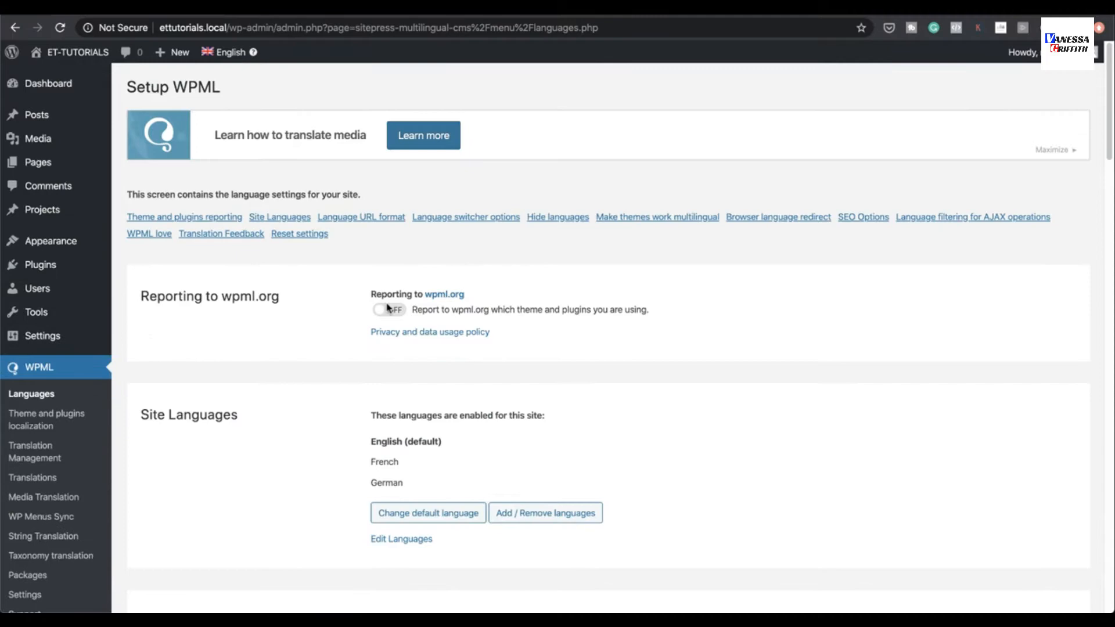
pyautogui.scroll(-3)
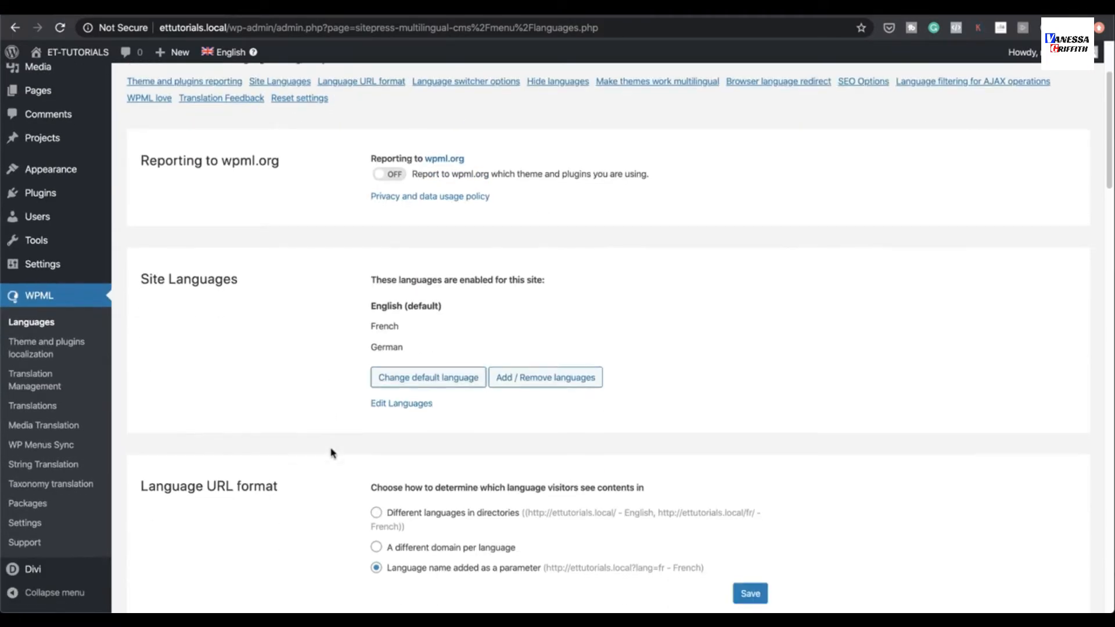
pyautogui.scroll(-3)
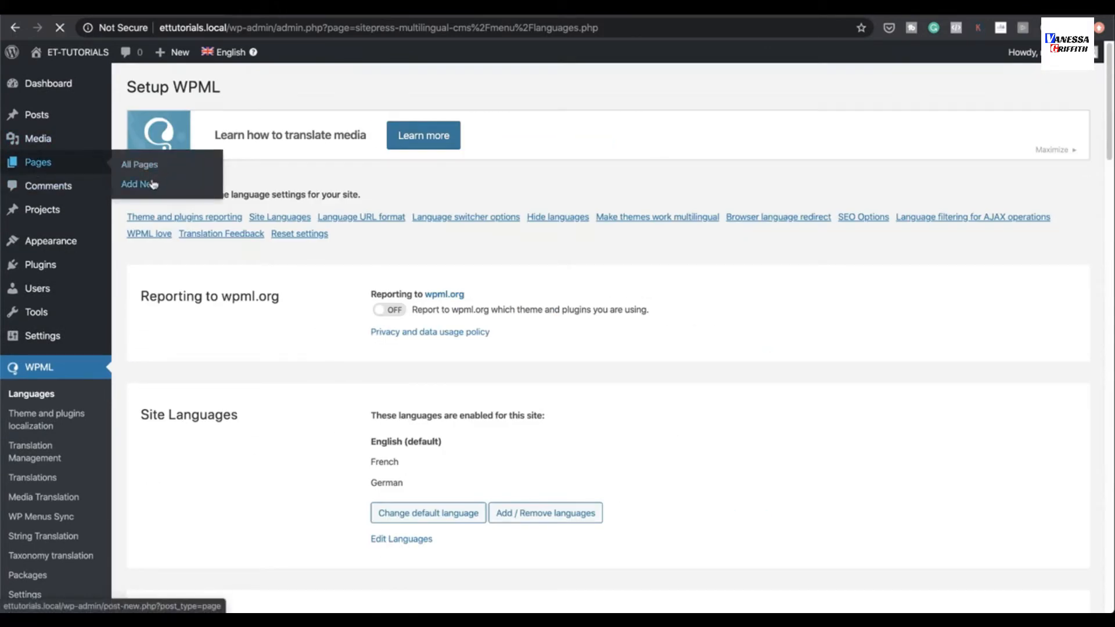
# Add a new page titled 'Translate' and launch the Divi visual builder for it
pyautogui.click(139, 184)
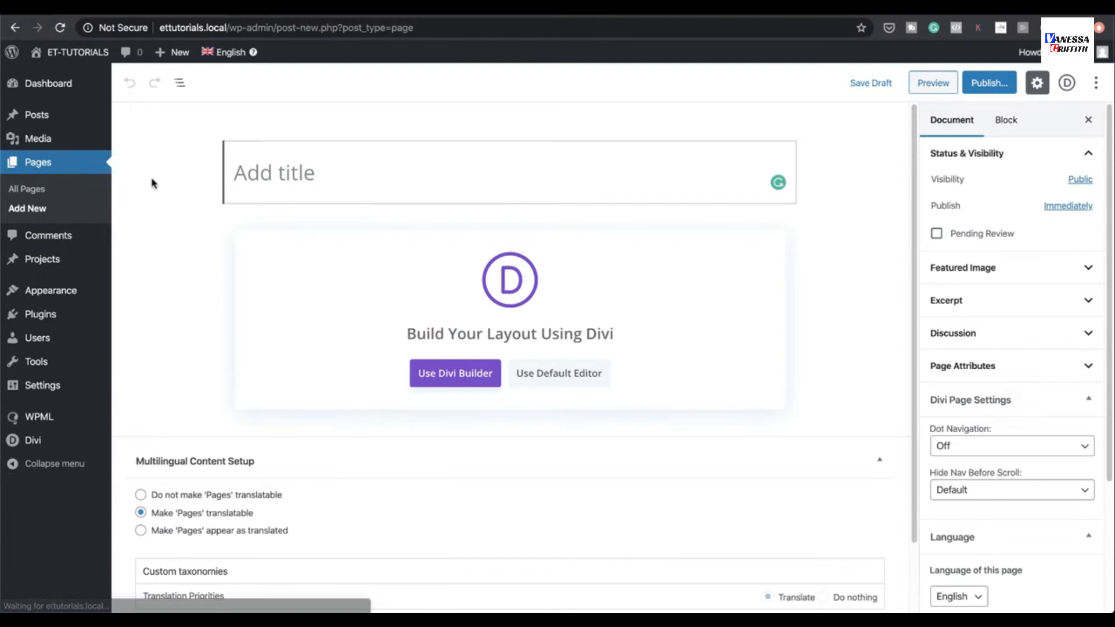
pyautogui.write('T')
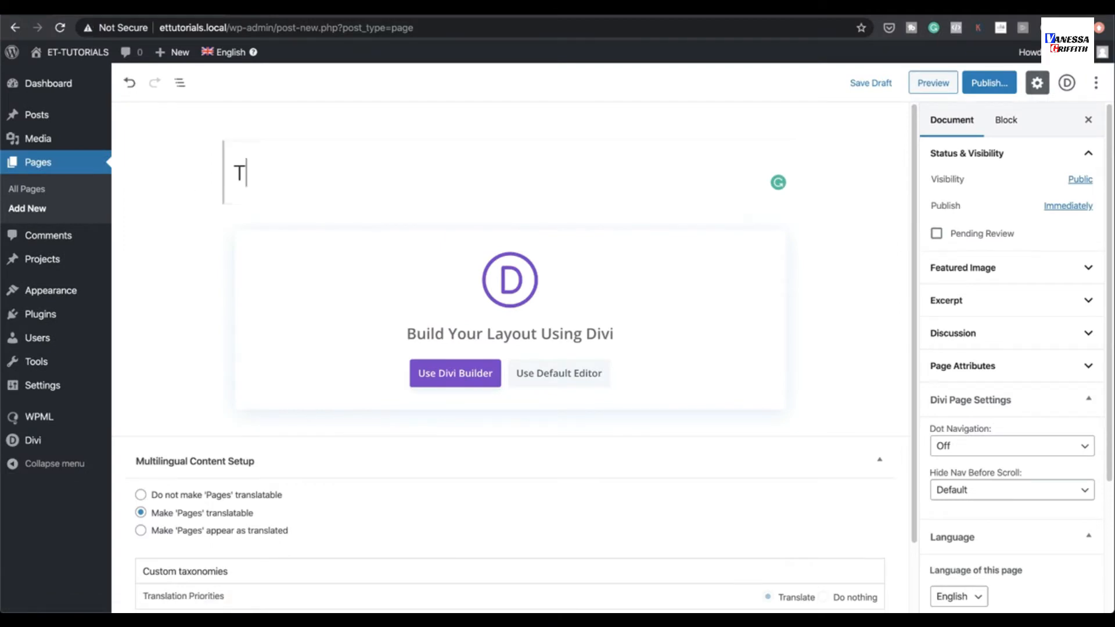
pyautogui.write('ranslate')
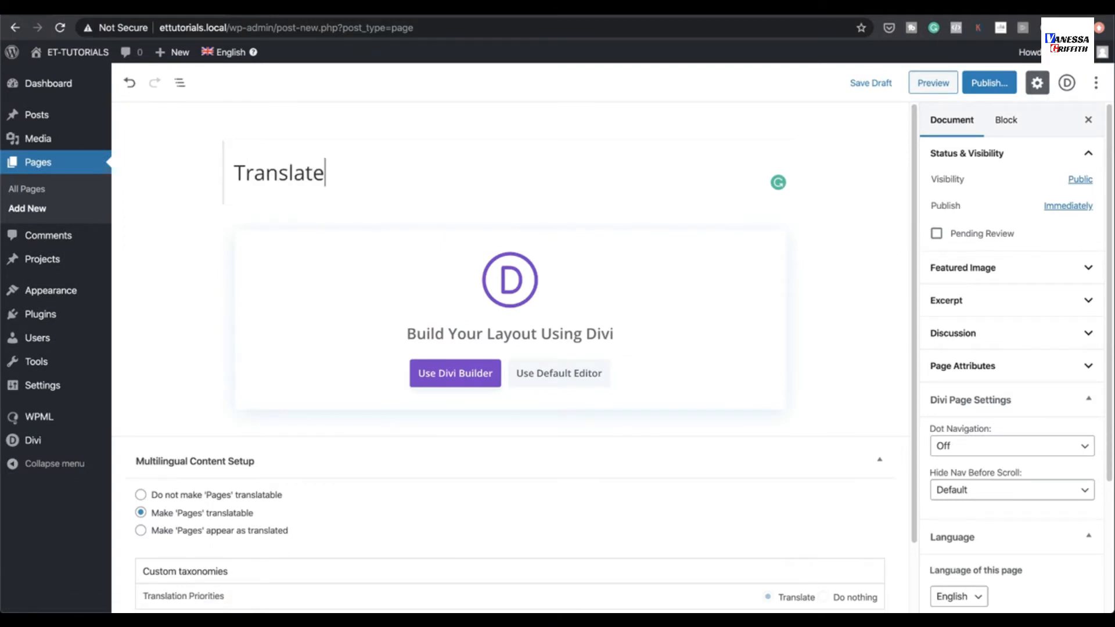
pyautogui.click(456, 373)
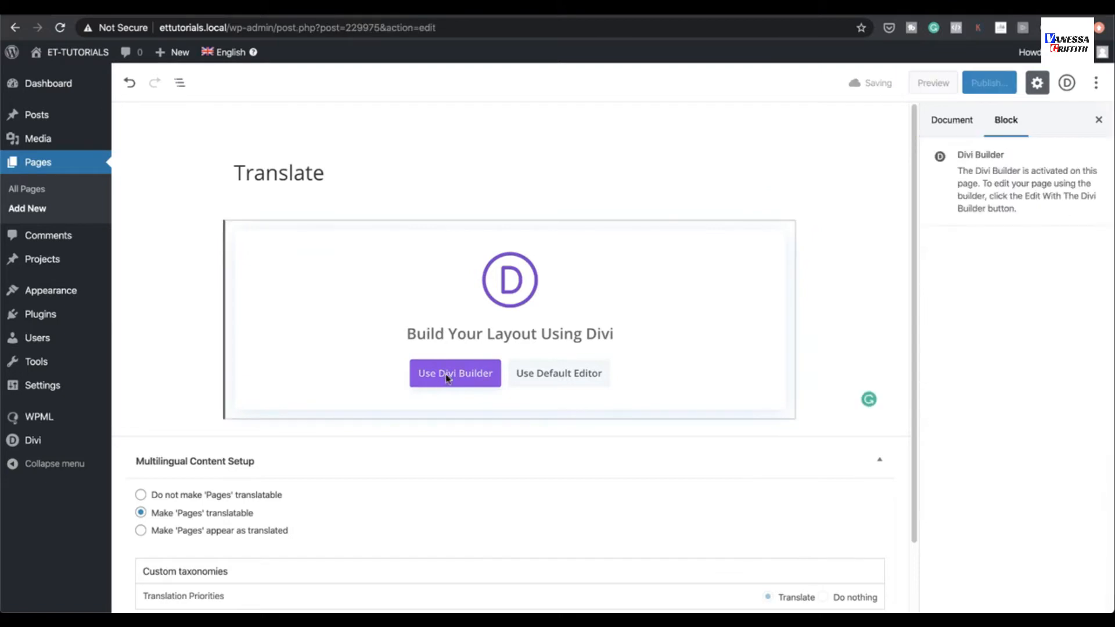
pyautogui.click(455, 372)
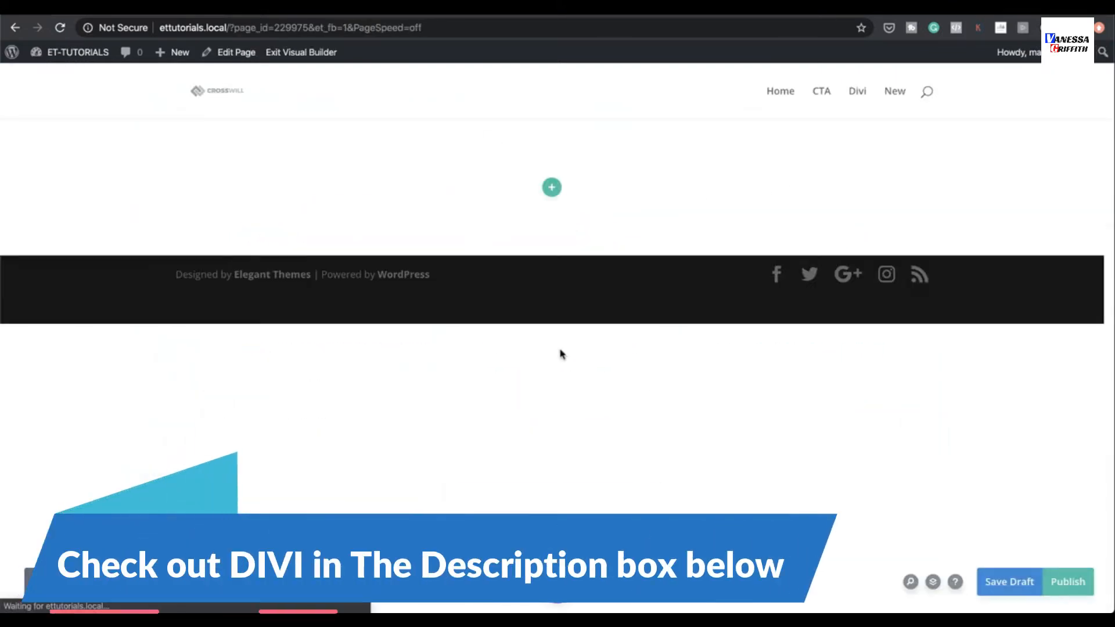
# Load the 'Bed And Breakfast' landing layout from the library by searching 'bed'
pyautogui.click(551, 187)
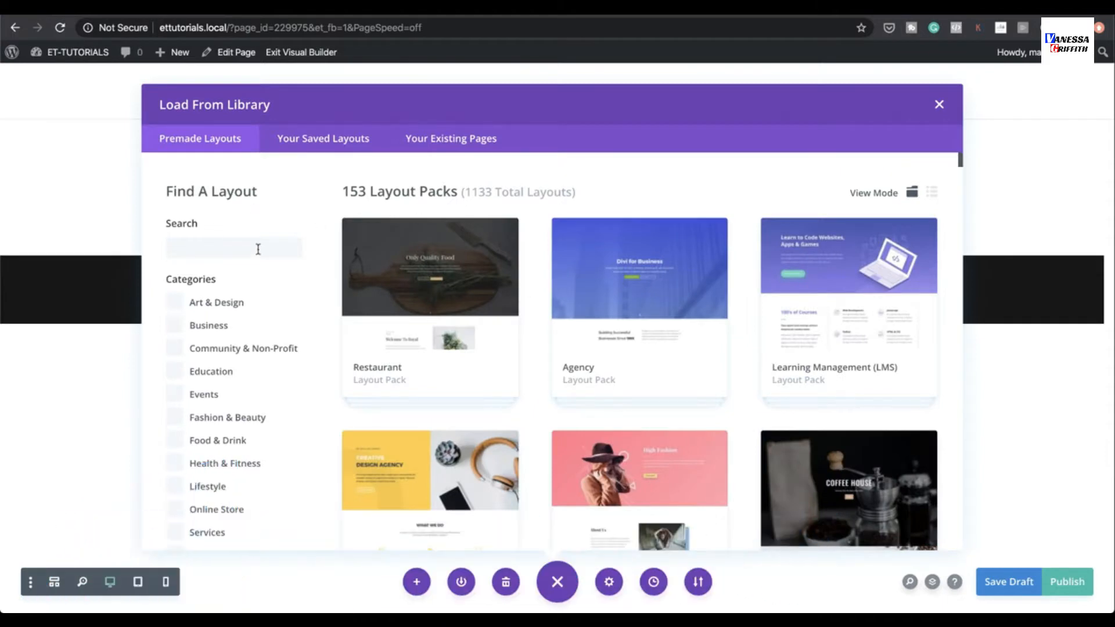
pyautogui.write('bed')
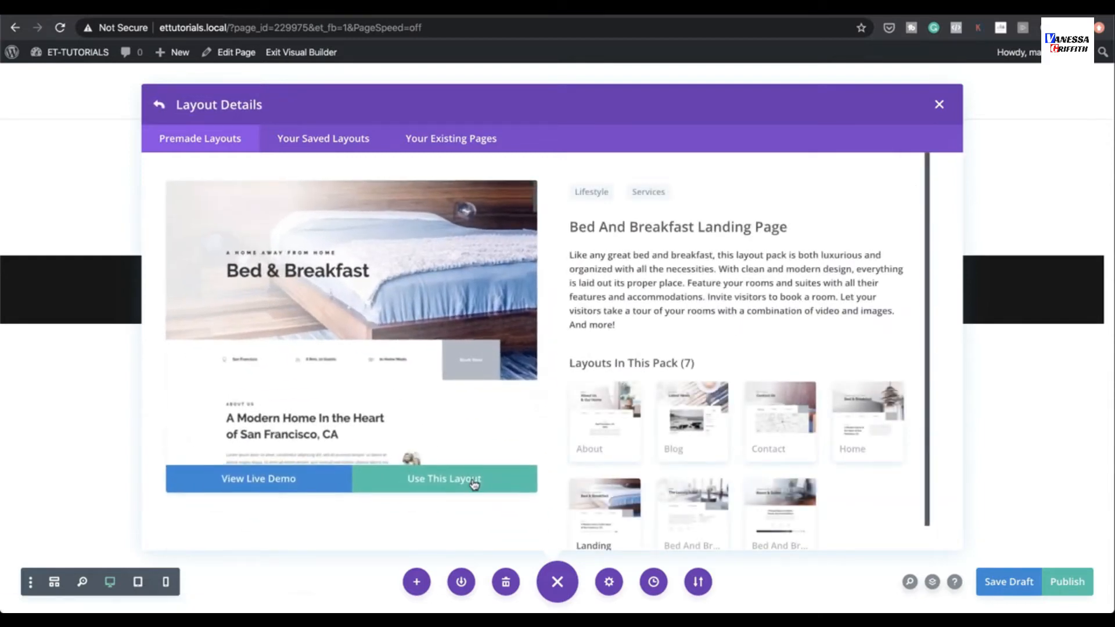
pyautogui.click(444, 478)
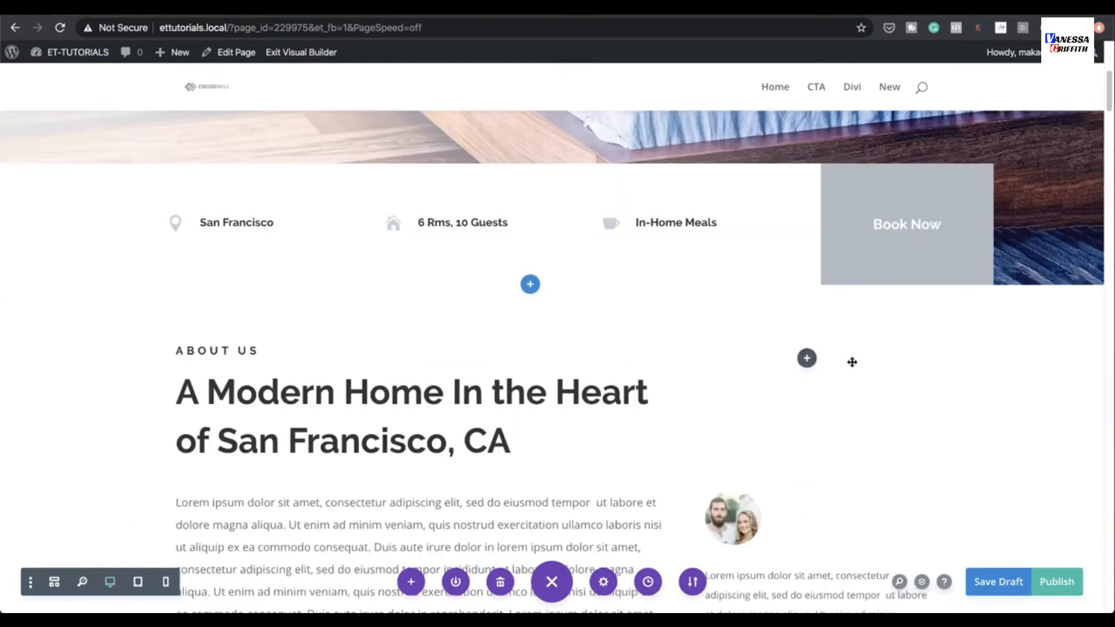
# Scroll through the Bed And Breakfast layout and exit the visual builder
pyautogui.scroll(-3)
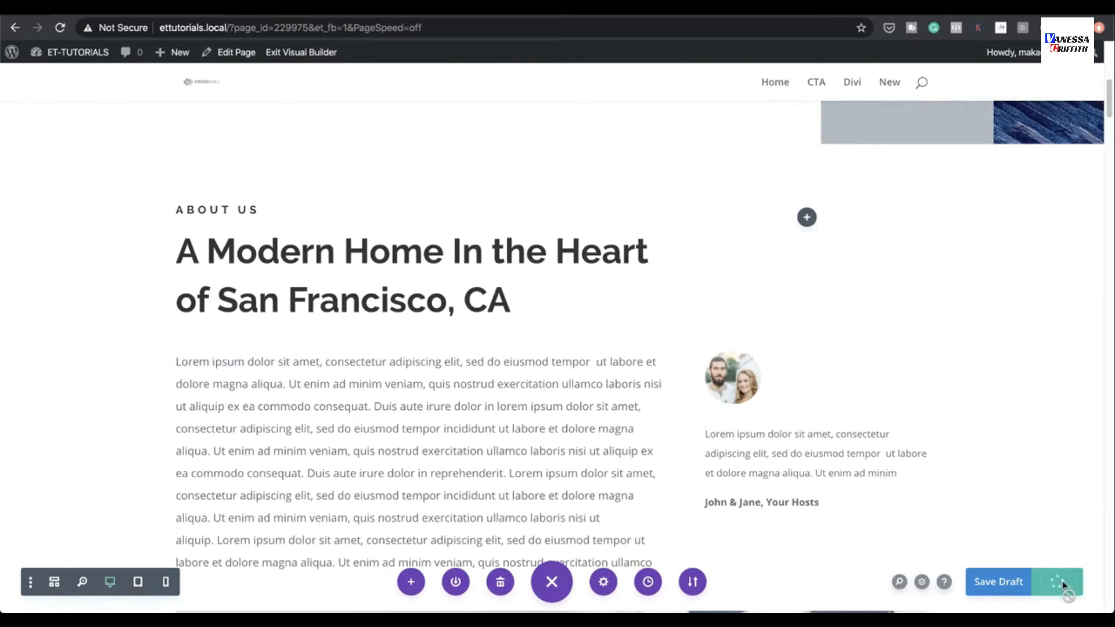
pyautogui.scroll(-3)
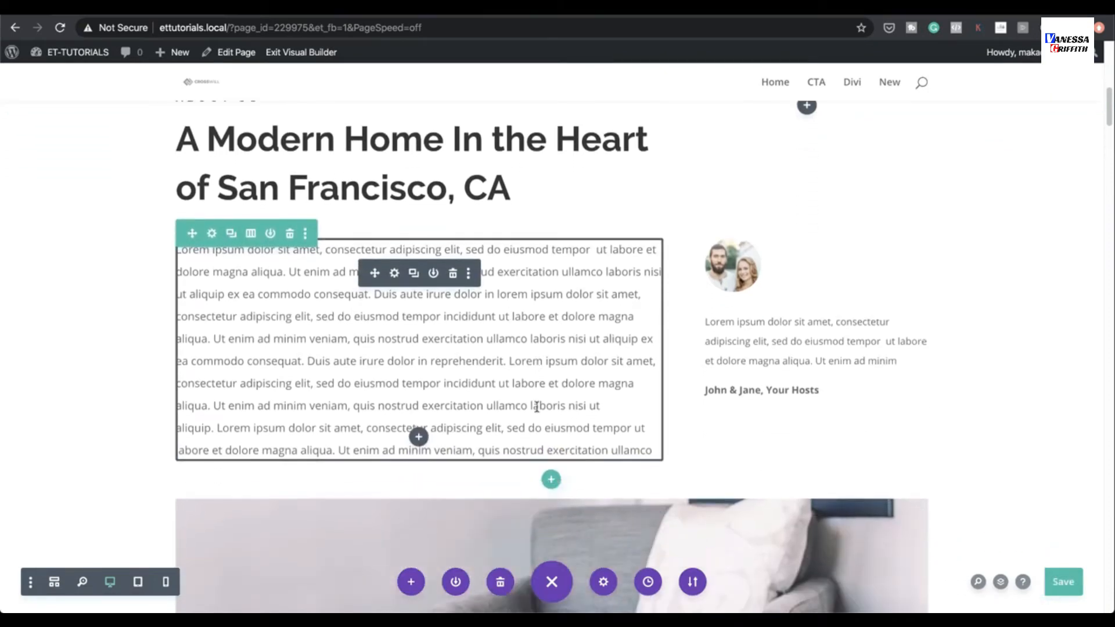
pyautogui.scroll(-3)
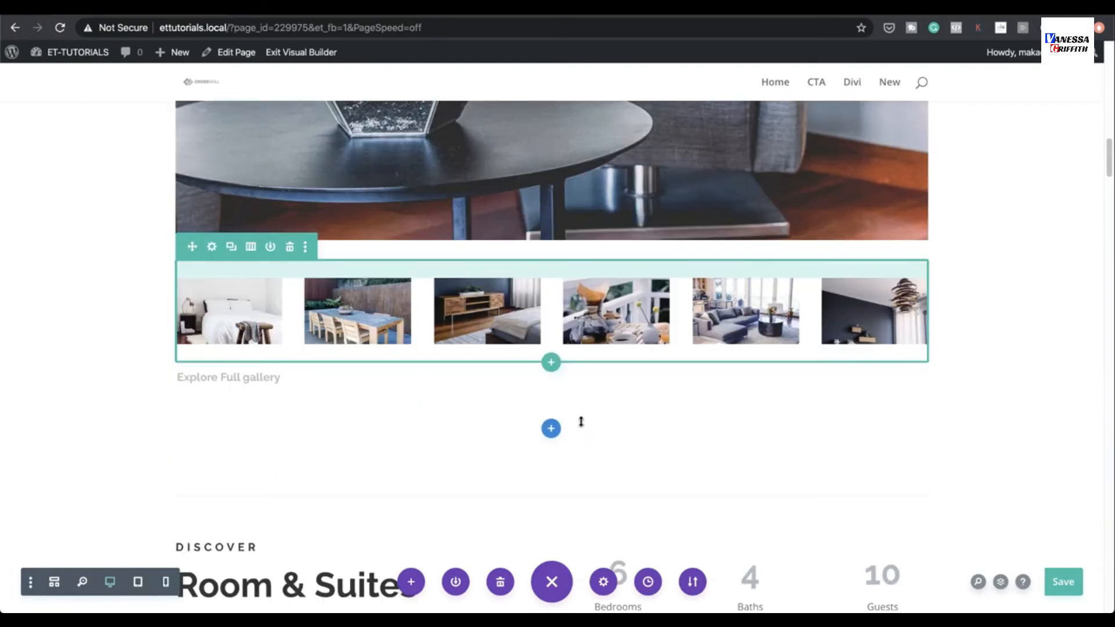
pyautogui.scroll(-3)
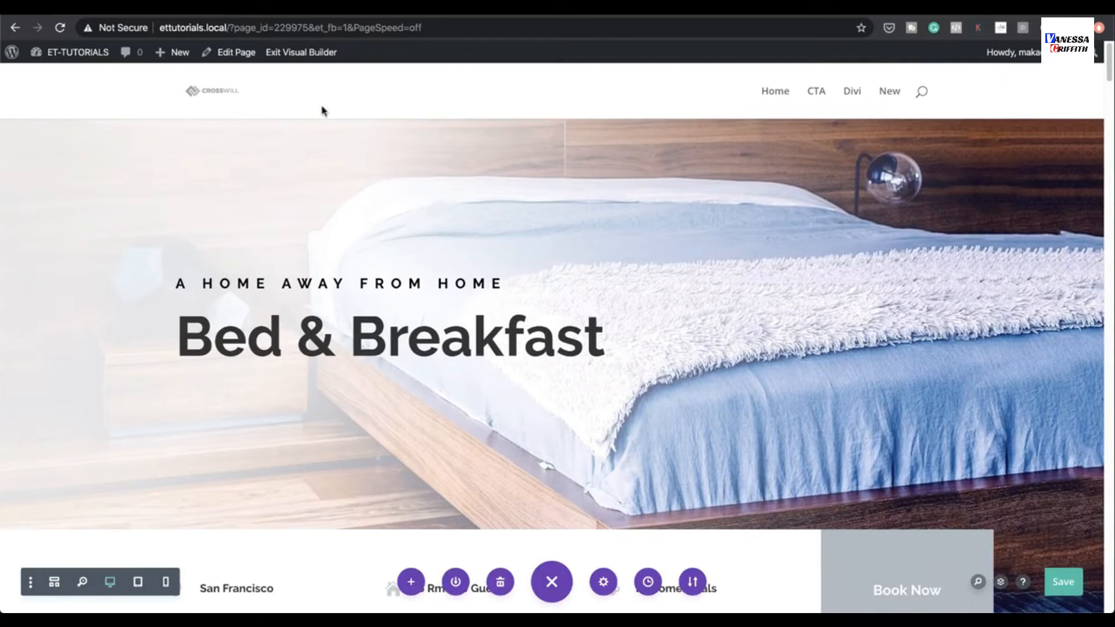
pyautogui.click(301, 51)
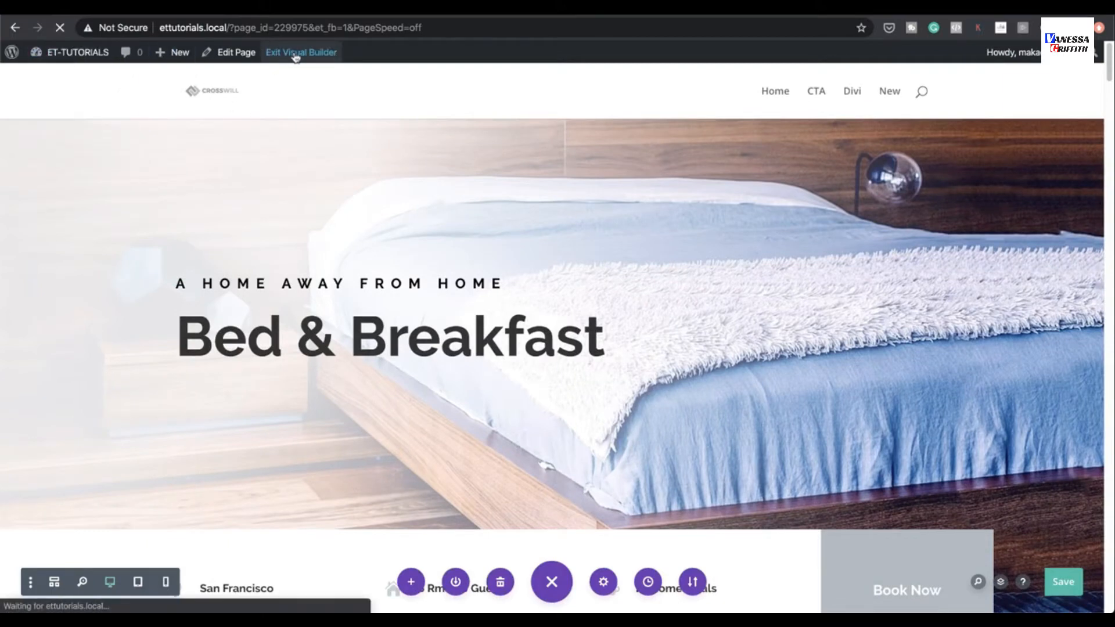
# Edit the Translate page in WordPress and show its Language panel with French and German translations
pyautogui.click(301, 52)
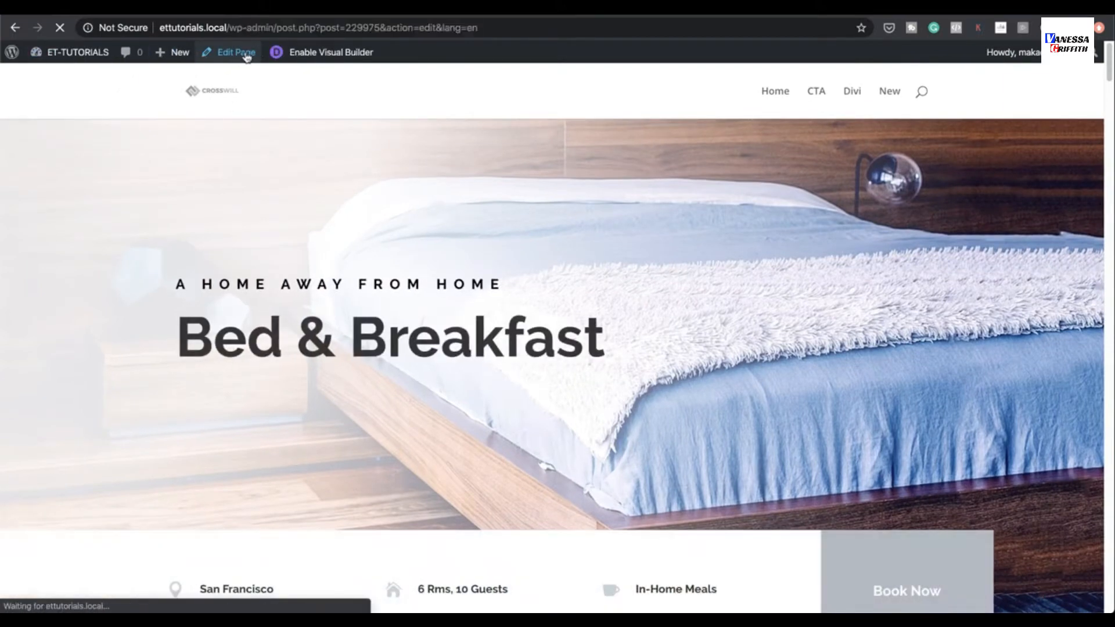
pyautogui.click(235, 52)
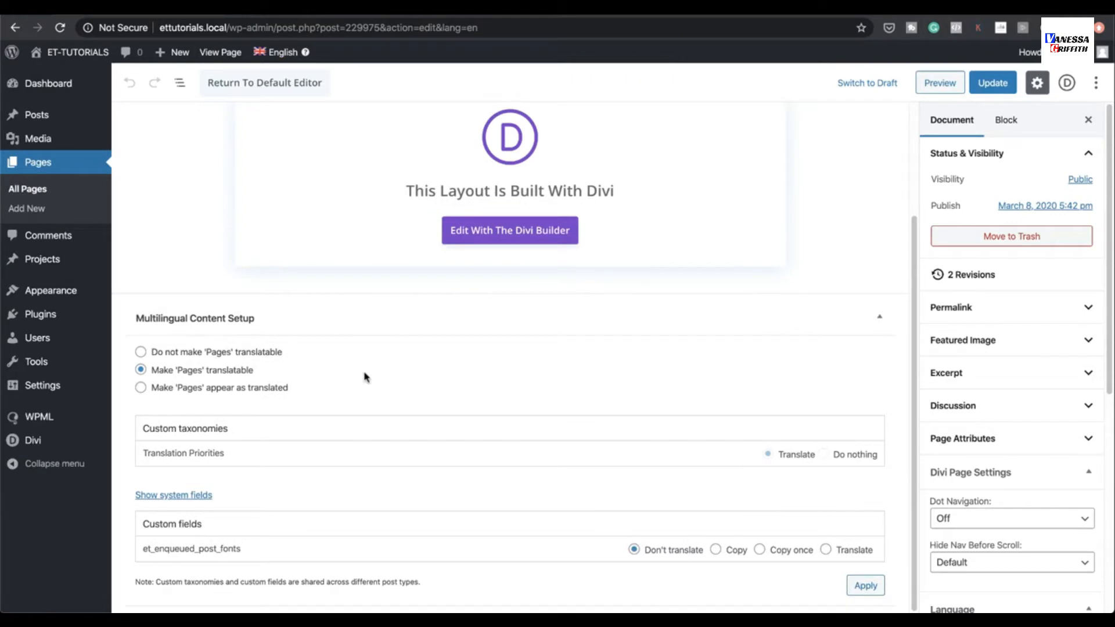
pyautogui.moveTo(158, 333)
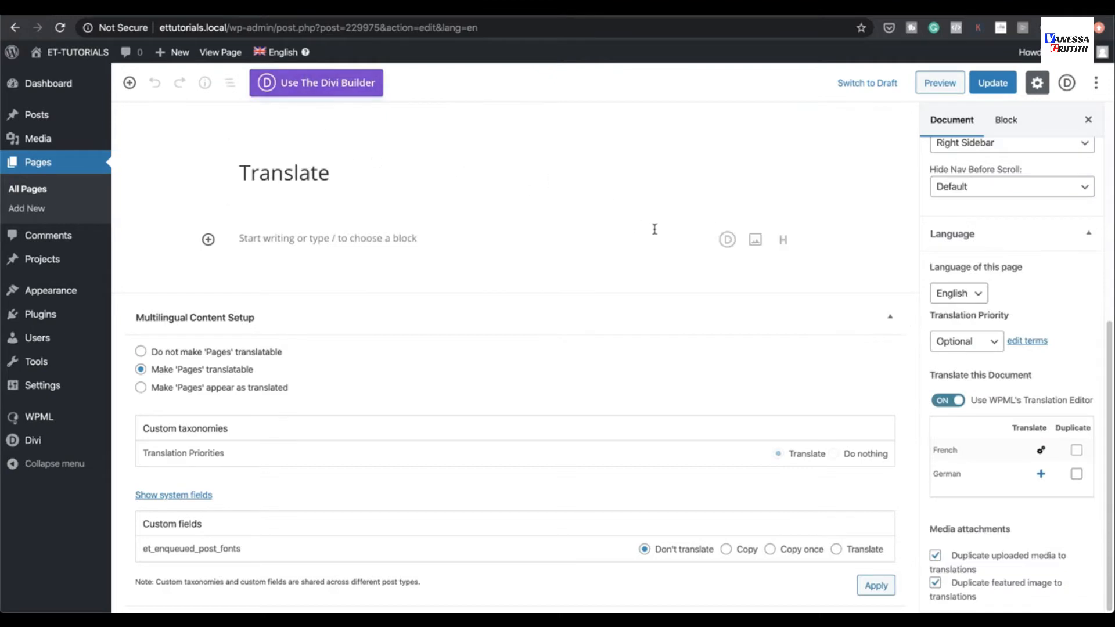
pyautogui.moveTo(1051, 457)
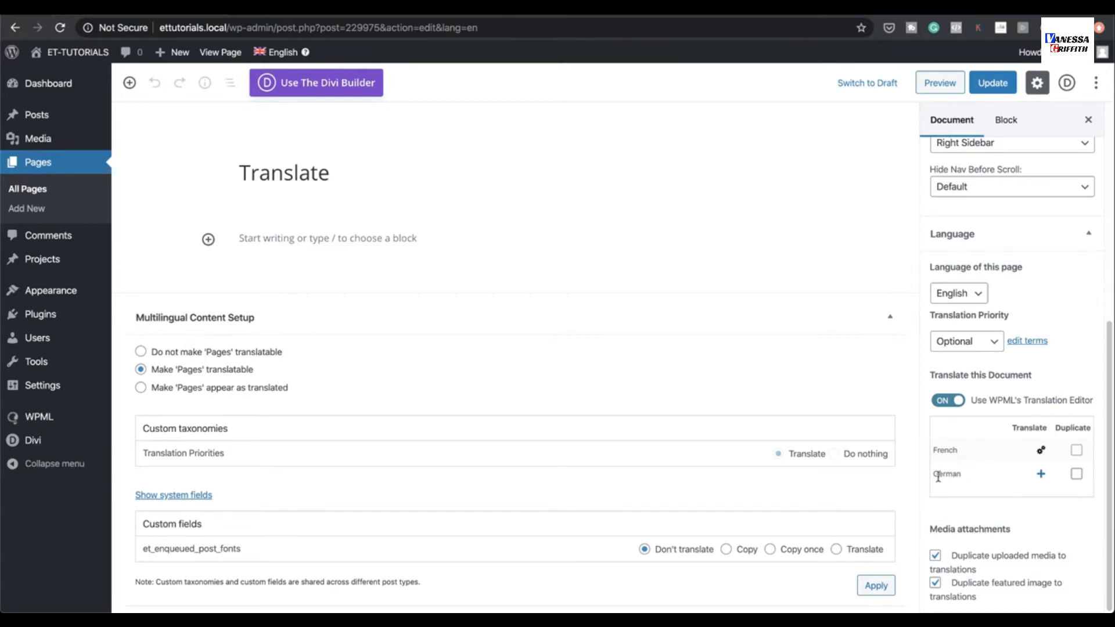
pyautogui.moveTo(1041, 475)
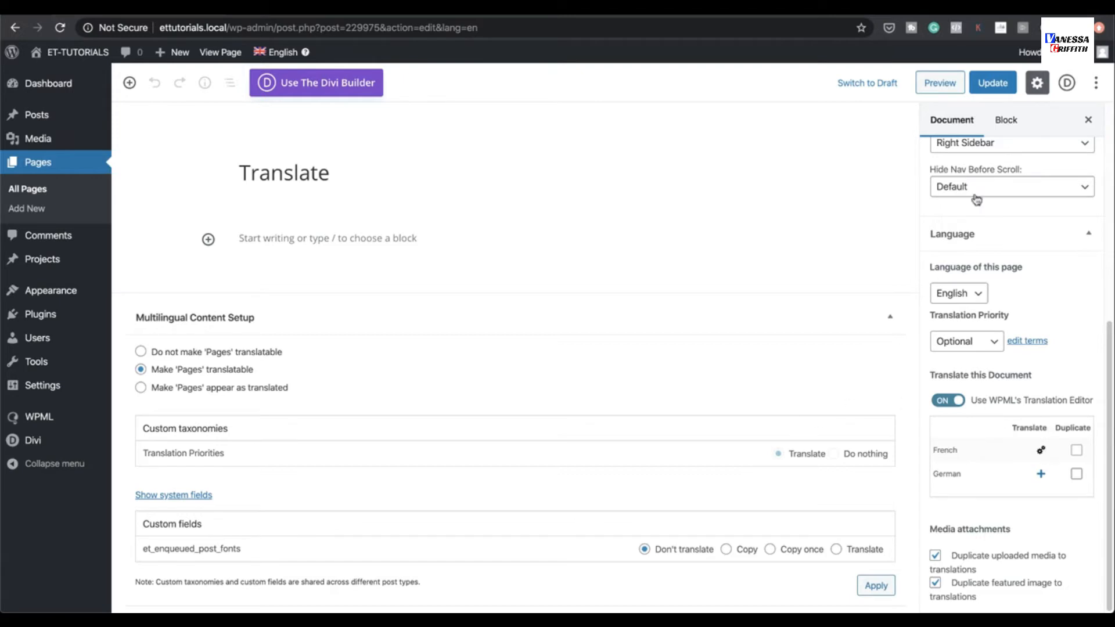
pyautogui.click(992, 82)
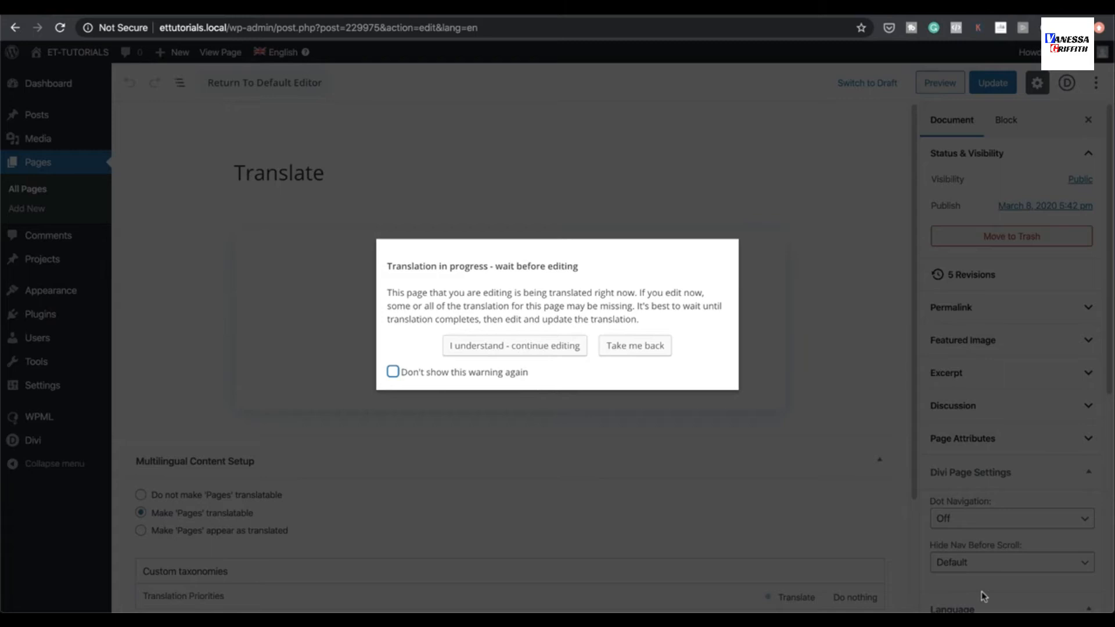
pyautogui.moveTo(1049, 579)
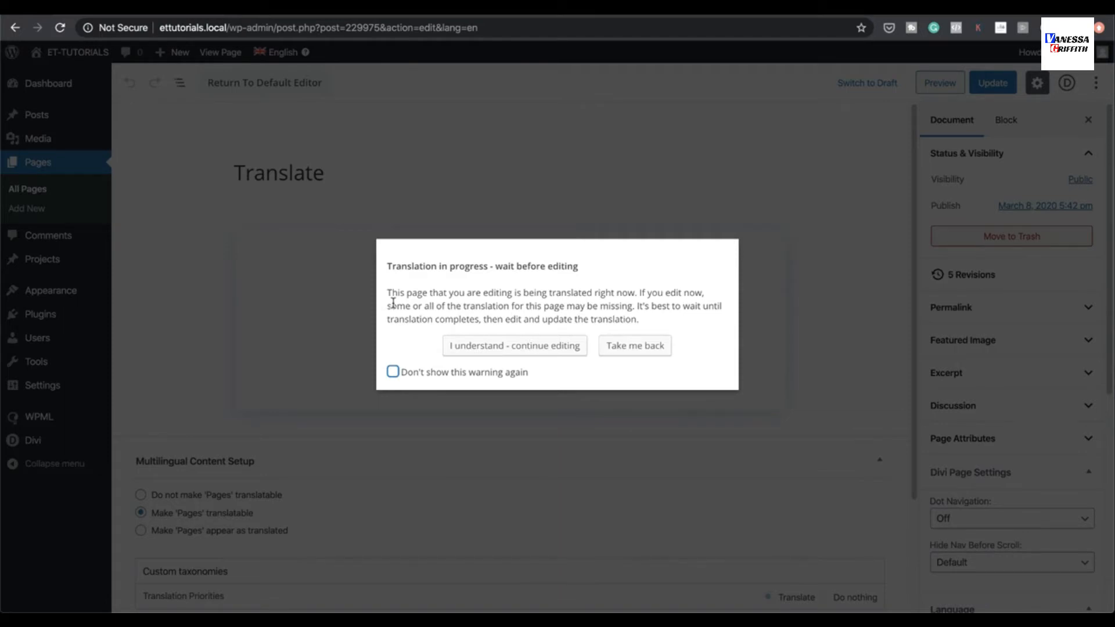
pyautogui.moveTo(397, 341)
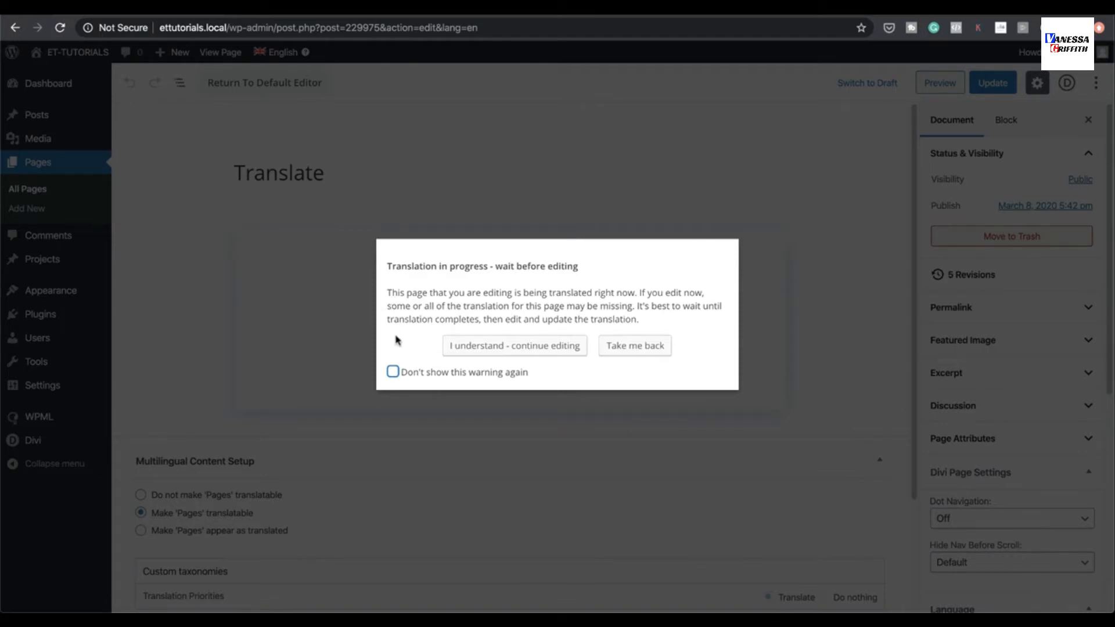
pyautogui.moveTo(501, 363)
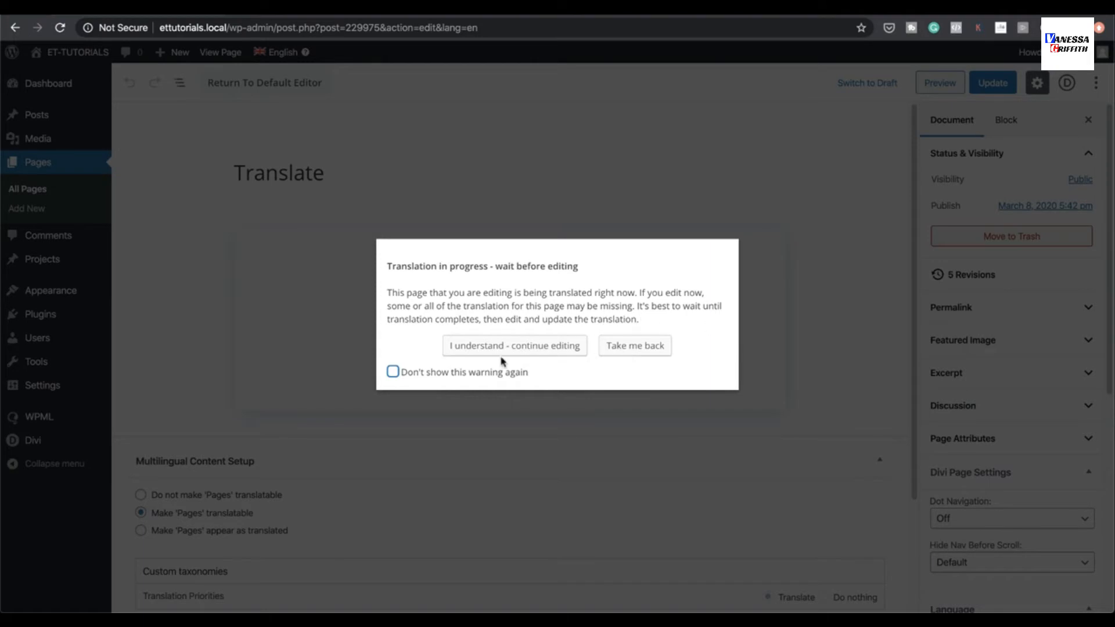
# Tick 'Don't show this warning again' and continue editing past the translation warning
pyautogui.click(392, 371)
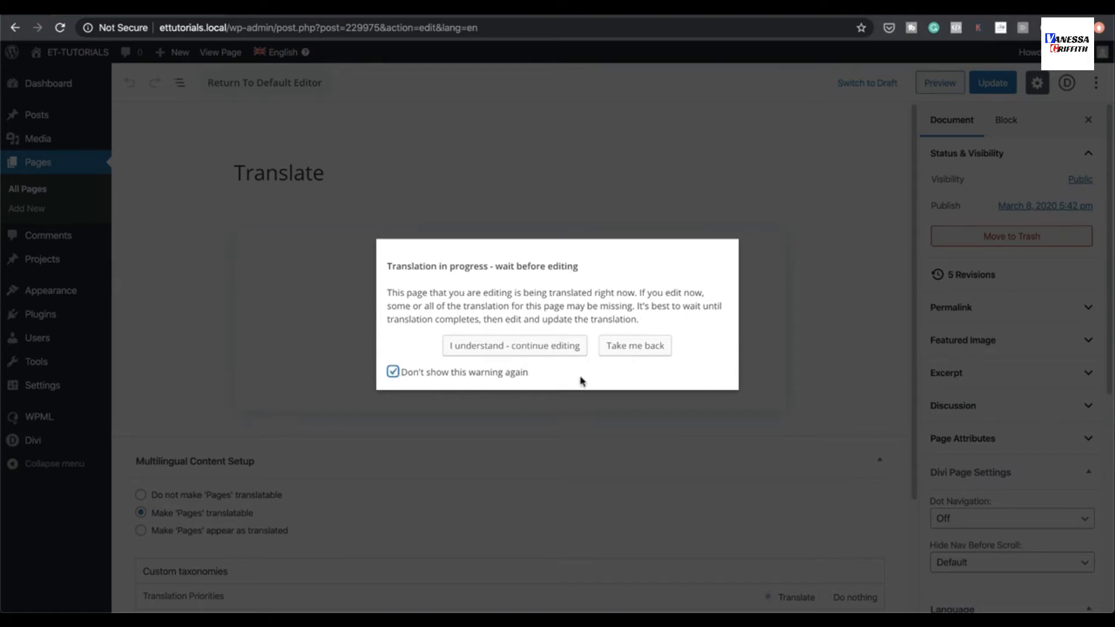
pyautogui.click(514, 346)
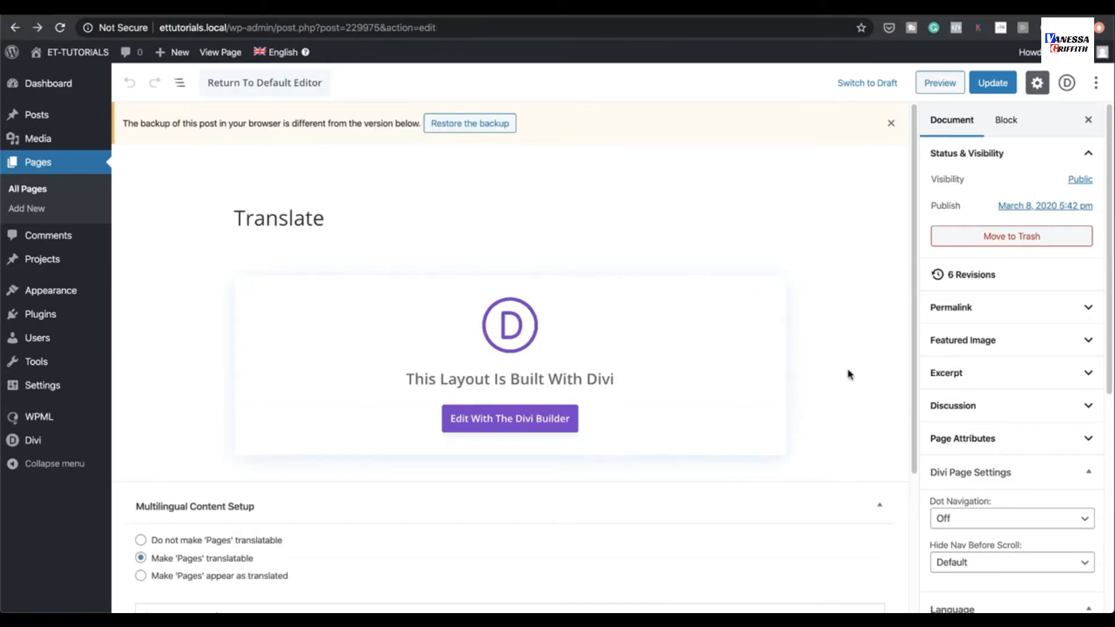
# Start editing the French translation from the Translate this Document panel
pyautogui.scroll(-3)
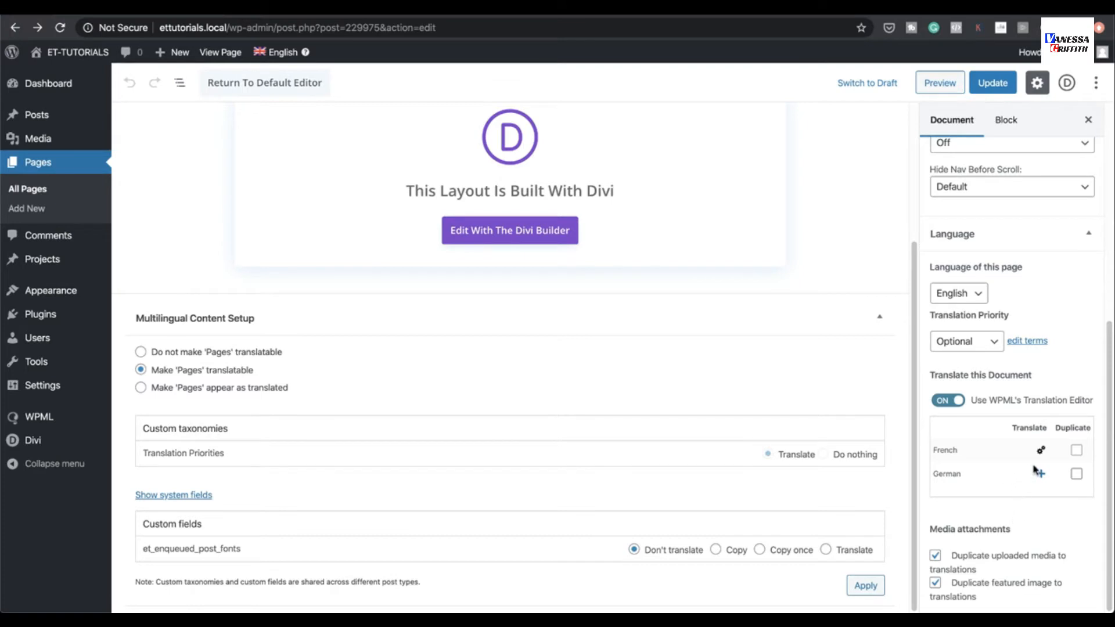
pyautogui.moveTo(1040, 450)
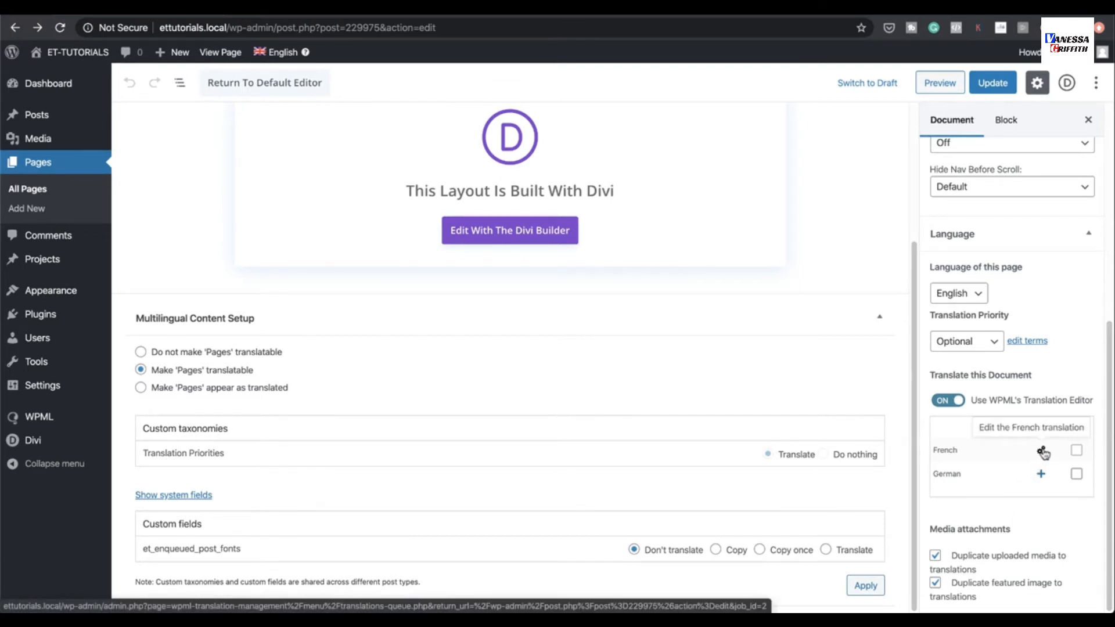
pyautogui.click(1042, 450)
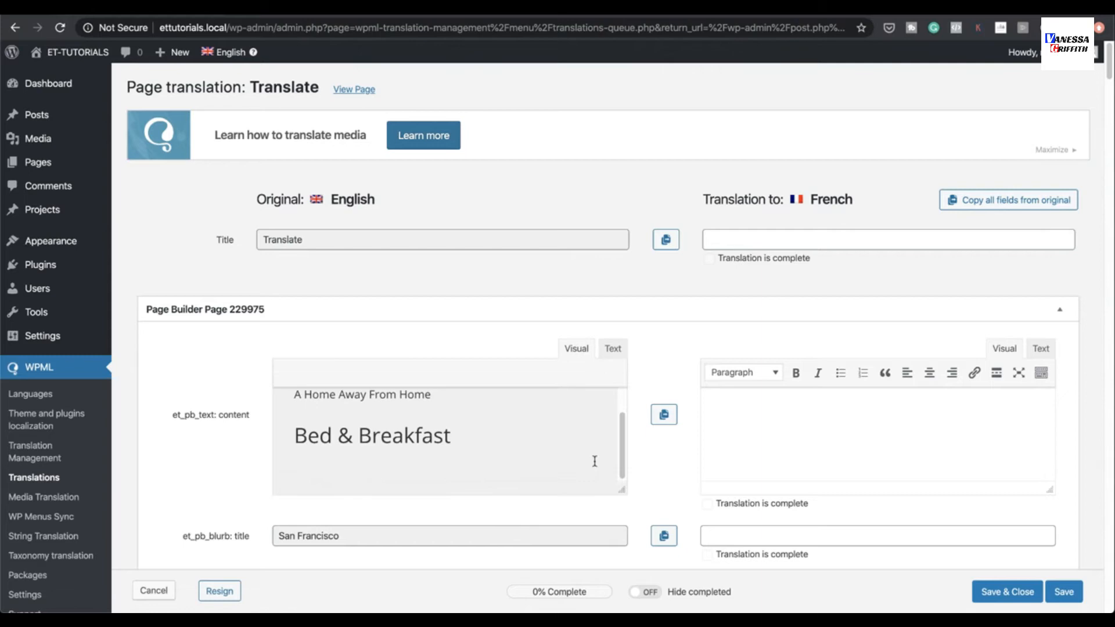
# Scroll the French translation editor's Bed & Breakfast fields and look up 'loren' in a new tab
pyautogui.scroll(-3)
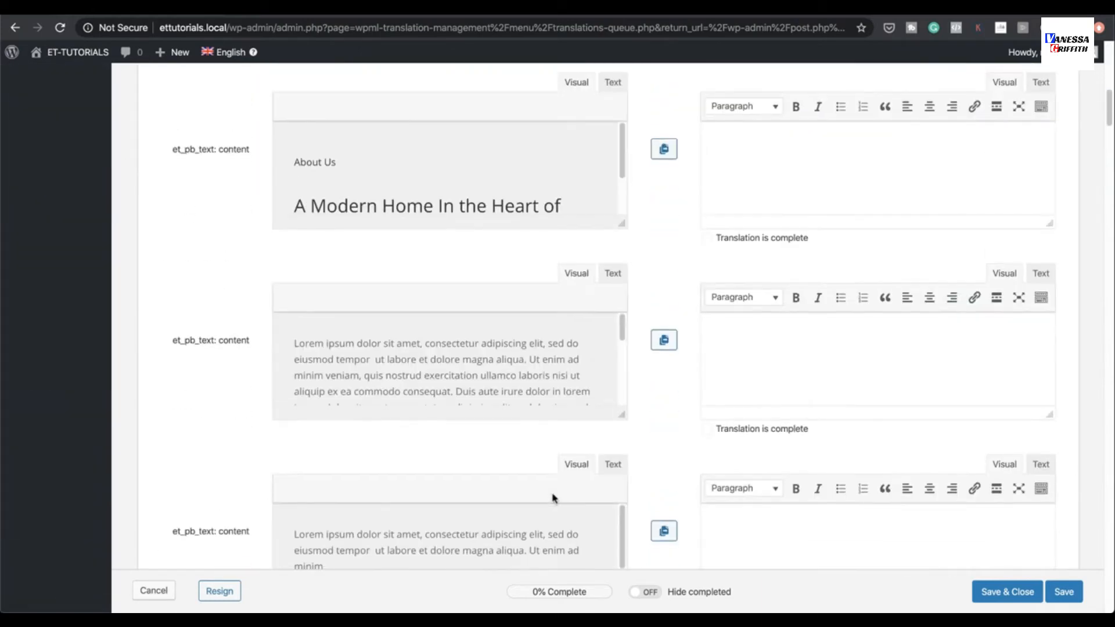
pyautogui.scroll(-3)
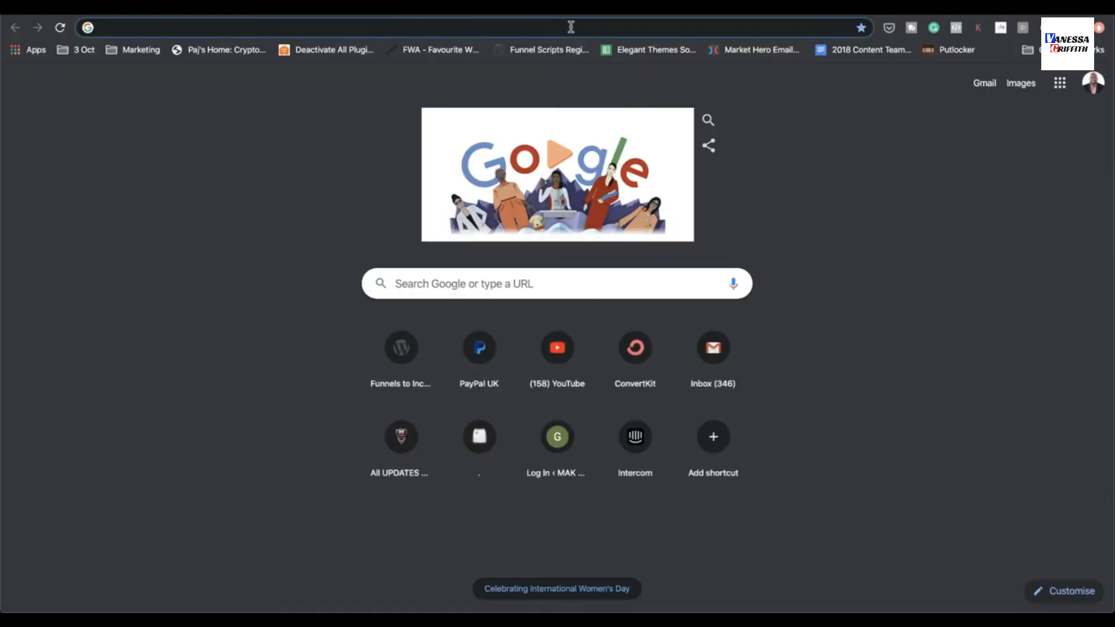
pyautogui.write('loren')
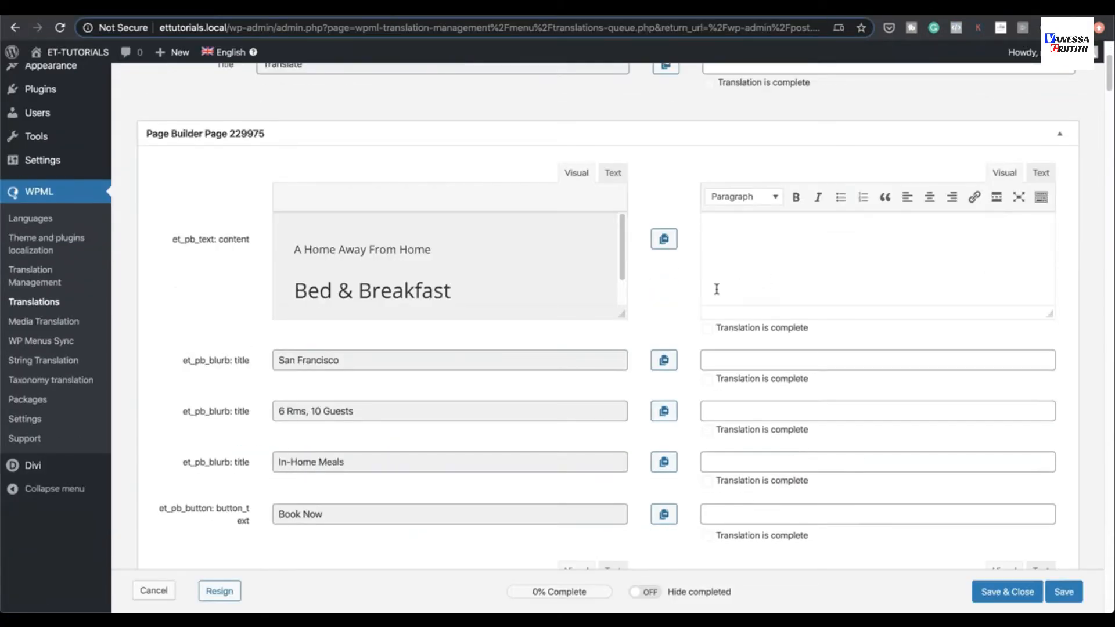
# Fill the opening French heading with 'Lorem ipsum dolor sit' and 'Lorem ipsum', the second line as Heading 1
pyautogui.write('Lorem ipsum dolor sit')
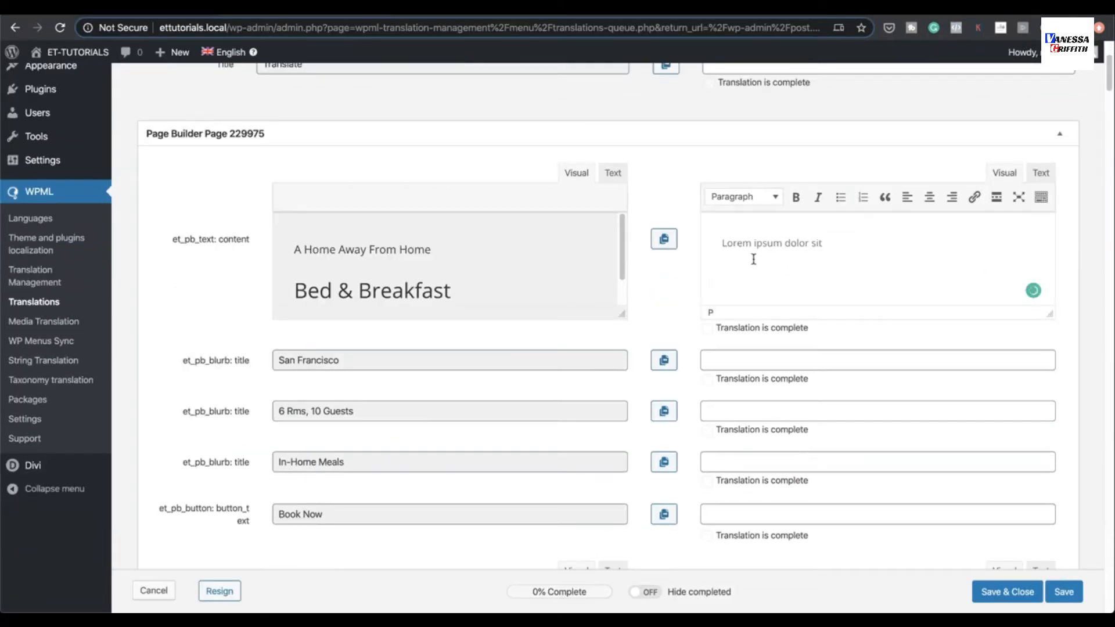
pyautogui.write('Lorem ipsum')
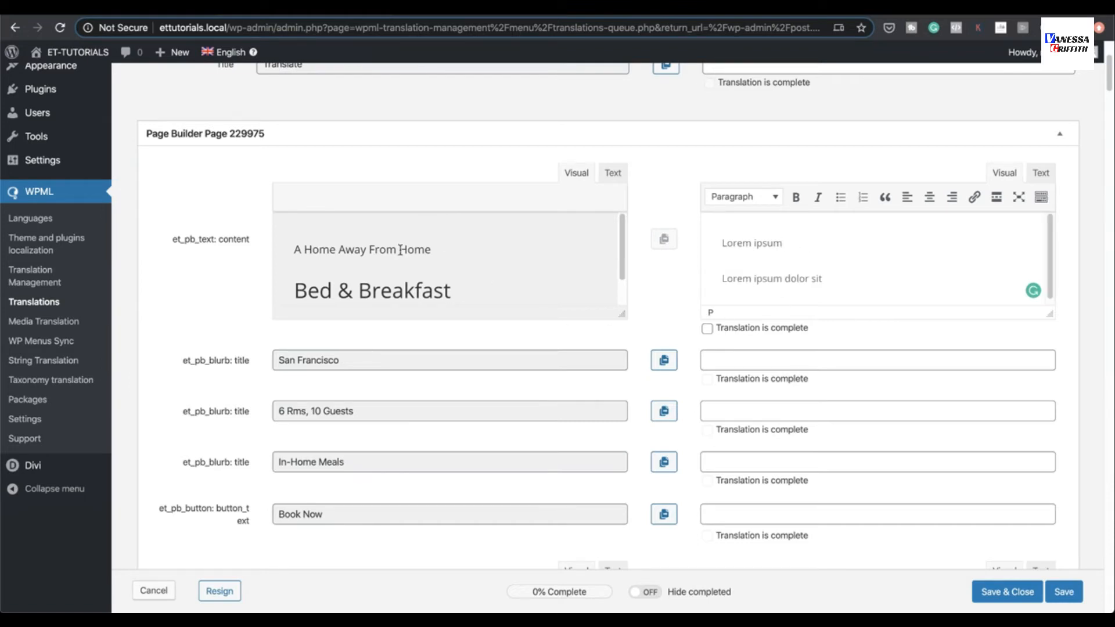
pyautogui.click(611, 173)
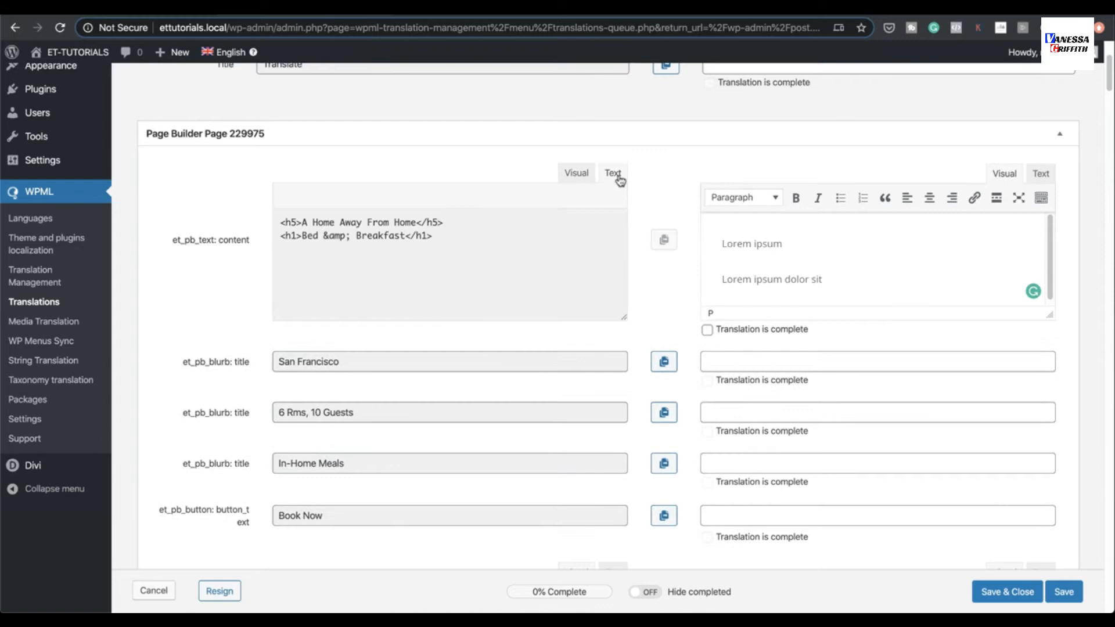
pyautogui.moveTo(444, 226)
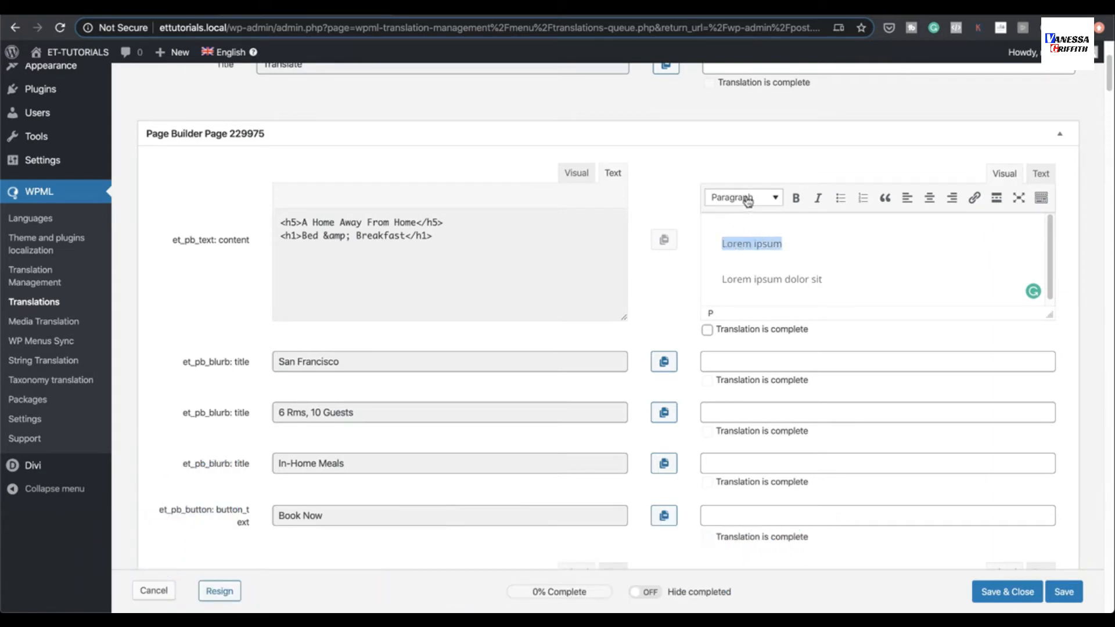
pyautogui.click(741, 198)
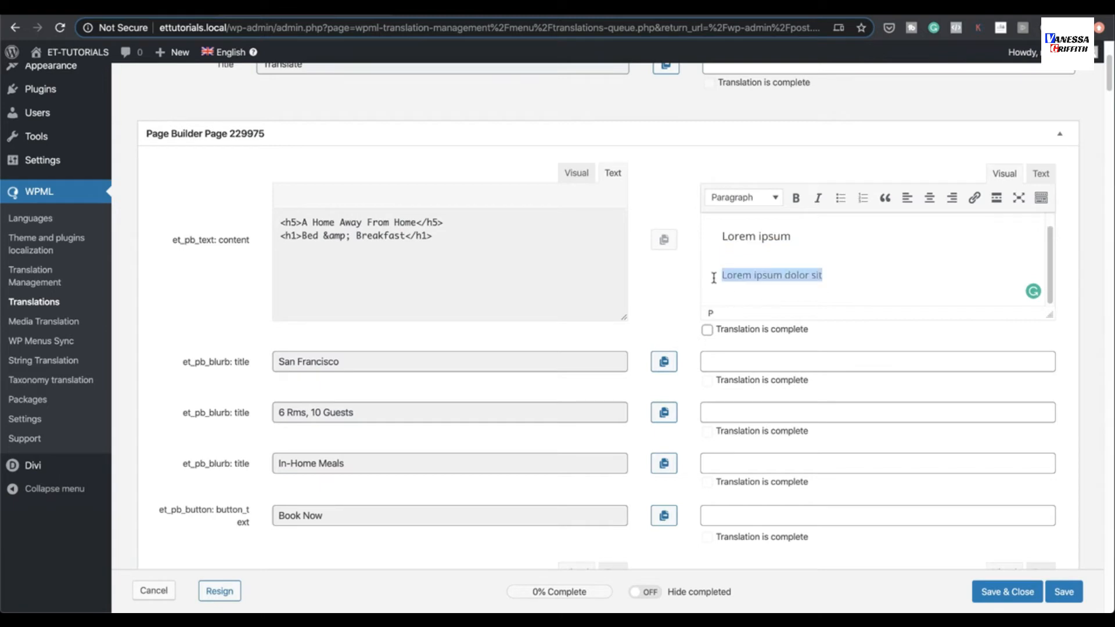
pyautogui.click(742, 197)
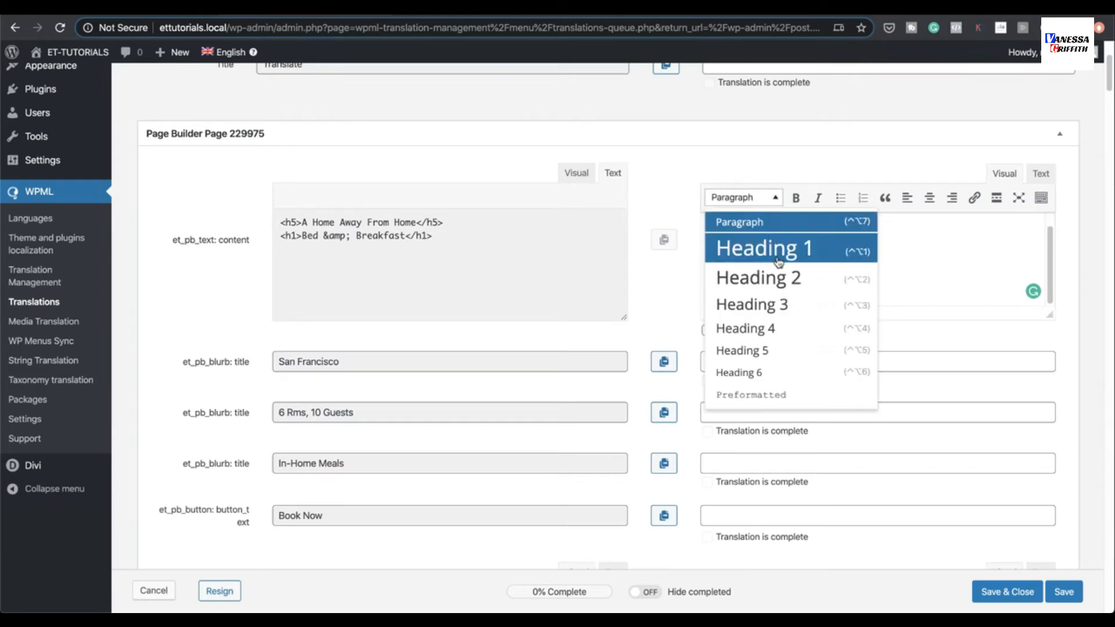
pyautogui.click(763, 248)
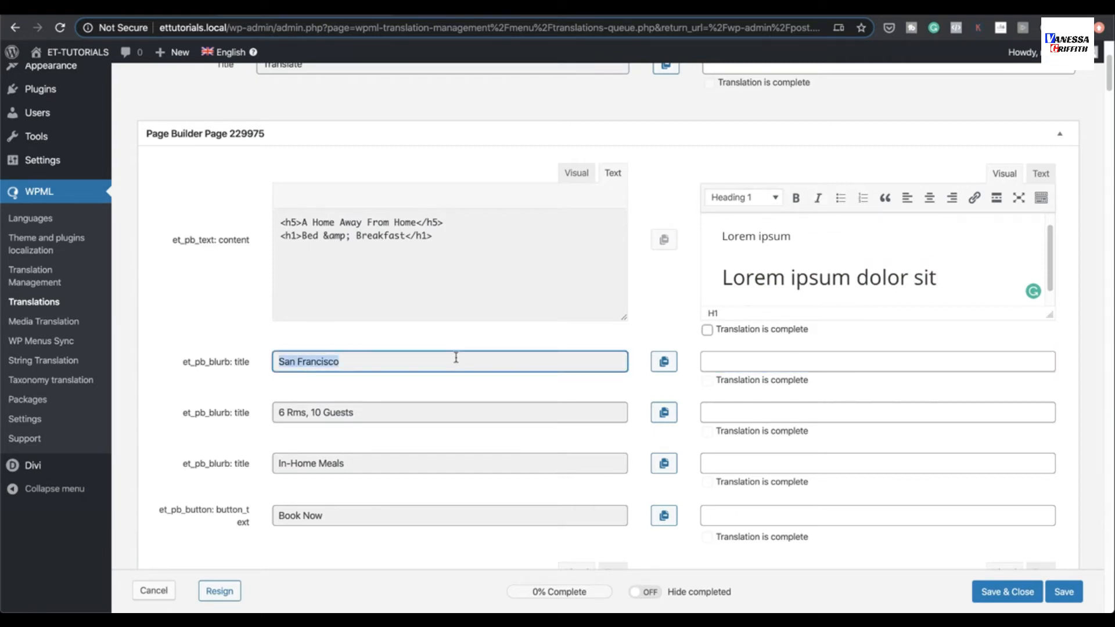
# Copy 'San Francisco' into its French field and mark both translations complete
pyautogui.click(876, 361)
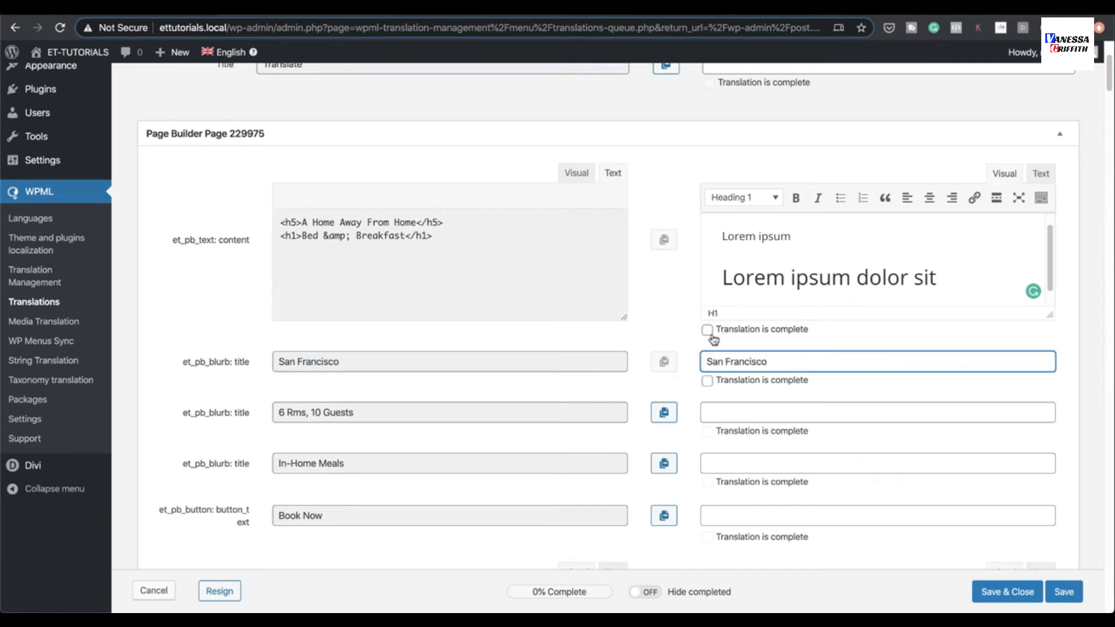
pyautogui.moveTo(507, 597)
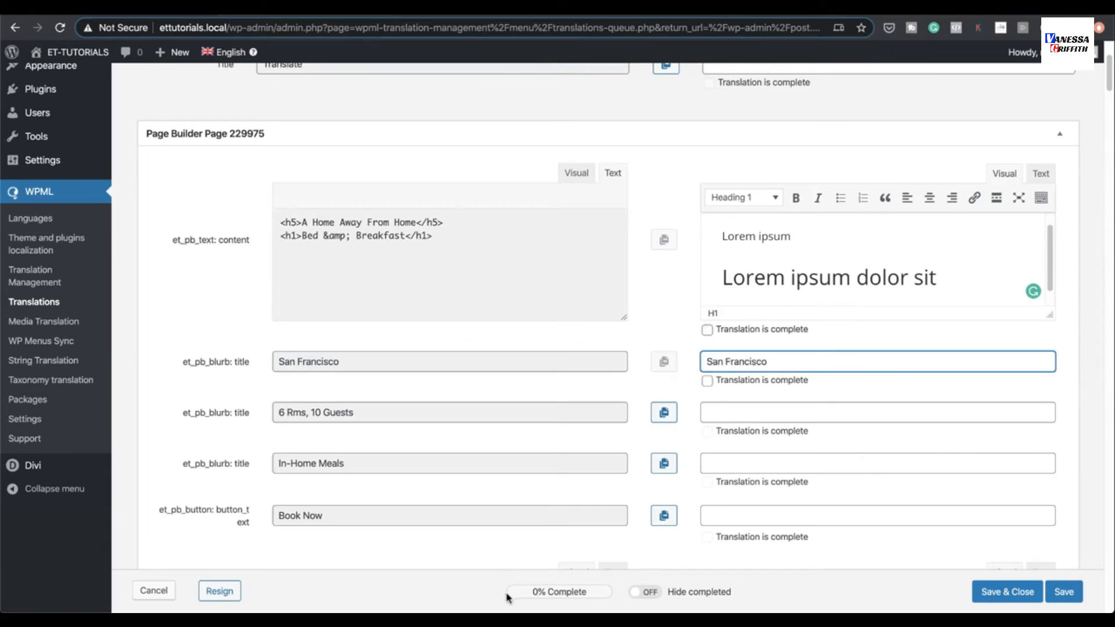
pyautogui.moveTo(614, 603)
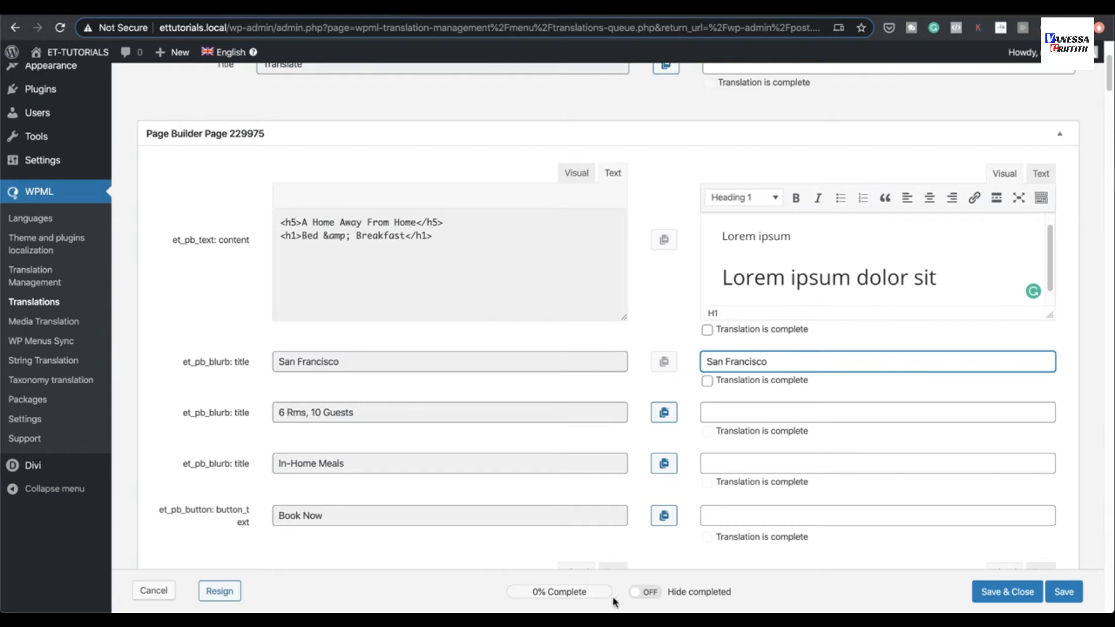
pyautogui.click(706, 329)
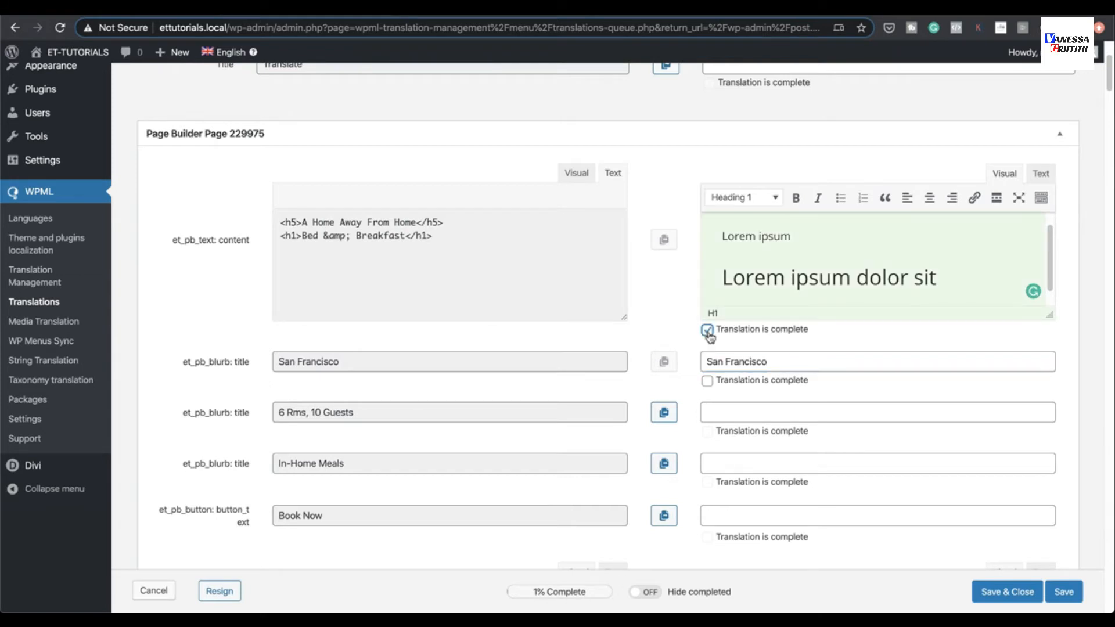
pyautogui.click(707, 329)
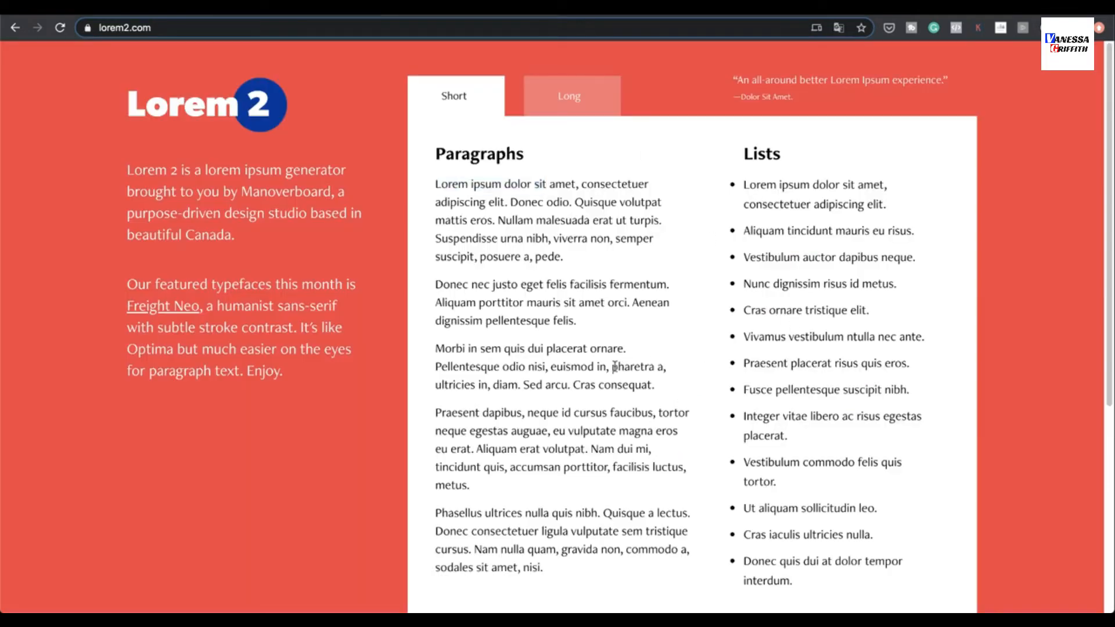
# Fill the Book Now translation with a copied placeholder phrase plus 'juhfu' and select a lorem ipsum paragraph to reuse
pyautogui.doubleClick(632, 366)
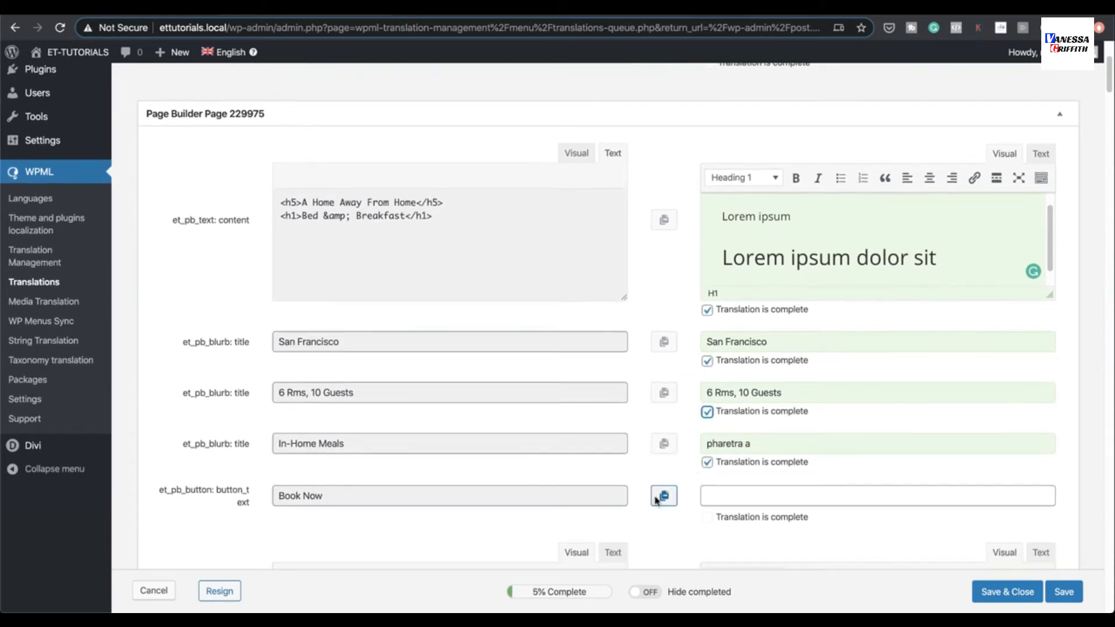
pyautogui.click(877, 496)
pyautogui.write('pharetra a')
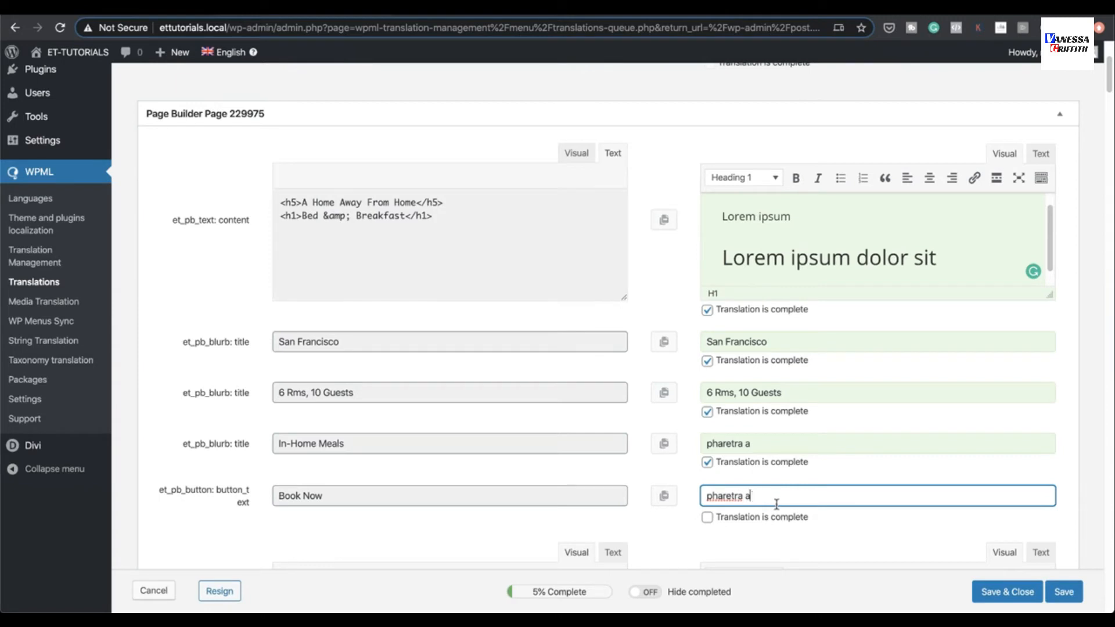
pyautogui.write('juhfu')
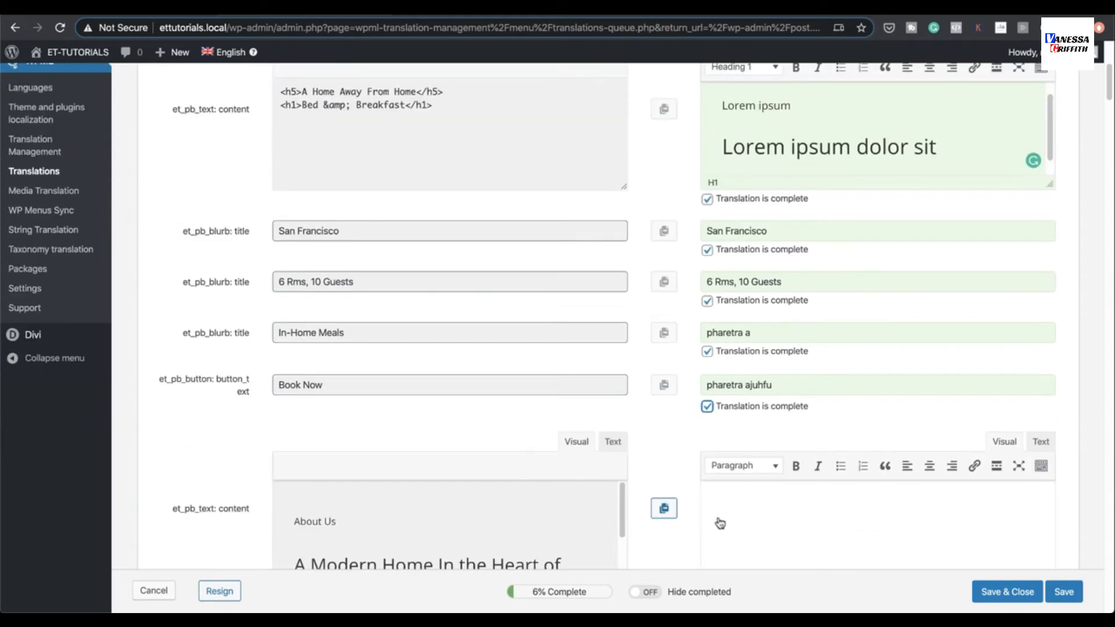
pyautogui.scroll(-3)
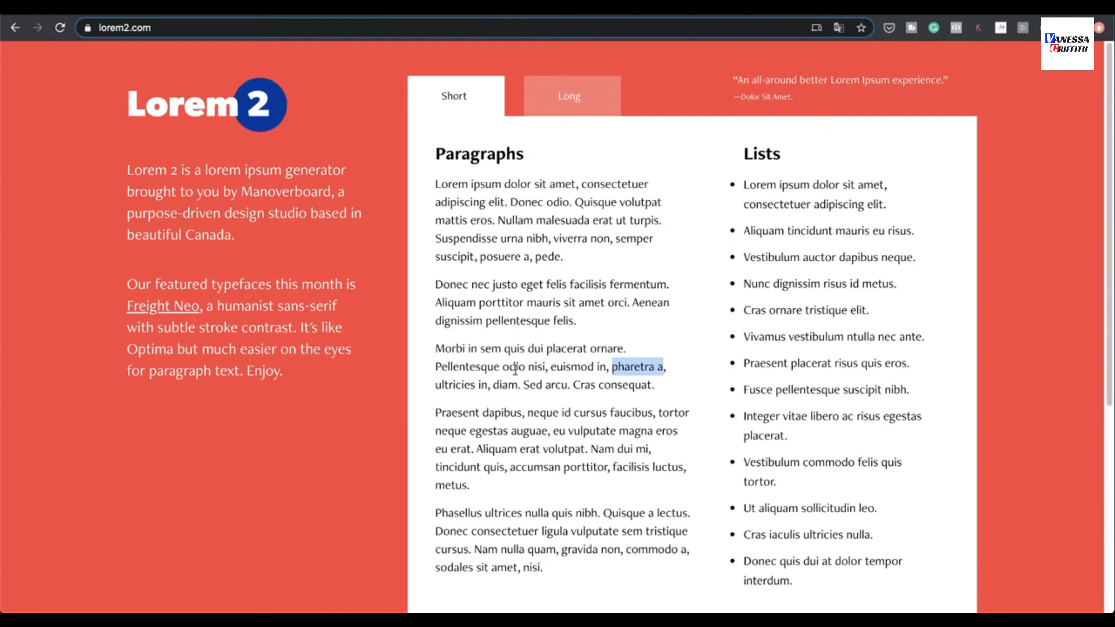
pyautogui.moveTo(435, 412); pyautogui.dragTo(582, 431)
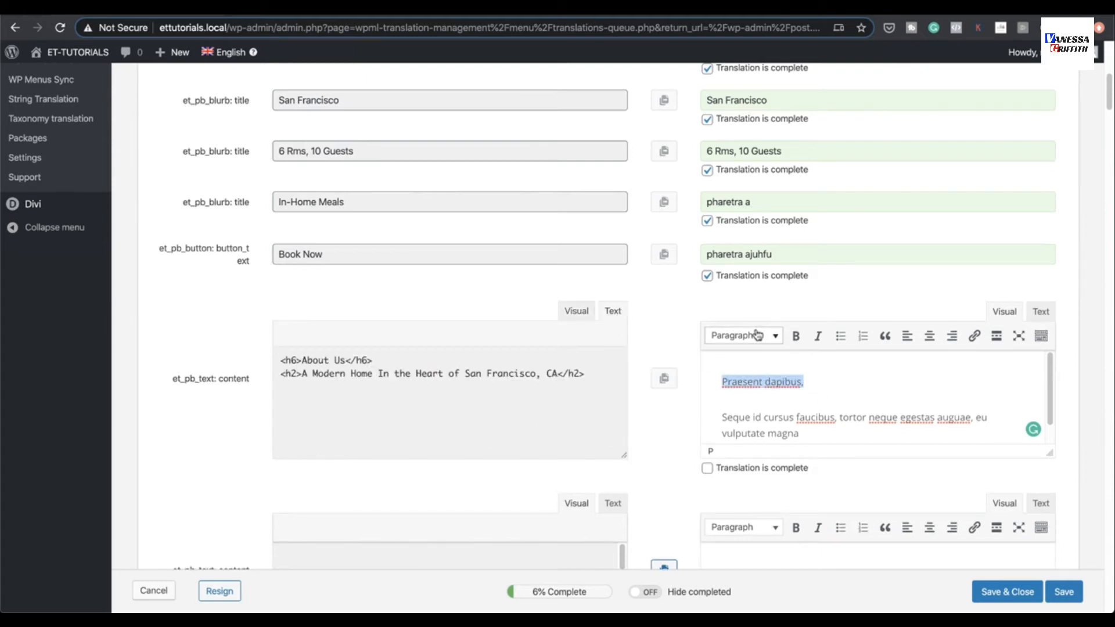
# Restyle the About Us translation lines as Heading 6 and Heading 2 and move down to the next paragraph
pyautogui.click(741, 335)
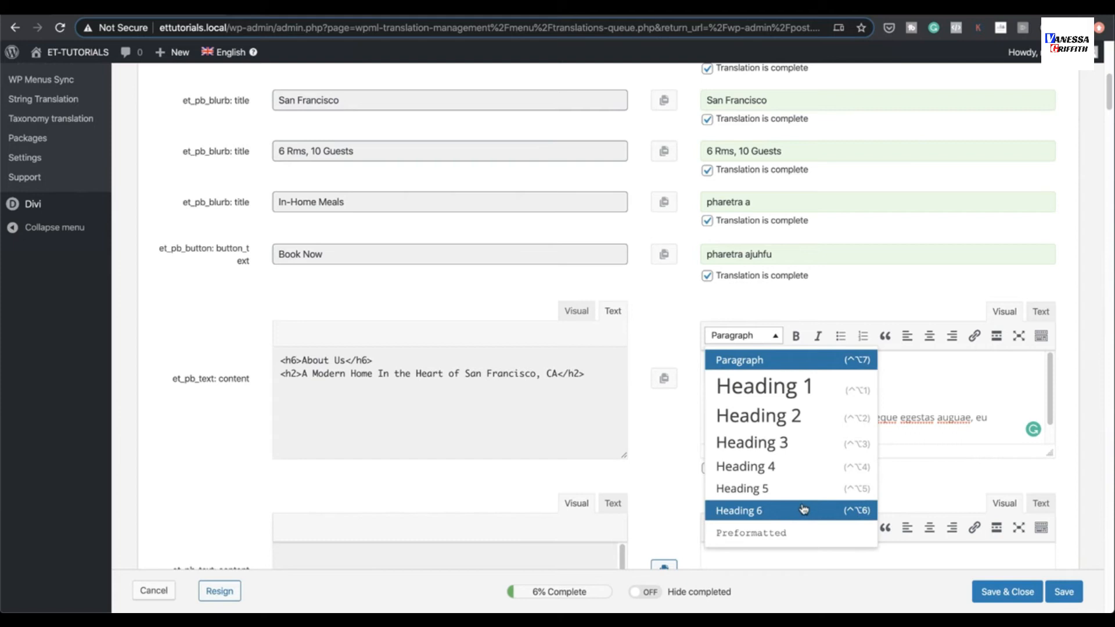
pyautogui.click(738, 510)
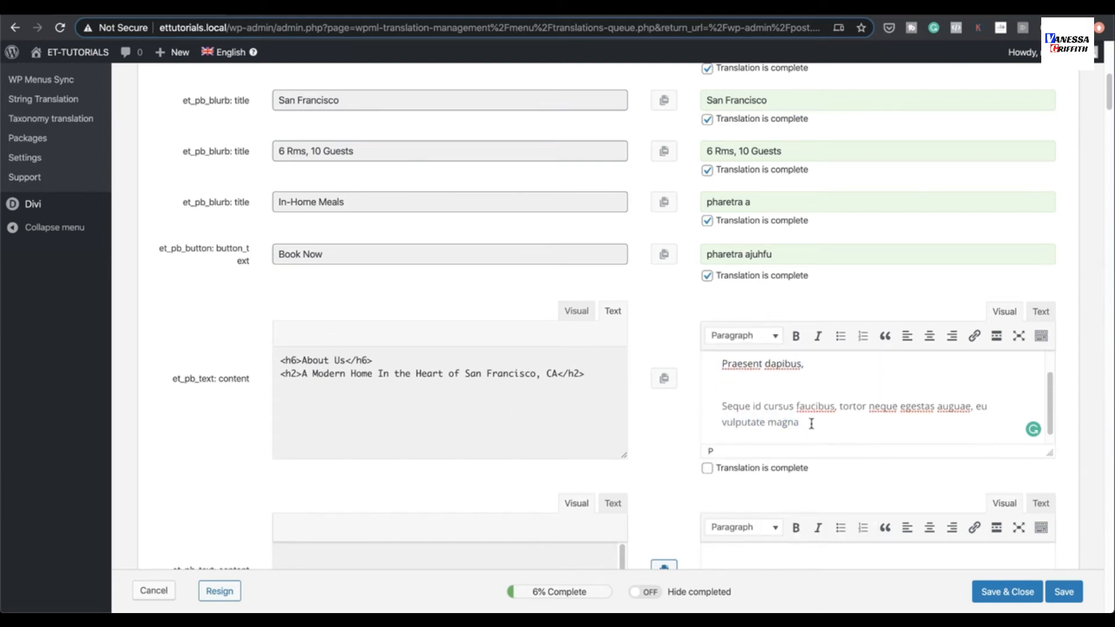
pyautogui.click(742, 335)
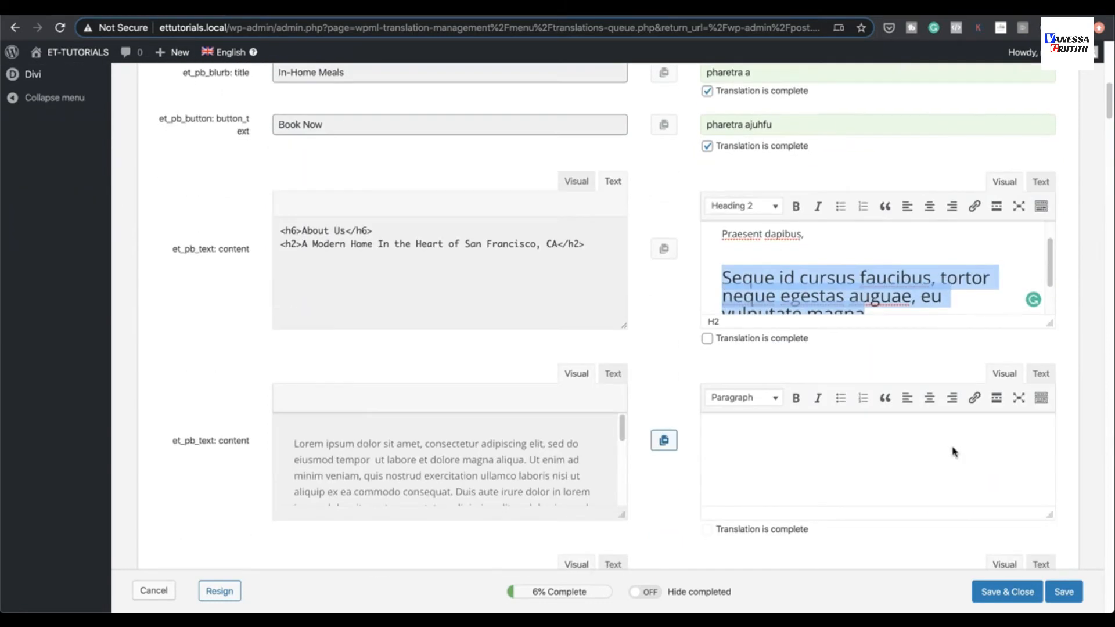
pyautogui.scroll(-3)
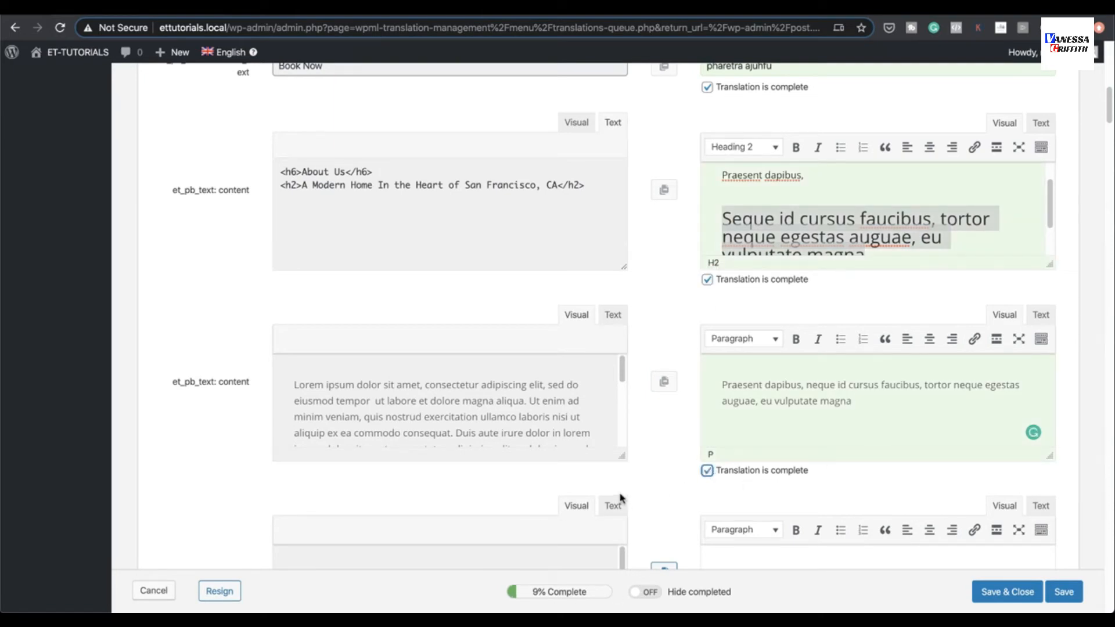
pyautogui.scroll(-3)
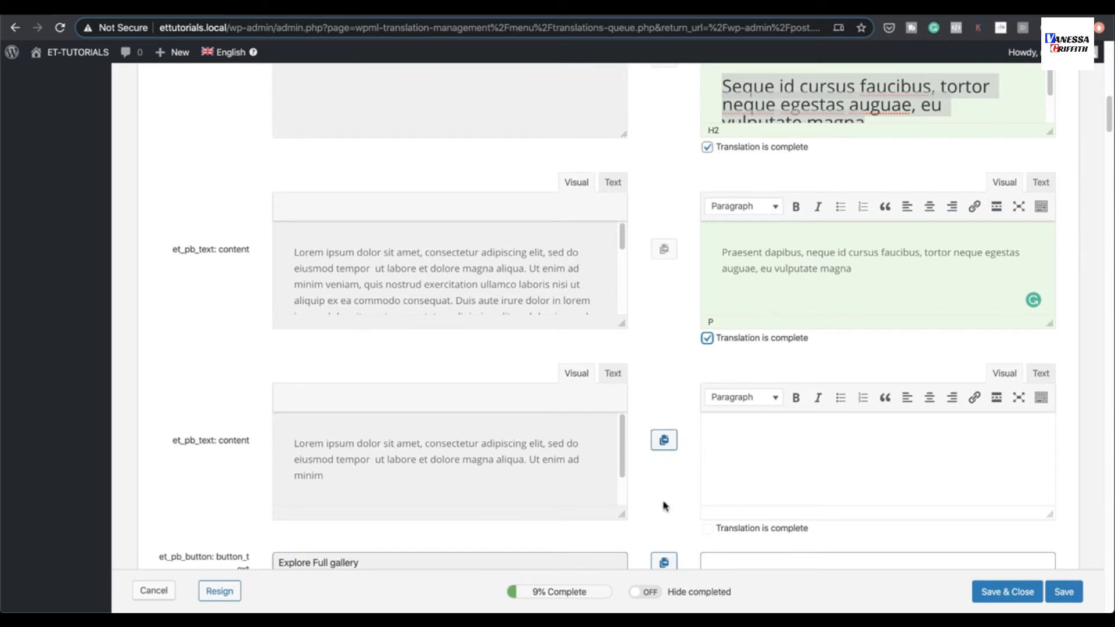
# Copy the original content into the remaining paragraph fields until the French job shows 100% Complete
pyautogui.click(663, 439)
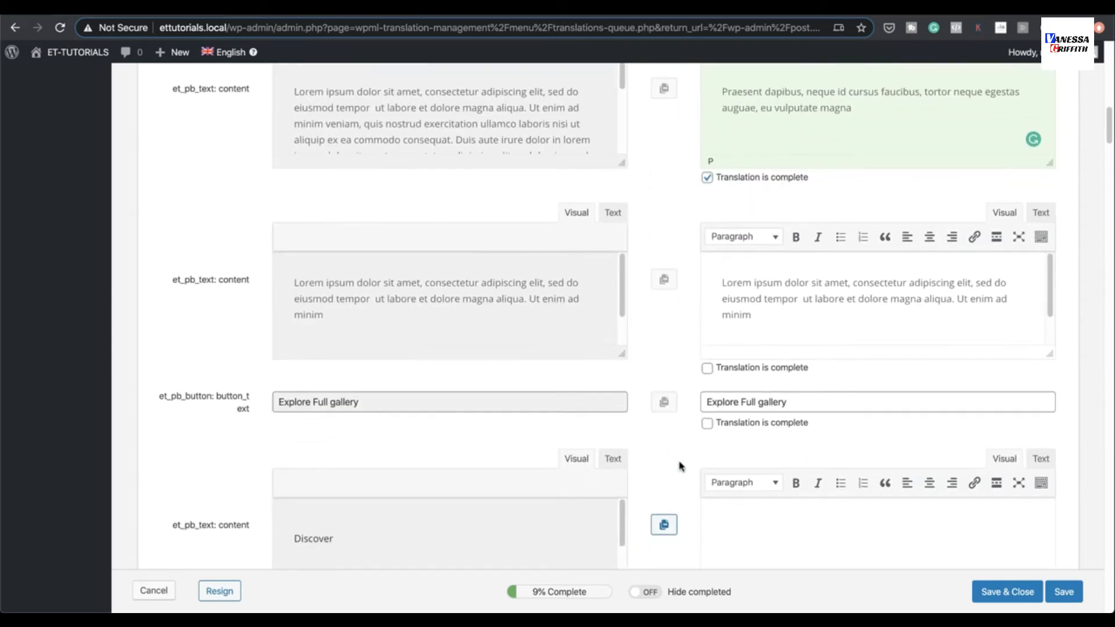
pyautogui.scroll(-3)
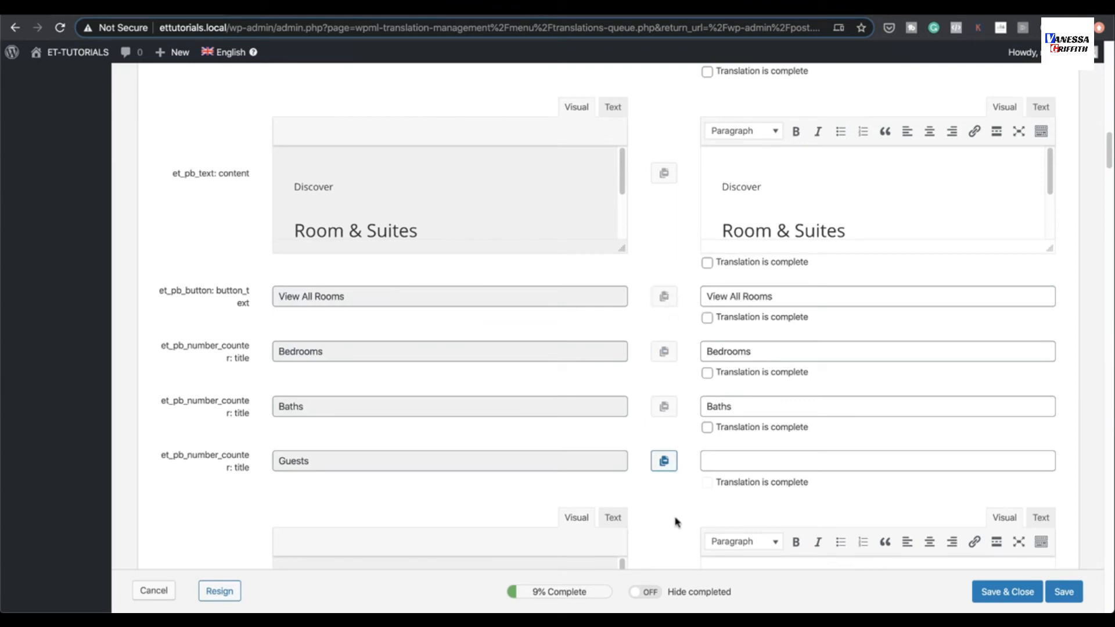
pyautogui.scroll(-3)
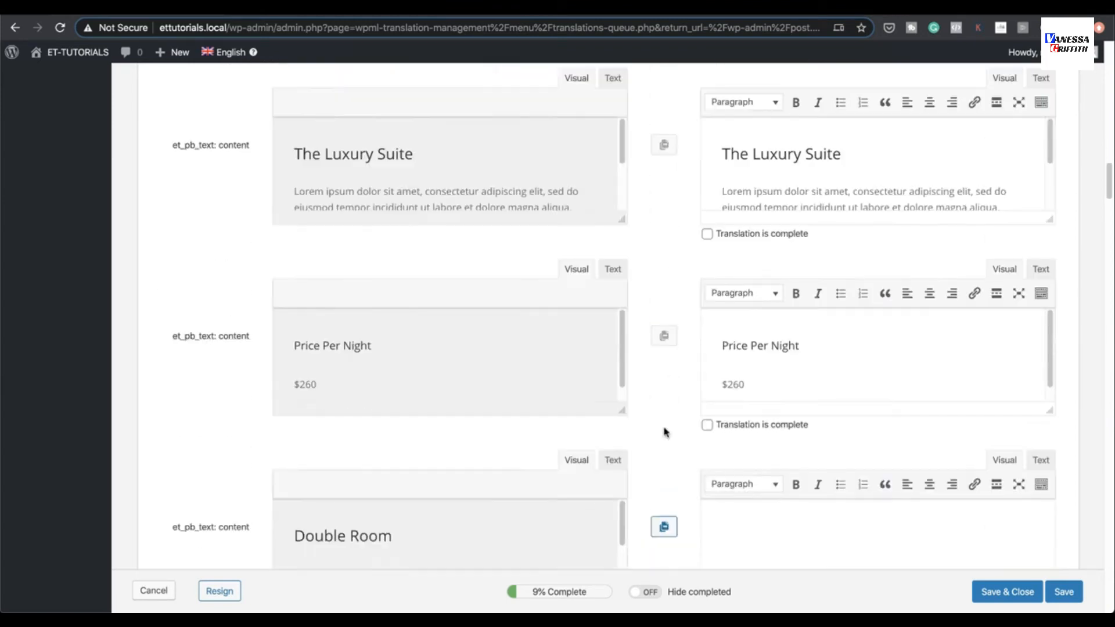
pyautogui.scroll(-3)
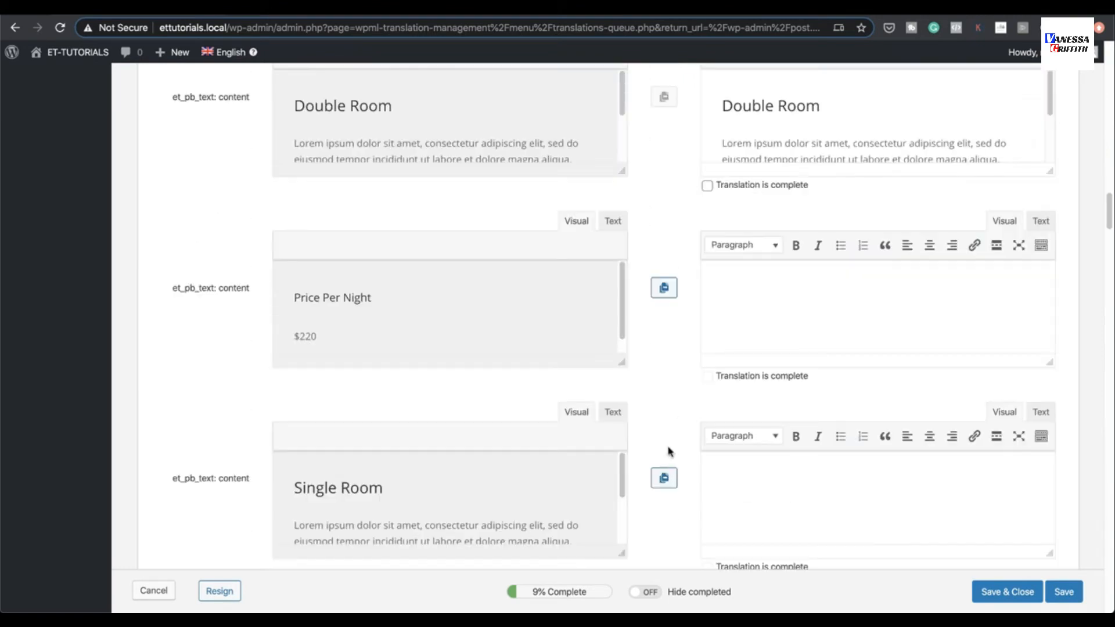
pyautogui.click(663, 287)
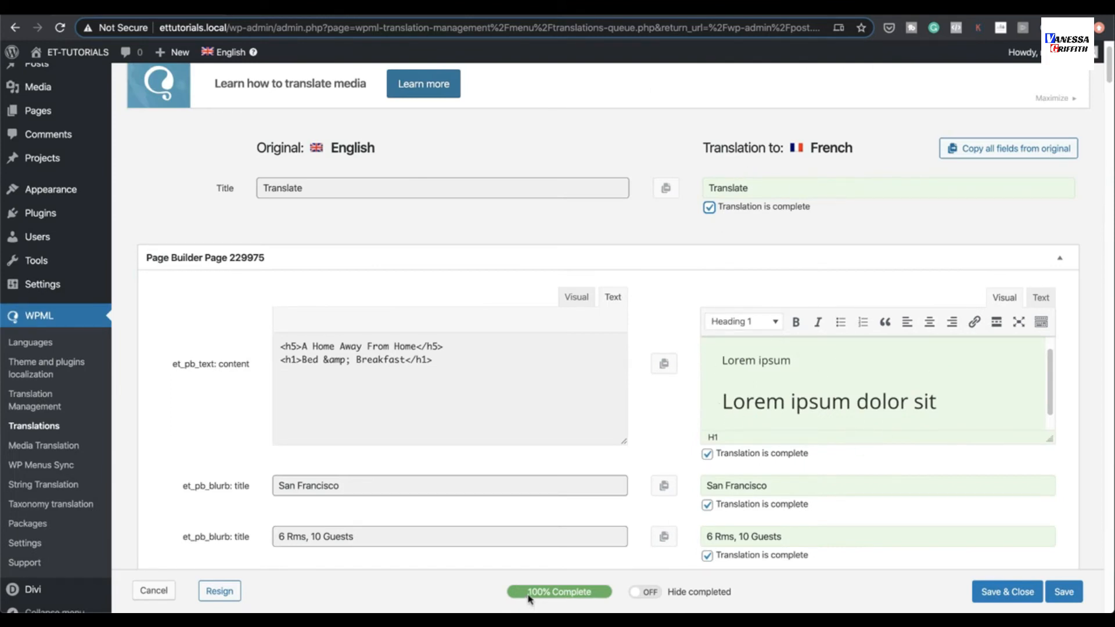
pyautogui.moveTo(590, 600)
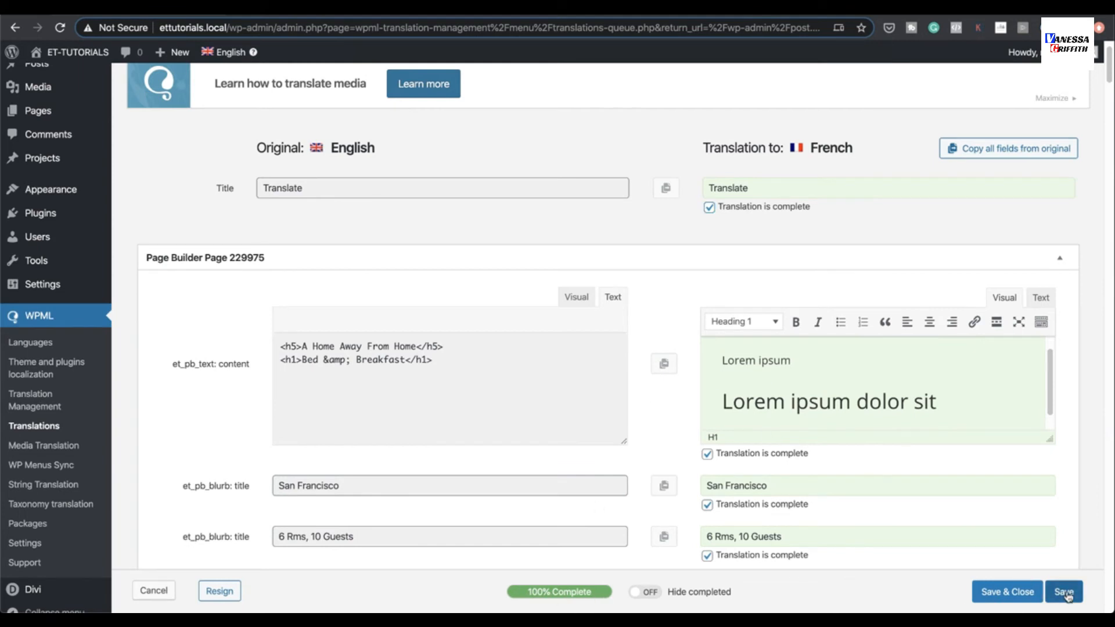
pyautogui.moveTo(1007, 591)
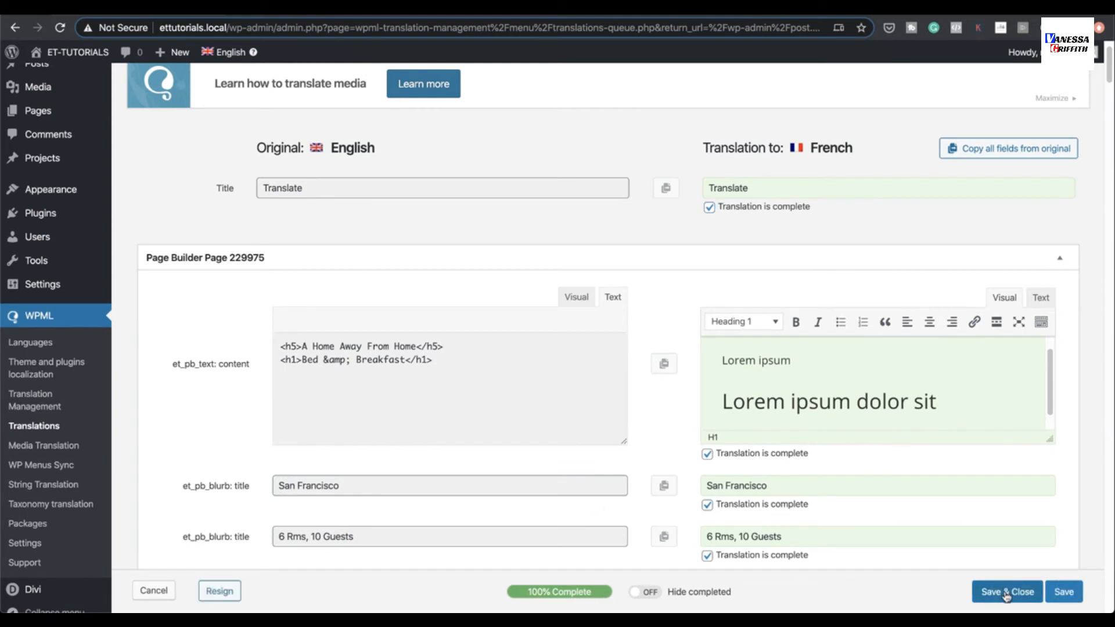
# Save & Close the French translation, preview the Translate page on the site, and return to the editor
pyautogui.click(1005, 591)
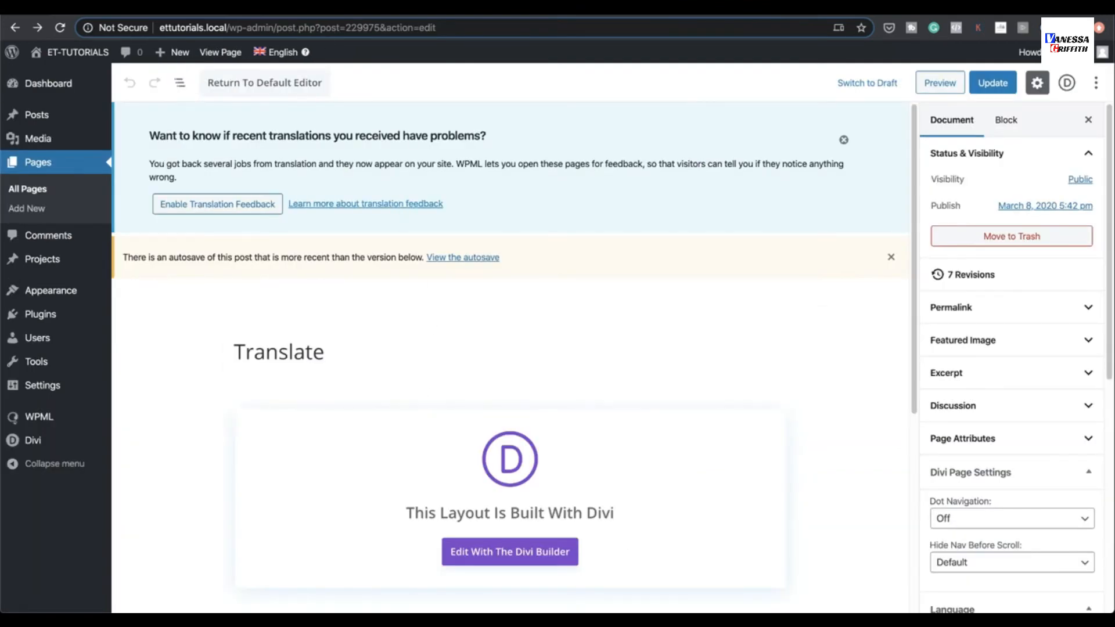
pyautogui.click(938, 83)
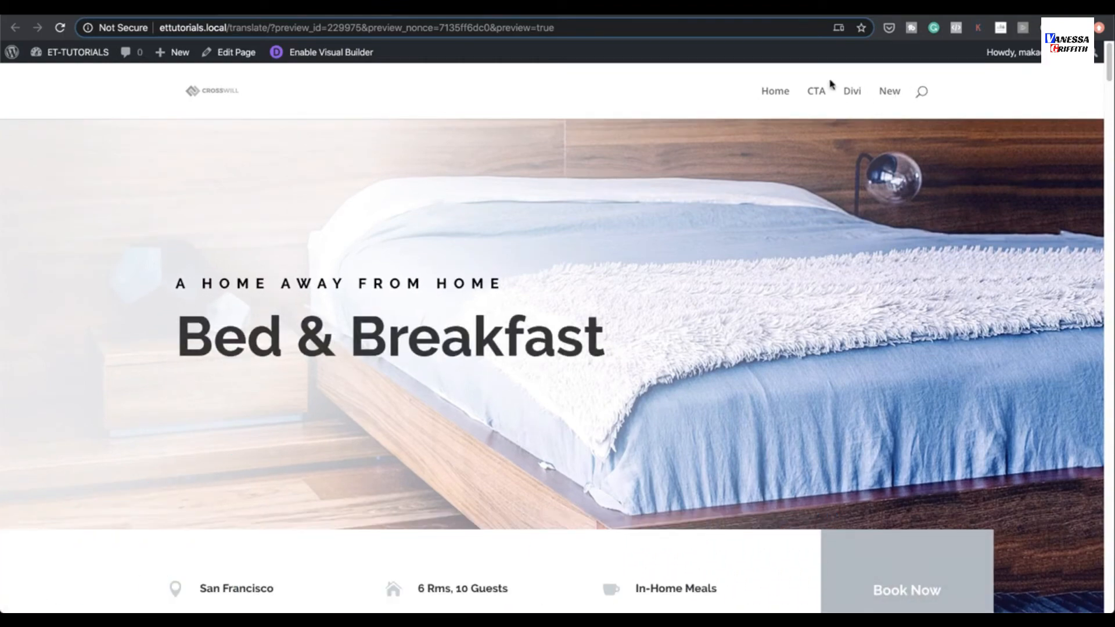
pyautogui.scroll(-3)
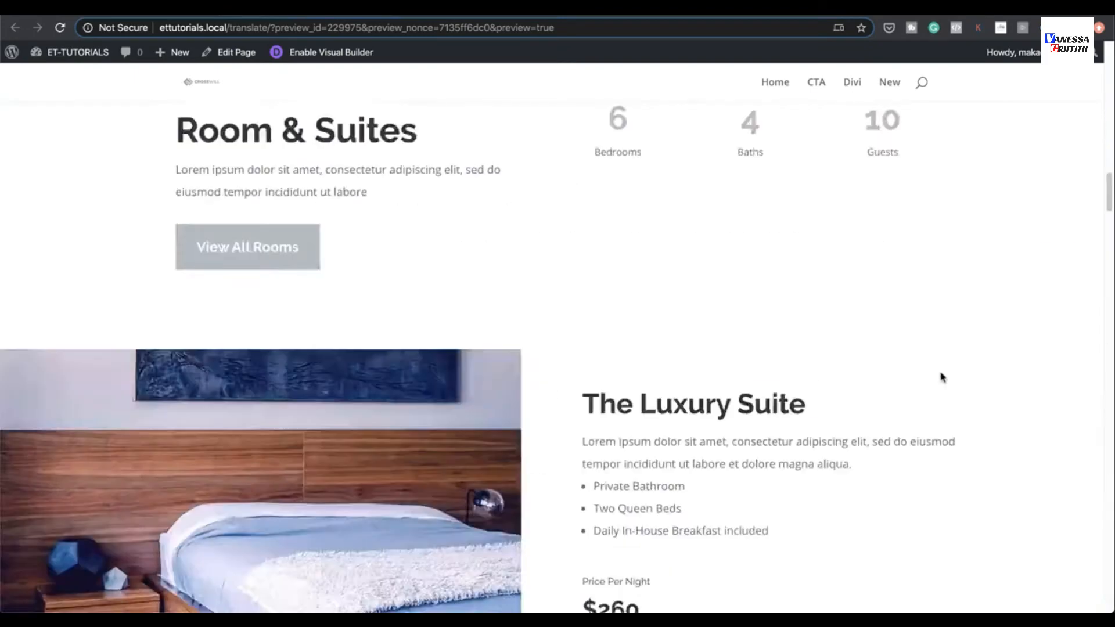
pyautogui.click(236, 51)
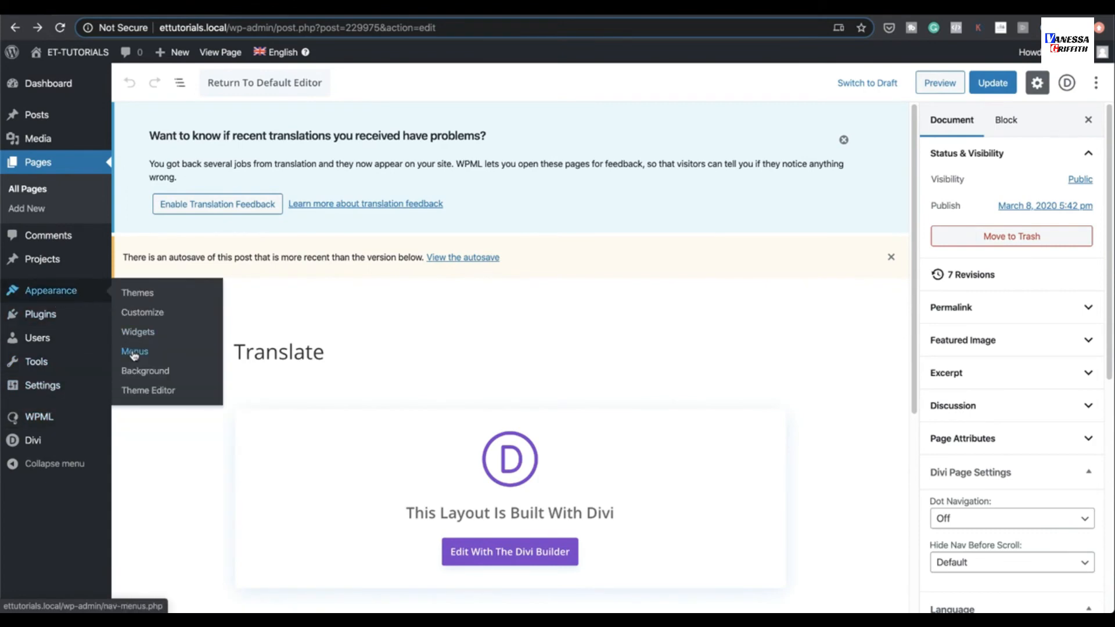
# Go to Appearance > Menus for the French menu and start adding a language switcher
pyautogui.click(135, 351)
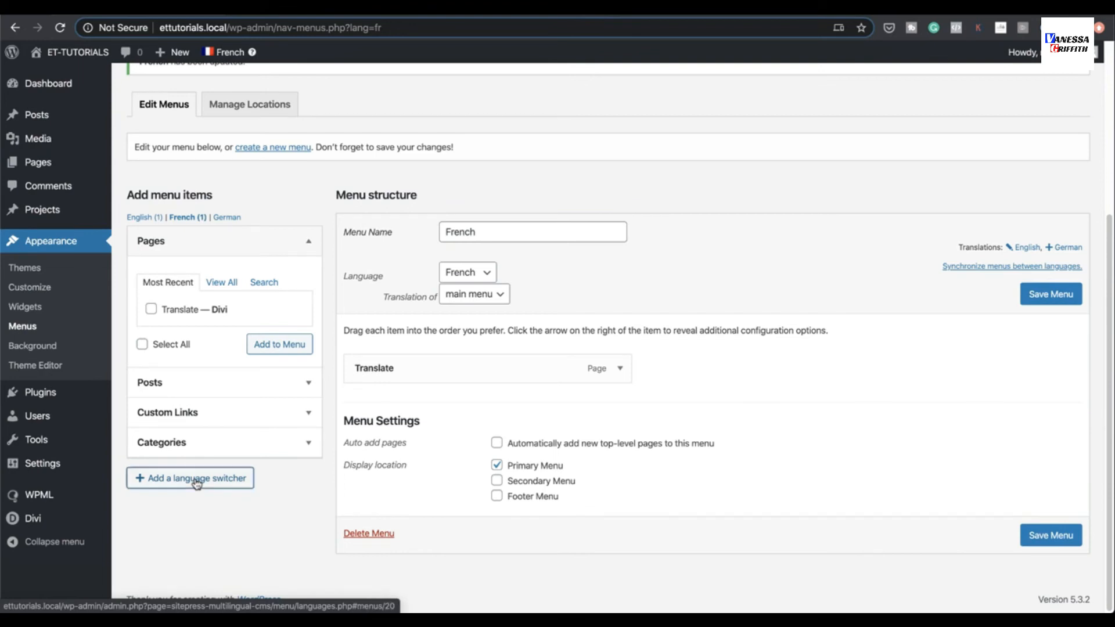
pyautogui.click(190, 478)
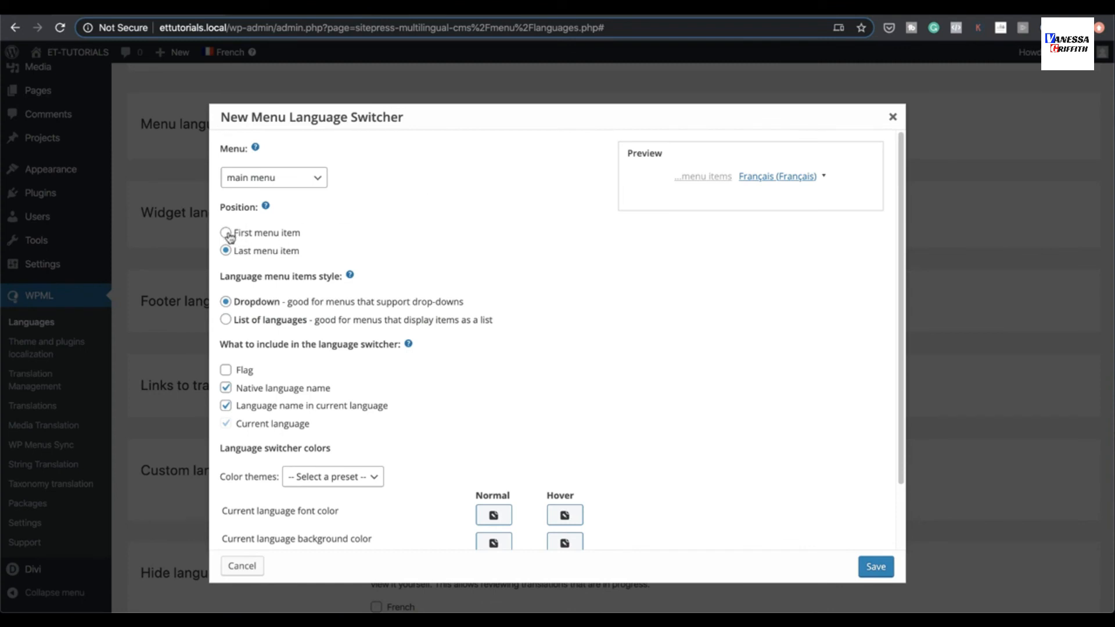
# Position the switcher in the main menu, include flags, and expand the language preview
pyautogui.click(226, 232)
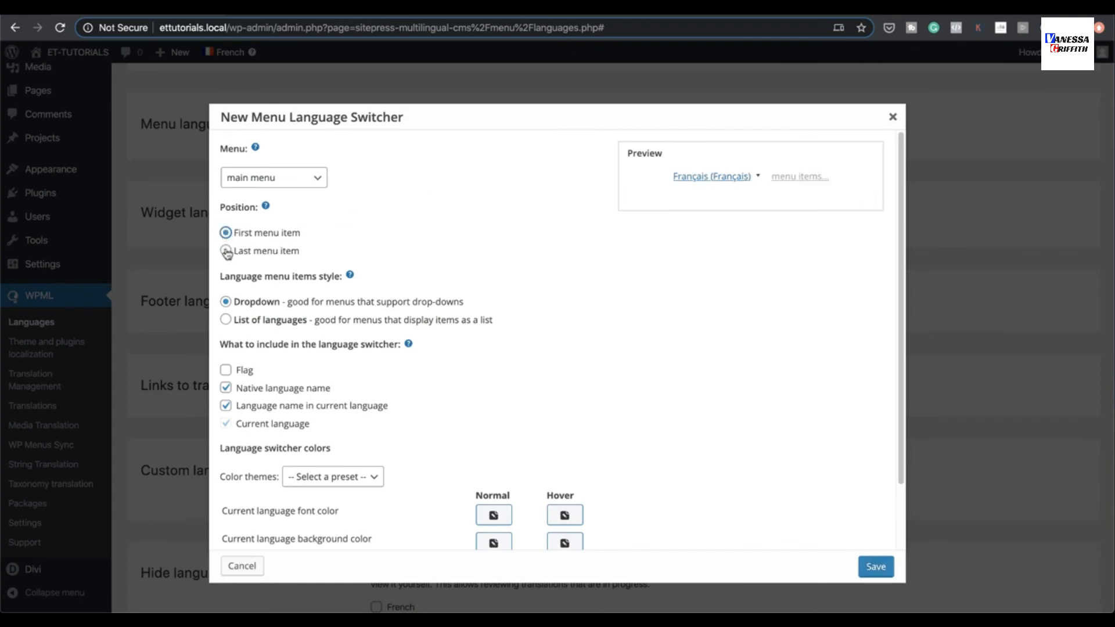
pyautogui.click(225, 251)
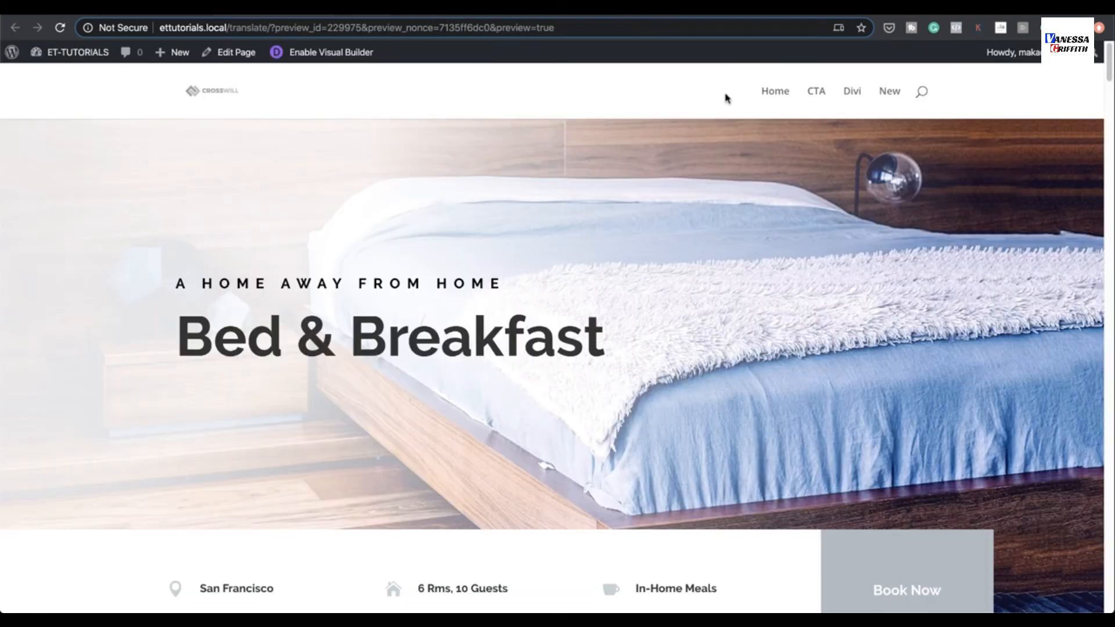
pyautogui.moveTo(835, 100)
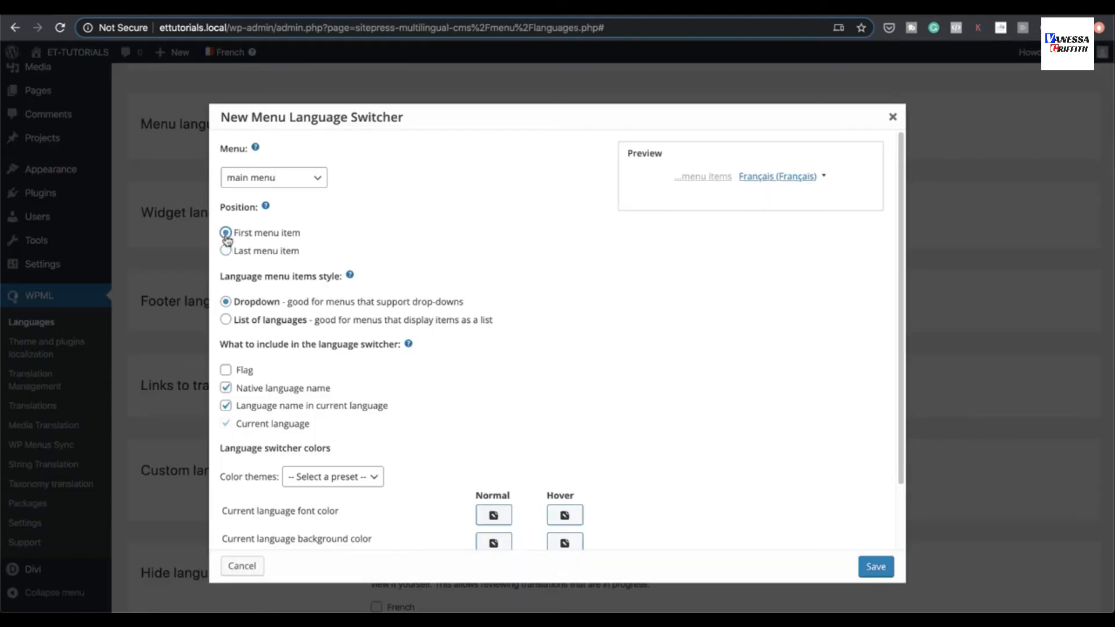
pyautogui.click(226, 370)
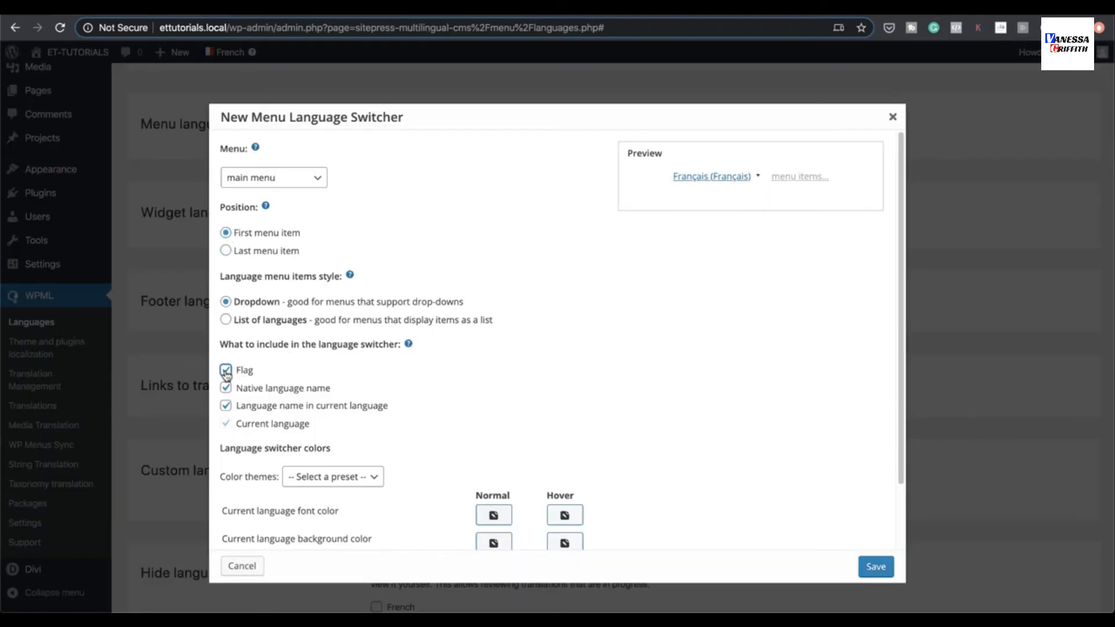
pyautogui.click(226, 370)
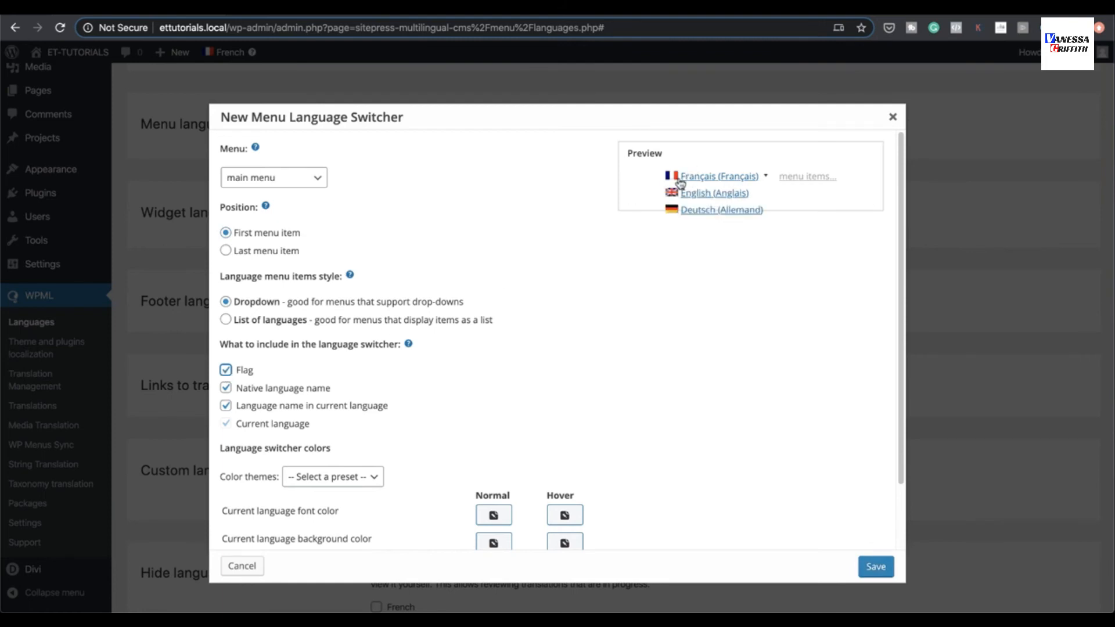
pyautogui.moveTo(709, 209)
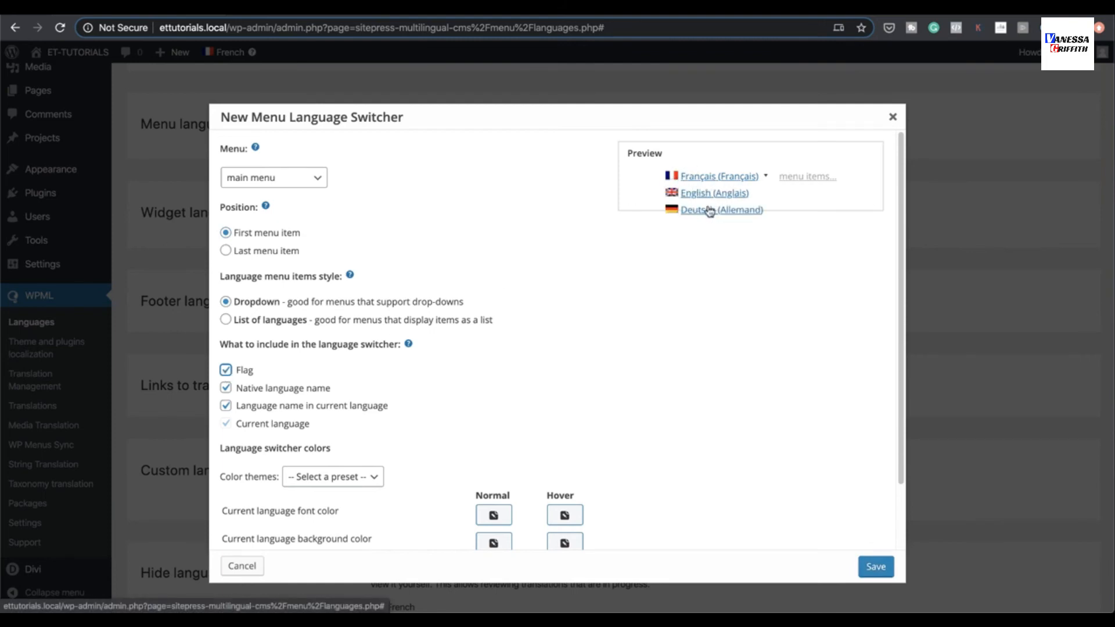
# Save the new menu language switcher for the main menu
pyautogui.scroll(-3)
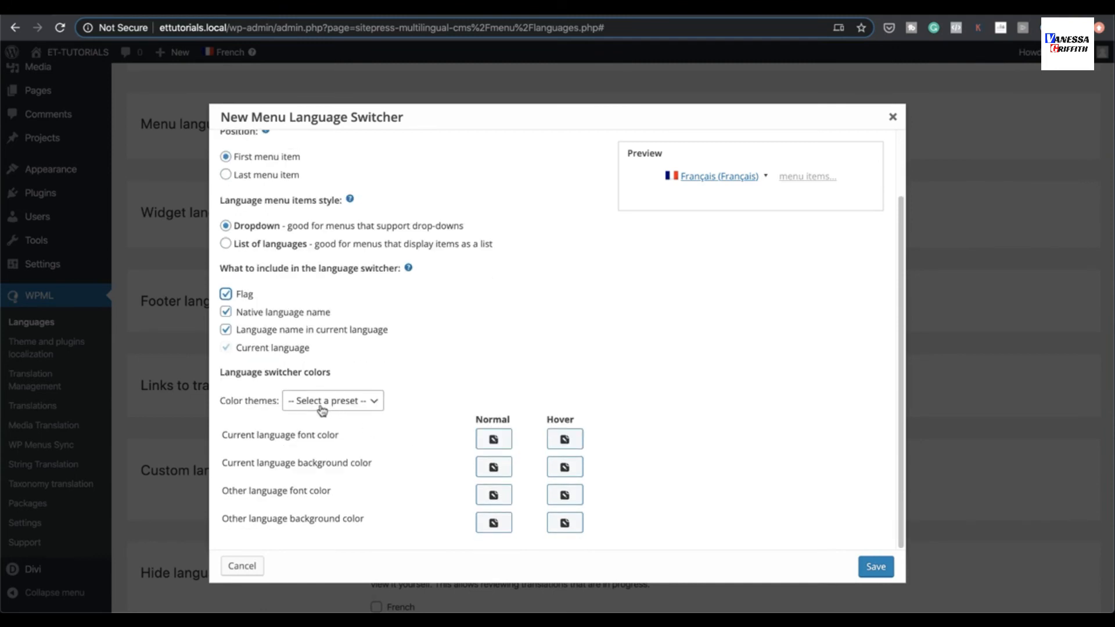
pyautogui.moveTo(424, 572)
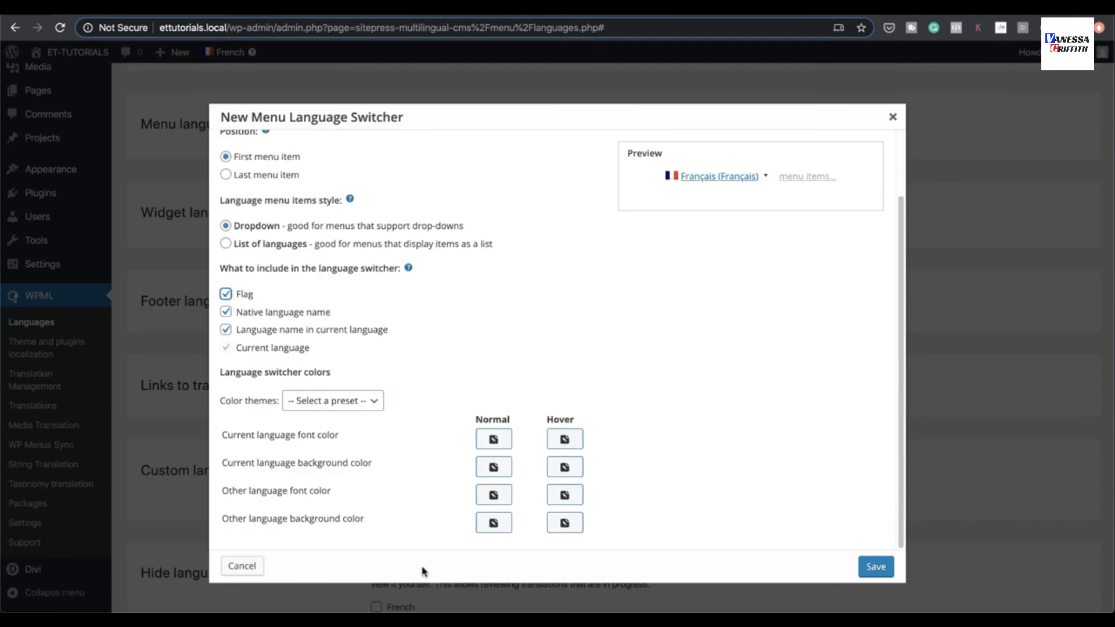
pyautogui.click(875, 567)
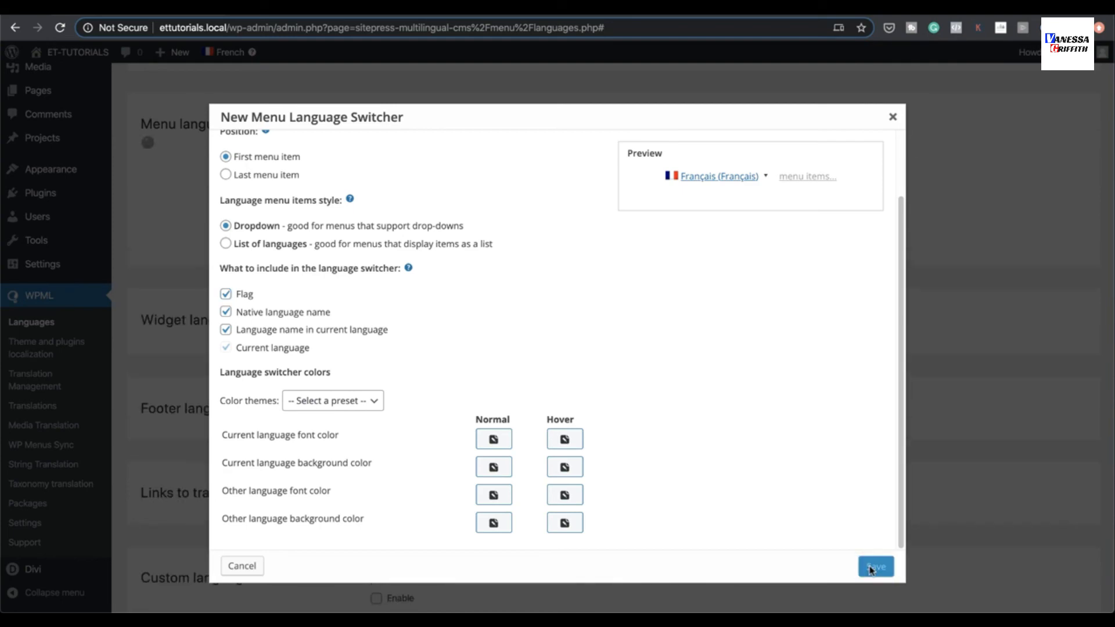
pyautogui.click(875, 566)
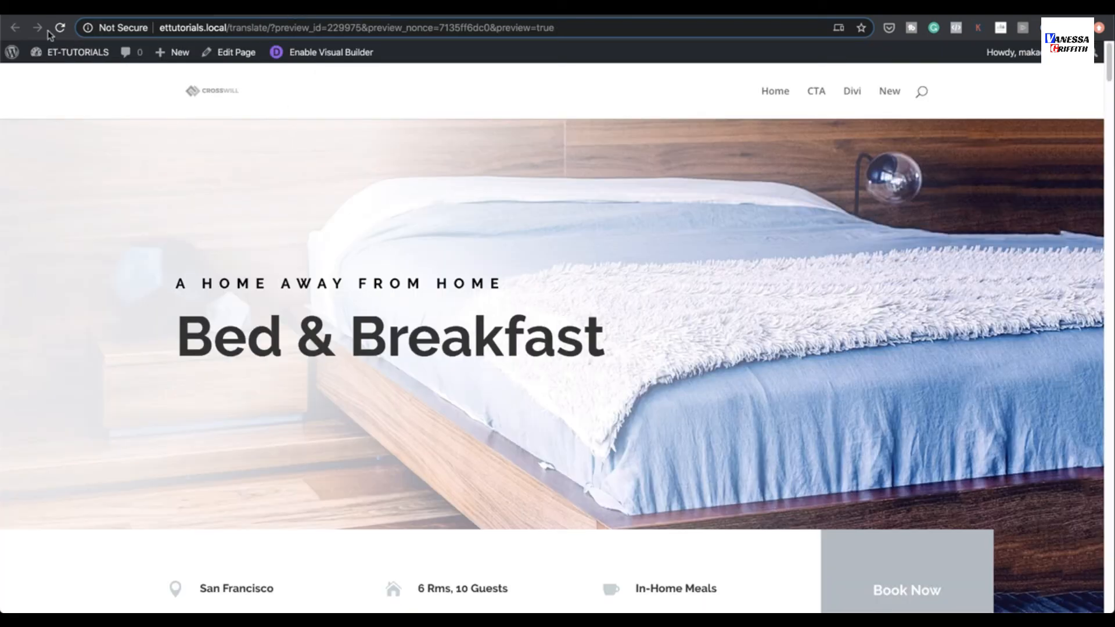
# Reload the Translate page, switch to Français from the menu's flag dropdown, and scroll through the French page
pyautogui.click(61, 28)
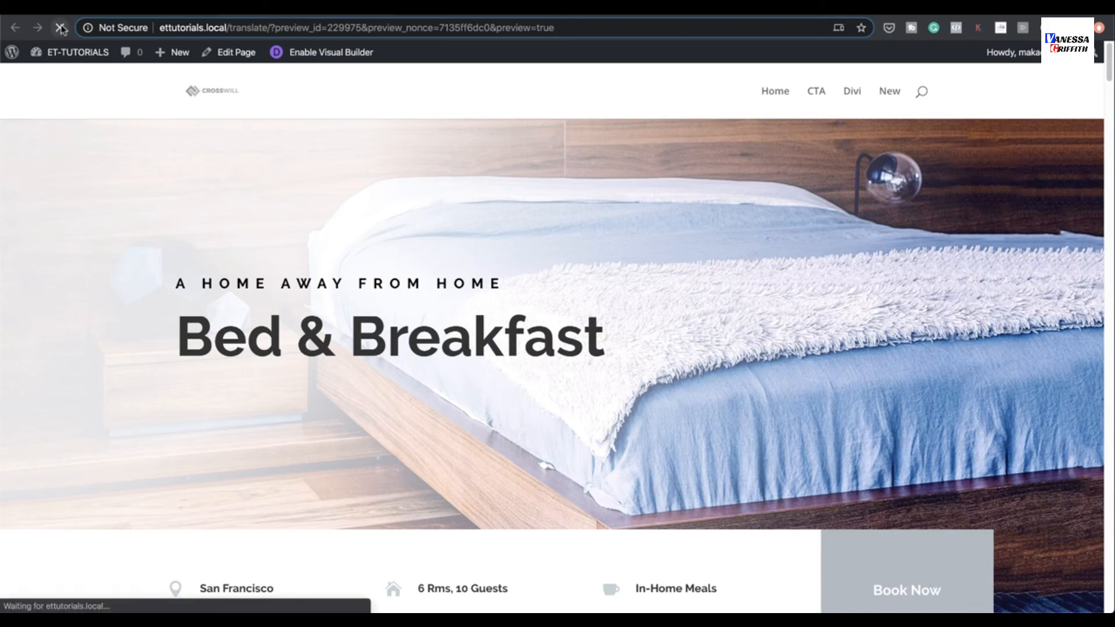
pyautogui.click(687, 82)
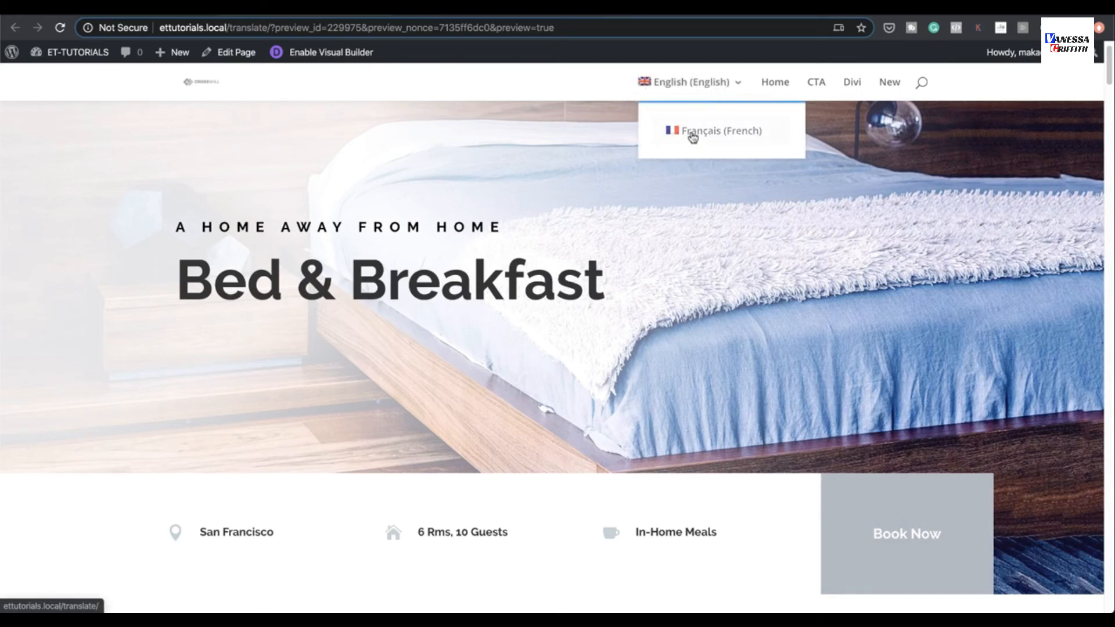
pyautogui.click(721, 131)
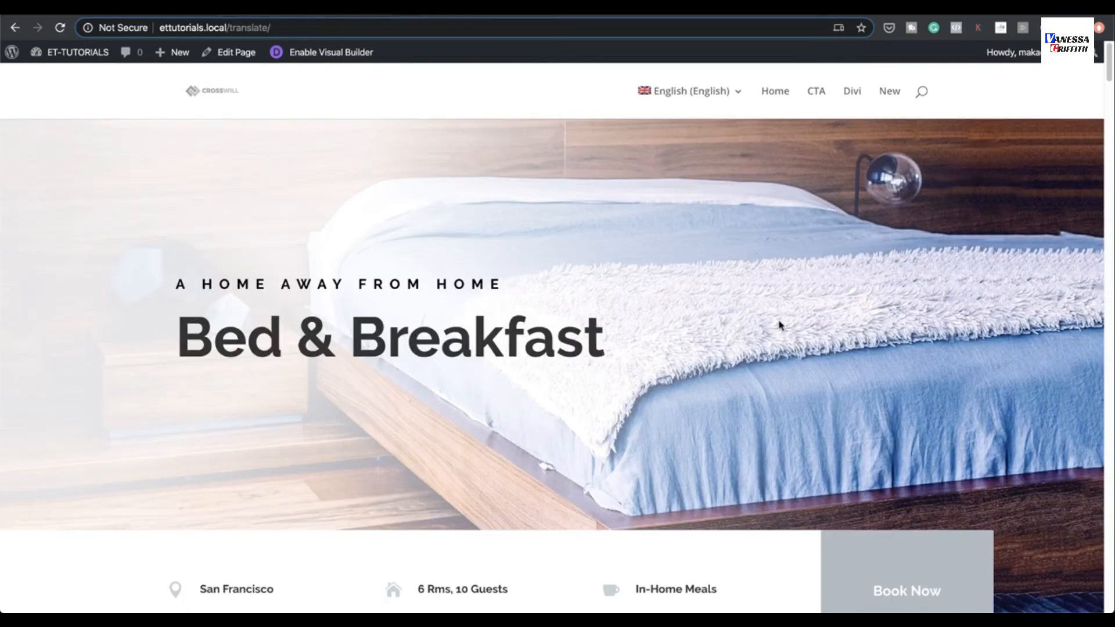
pyautogui.scroll(-3)
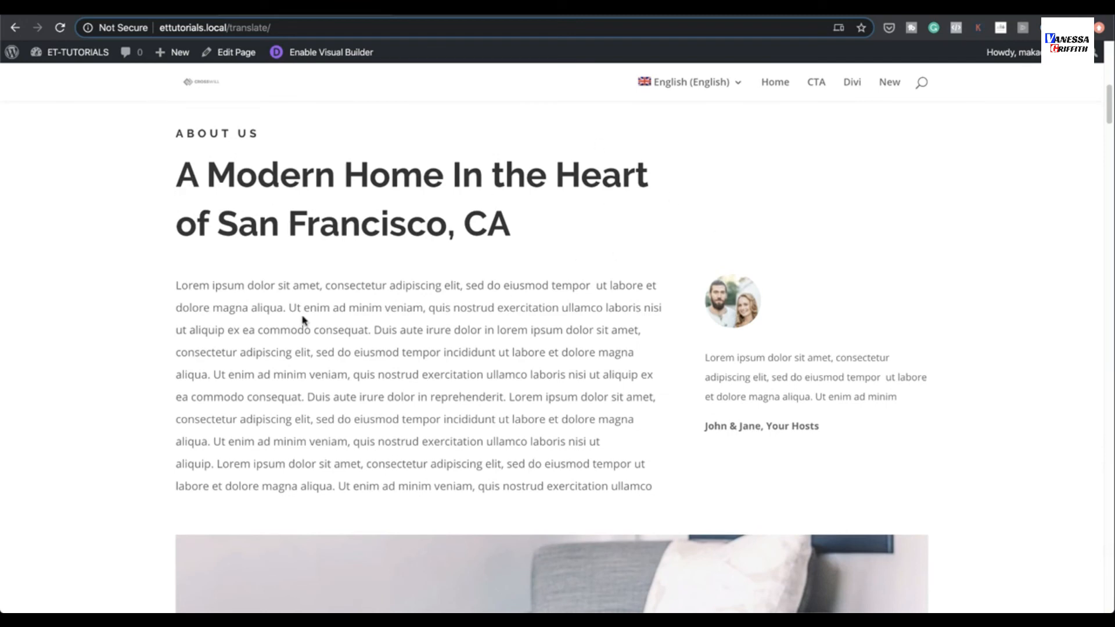
pyautogui.scroll(-3)
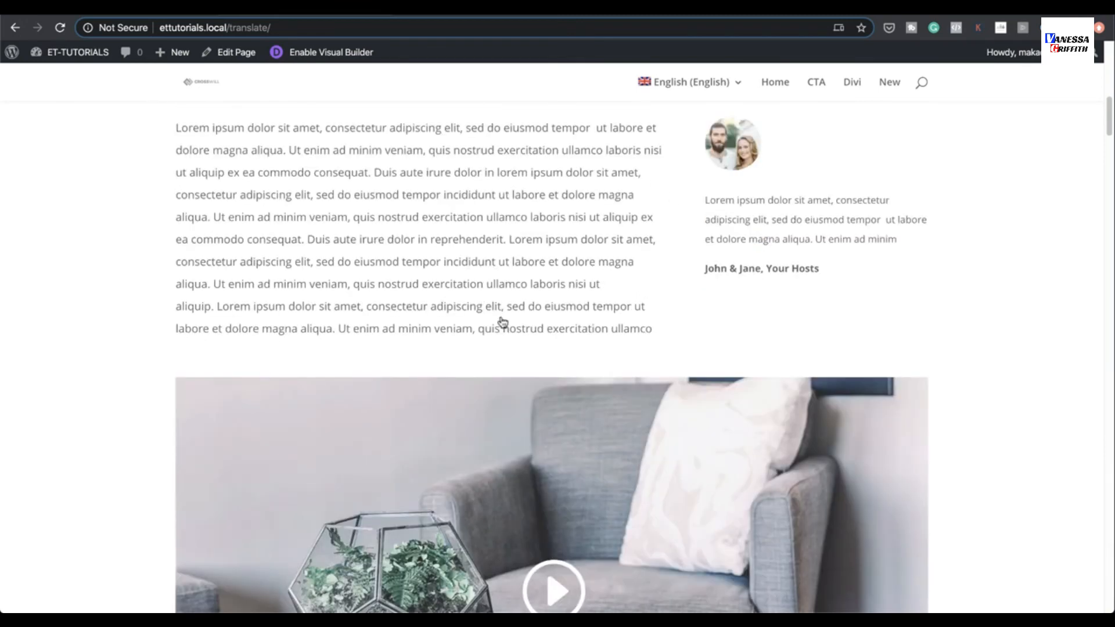
pyautogui.scroll(3)
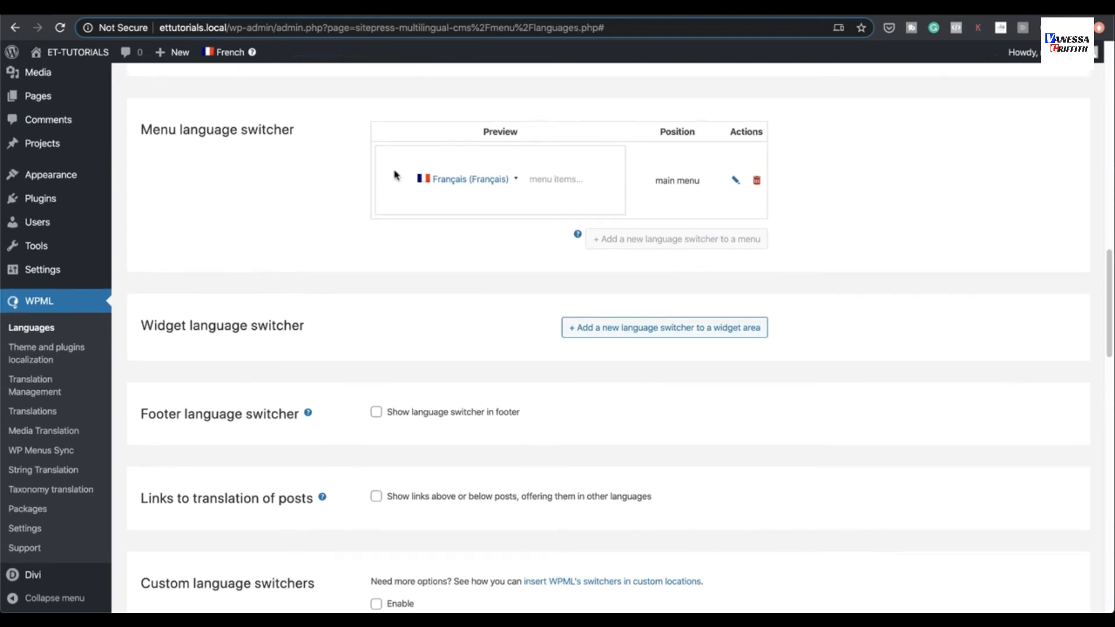
pyautogui.moveTo(736, 180)
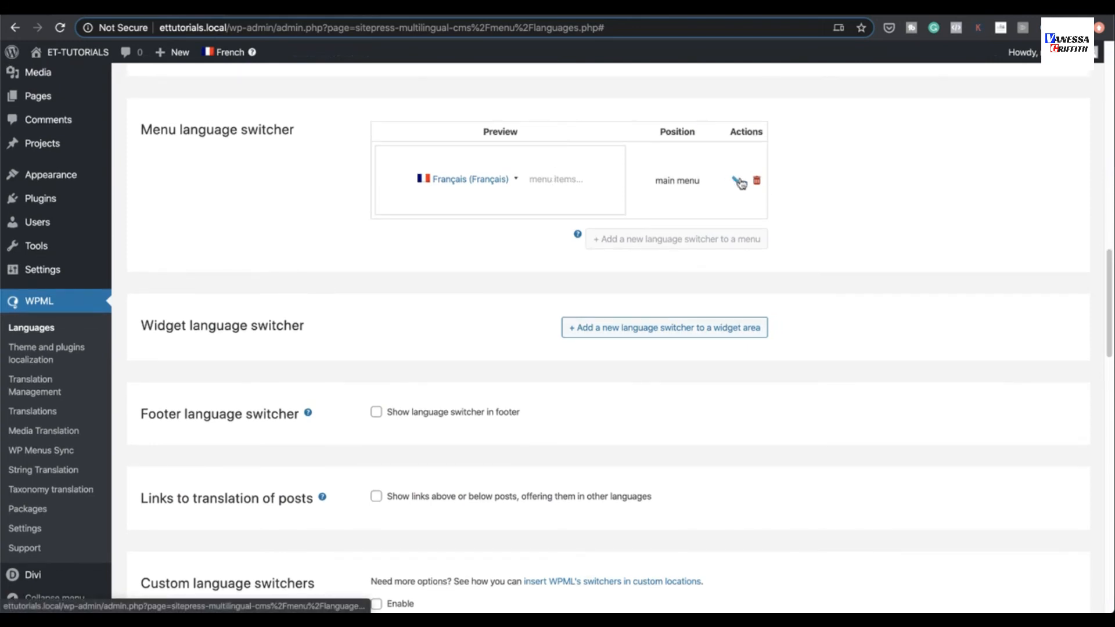
pyautogui.moveTo(434, 147)
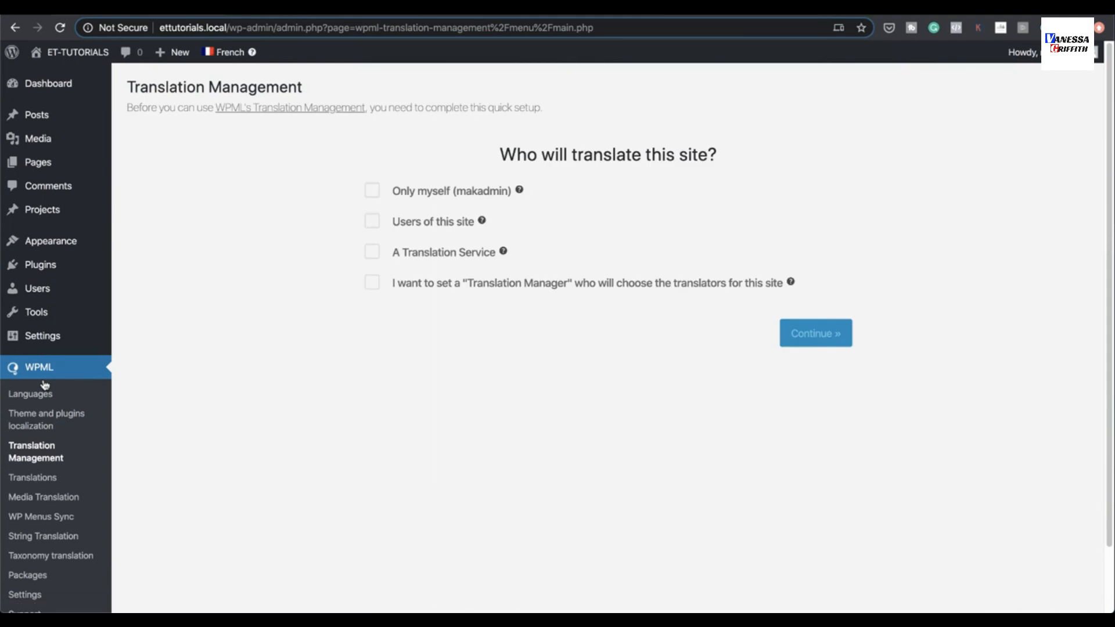
pyautogui.moveTo(577, 292)
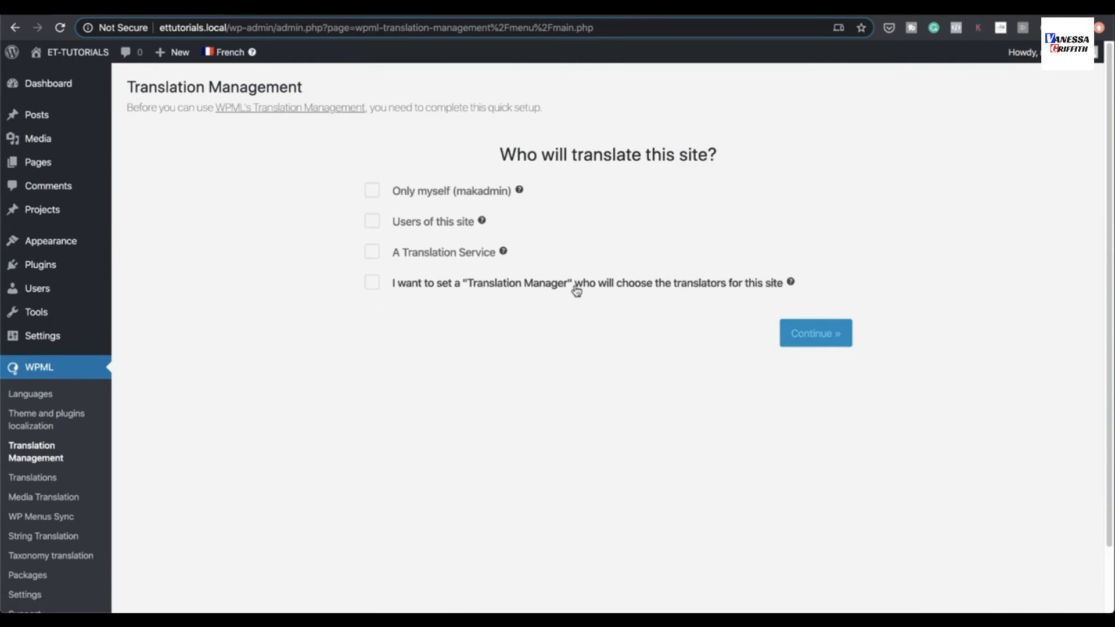
pyautogui.moveTo(554, 316)
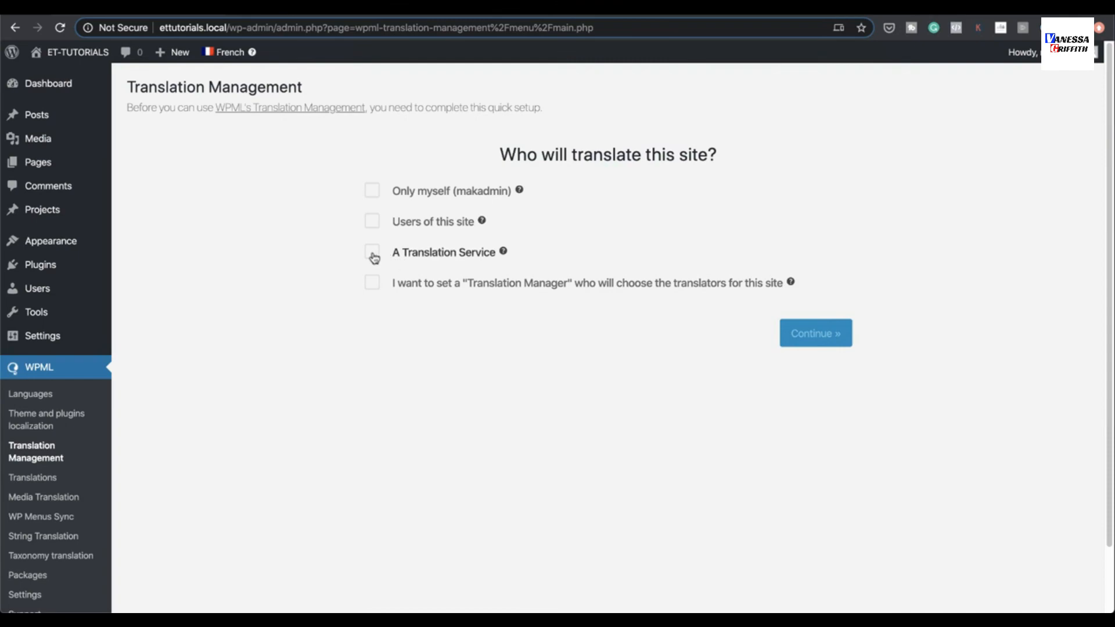
# Tick A Translation Service in WPML's quick setup, look at the service chooser, then untick it
pyautogui.click(373, 252)
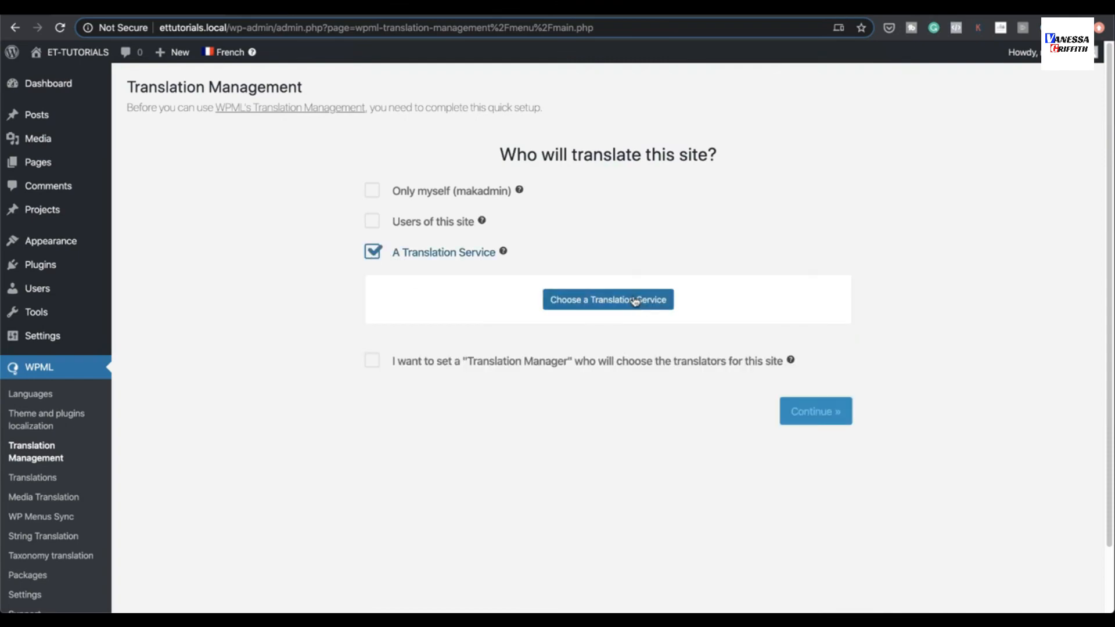
pyautogui.click(606, 300)
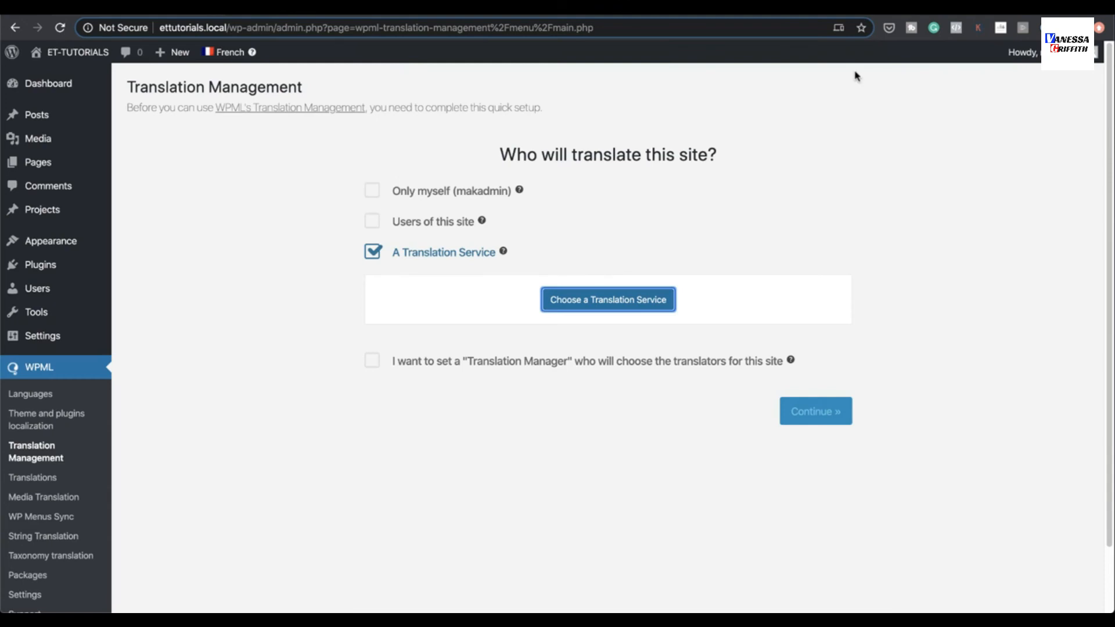
pyautogui.click(373, 251)
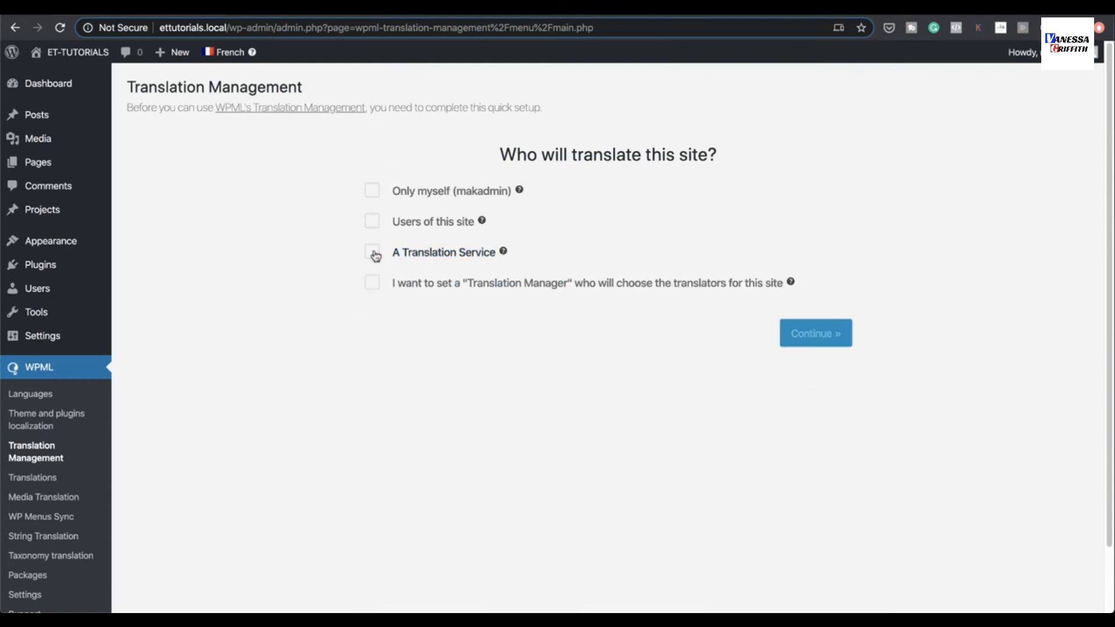
pyautogui.moveTo(374, 288)
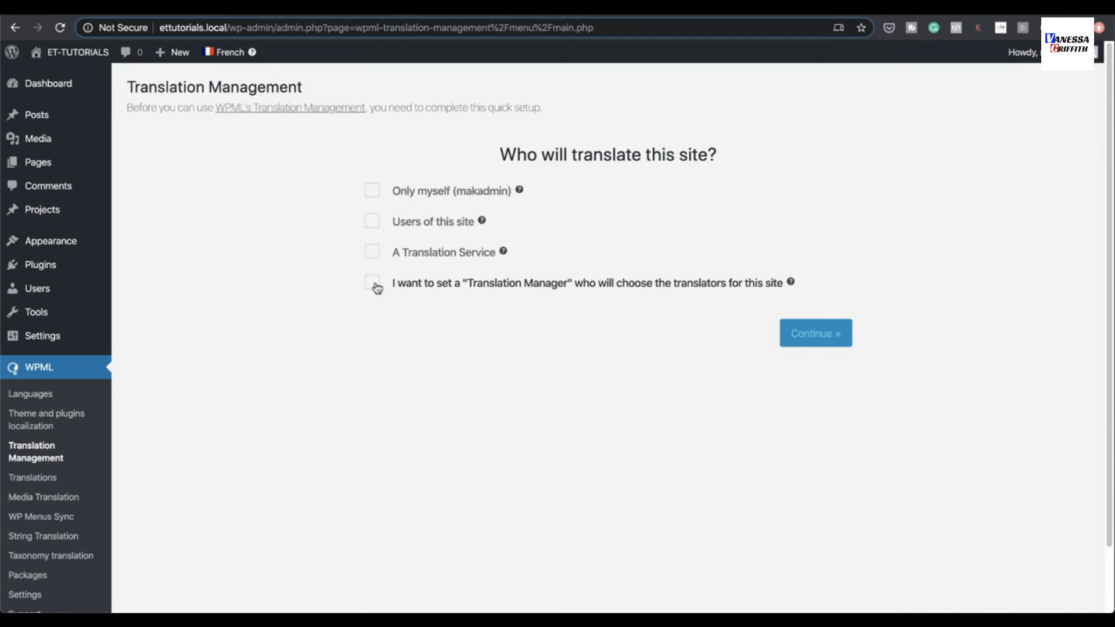
# Tick 'I want to set a Translation Manager', start adding a manager, and cancel, leaving makadmin listed
pyautogui.click(372, 282)
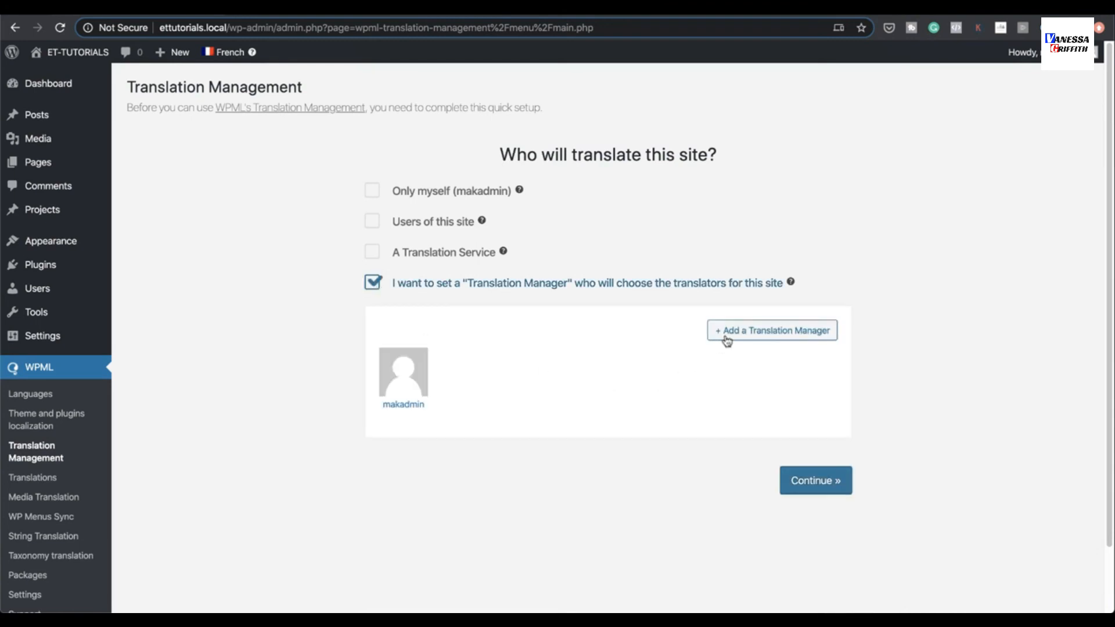
pyautogui.click(771, 330)
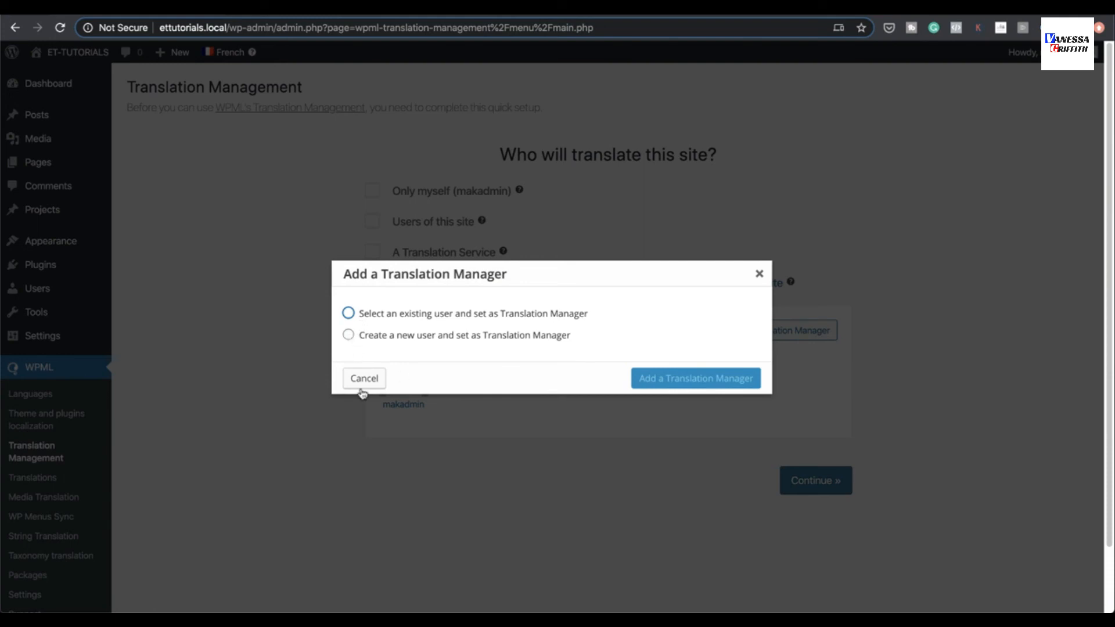
pyautogui.click(364, 378)
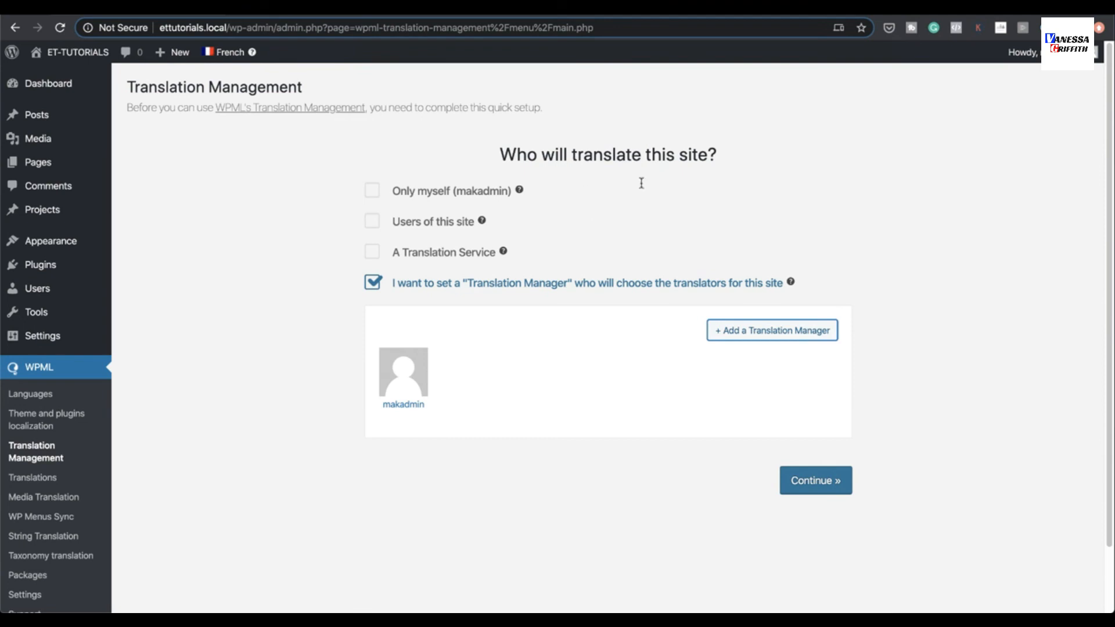
pyautogui.moveTo(770, 203)
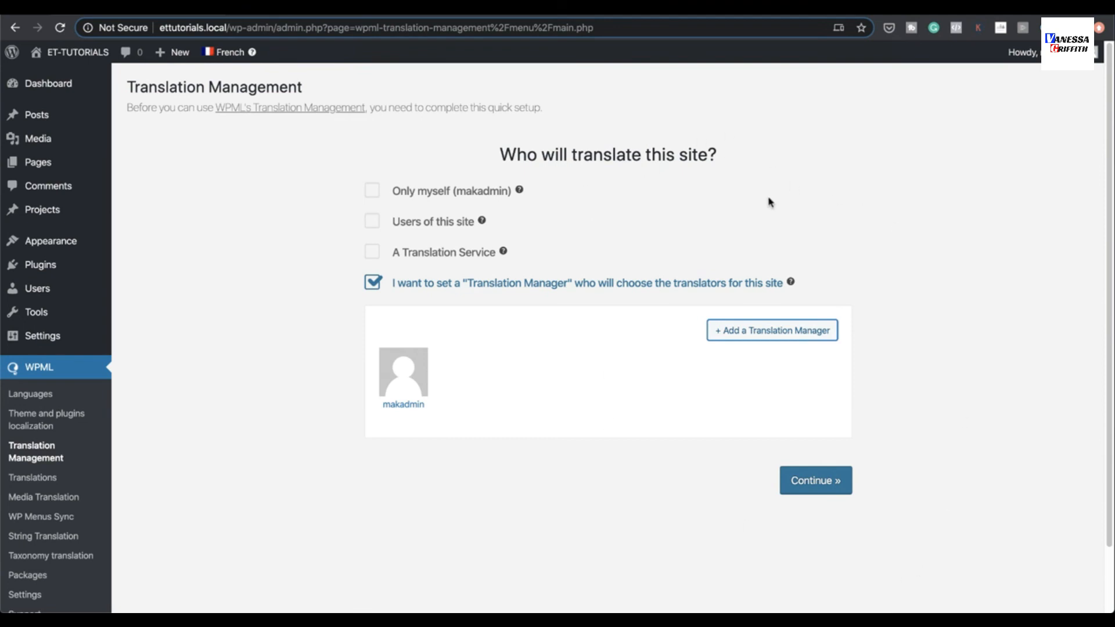
pyautogui.moveTo(648, 194)
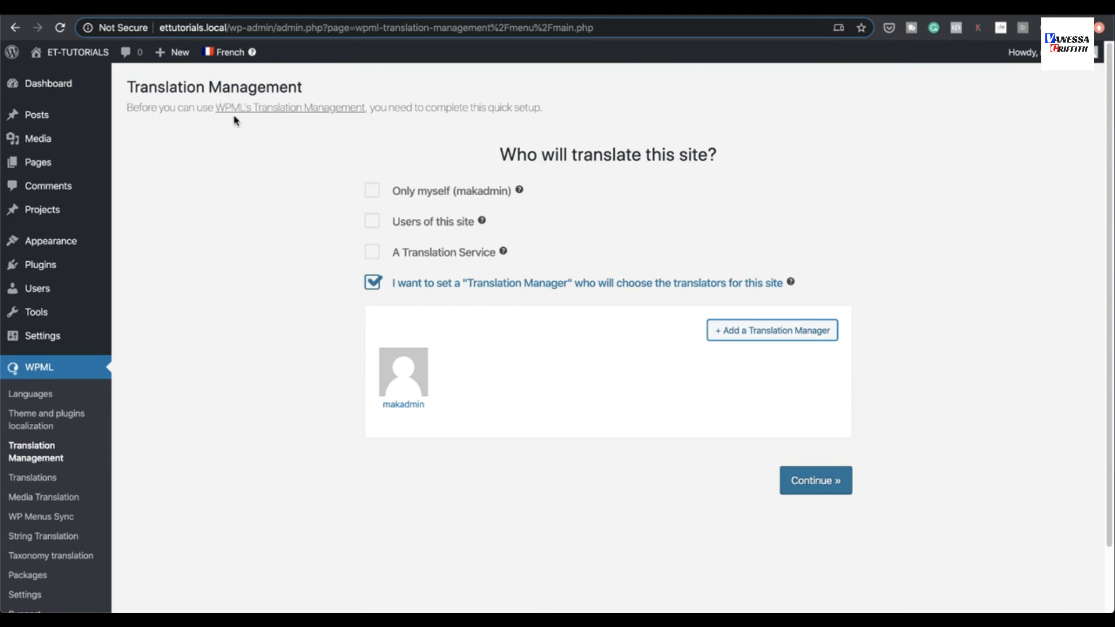
pyautogui.moveTo(313, 160)
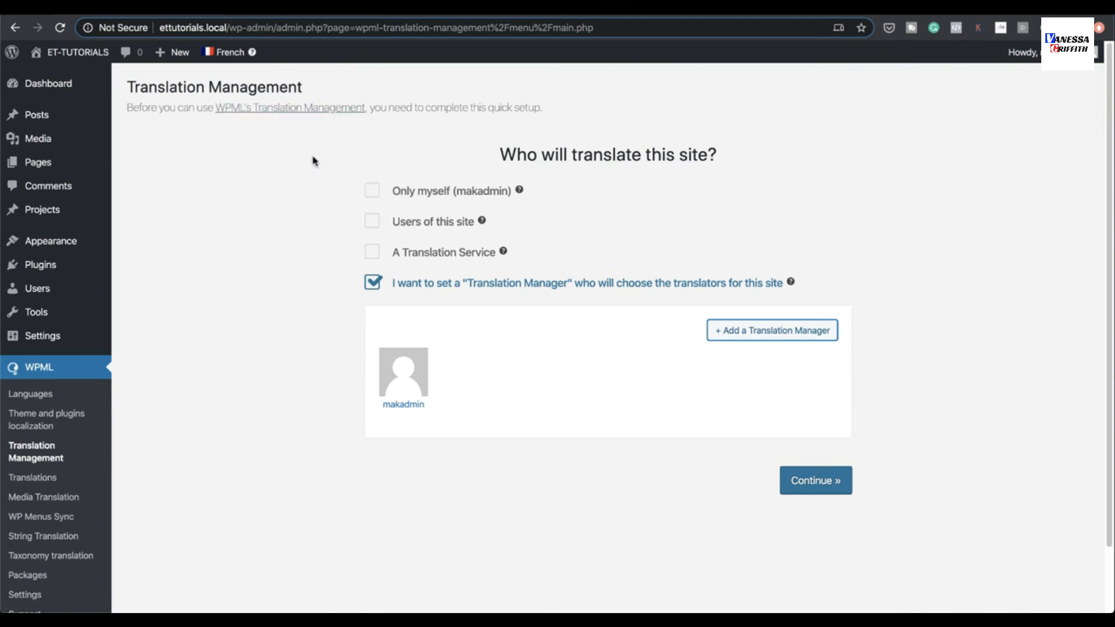
pyautogui.moveTo(300, 183)
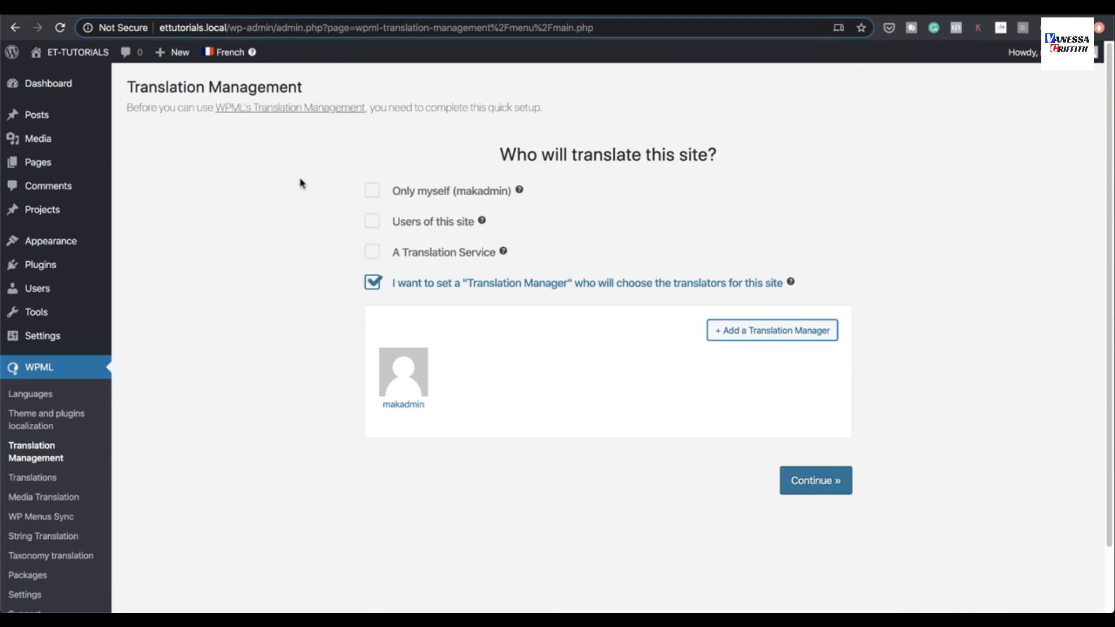